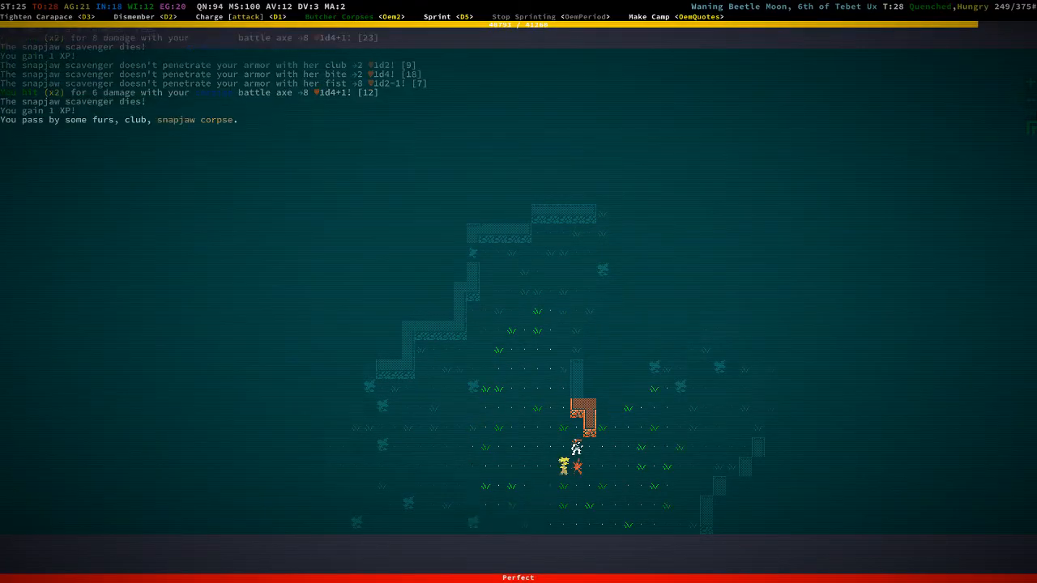
# Check the scavenger's dropped loot, dismiss the Ydokht I journal note and keep attacking the snapjaws
pyautogui.press('g')
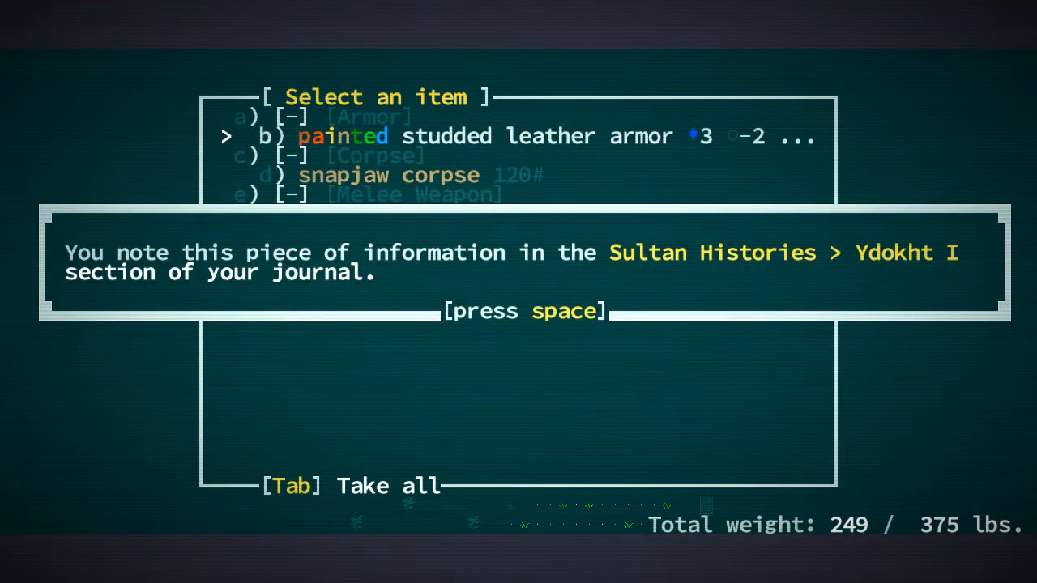
pyautogui.press('space')
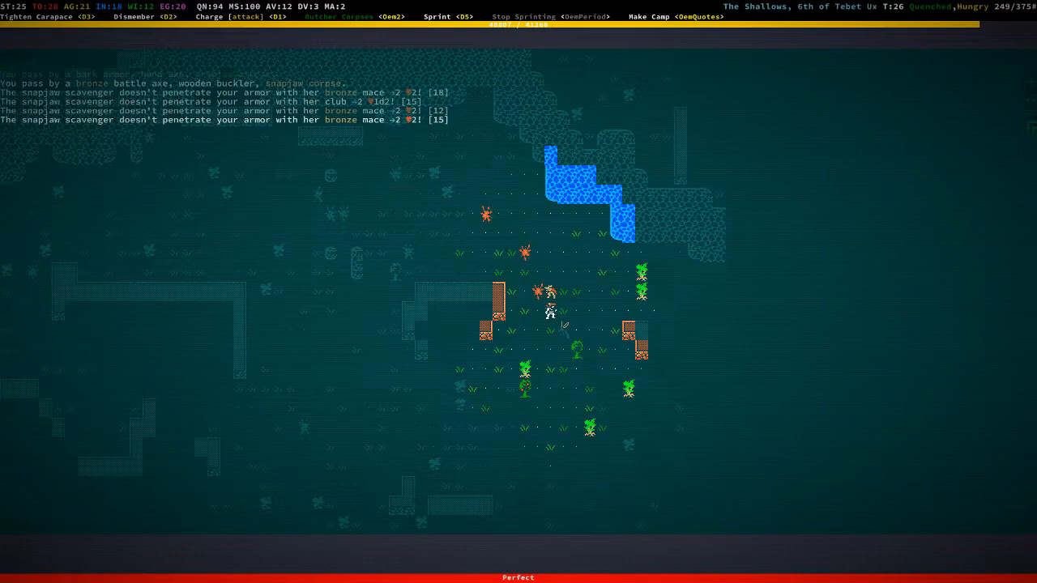
pyautogui.press('up')
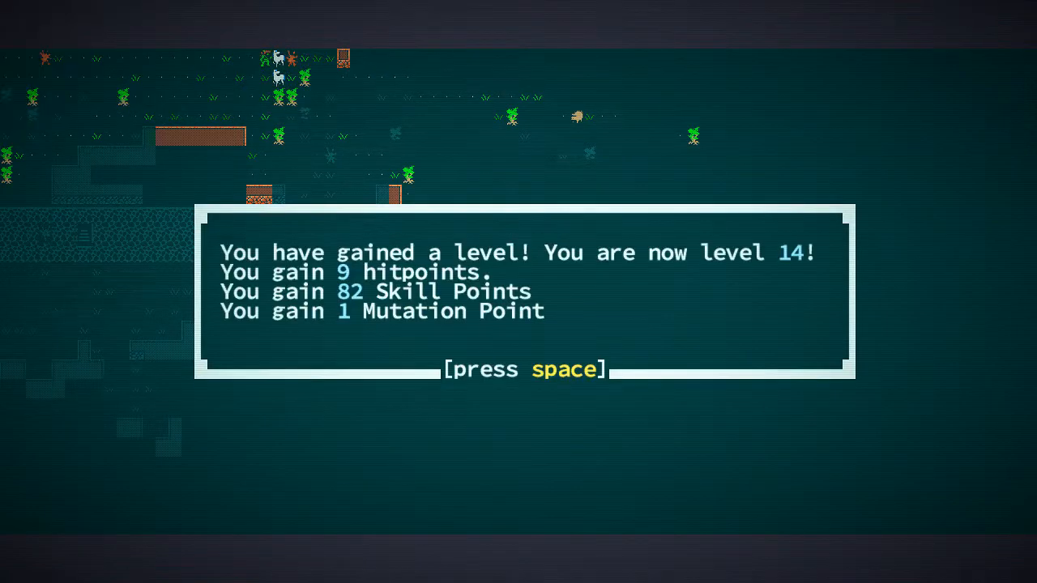
# Dismiss the level-14 notice, close the Carapace details and bring up the skill purchase list
pyautogui.press('space')
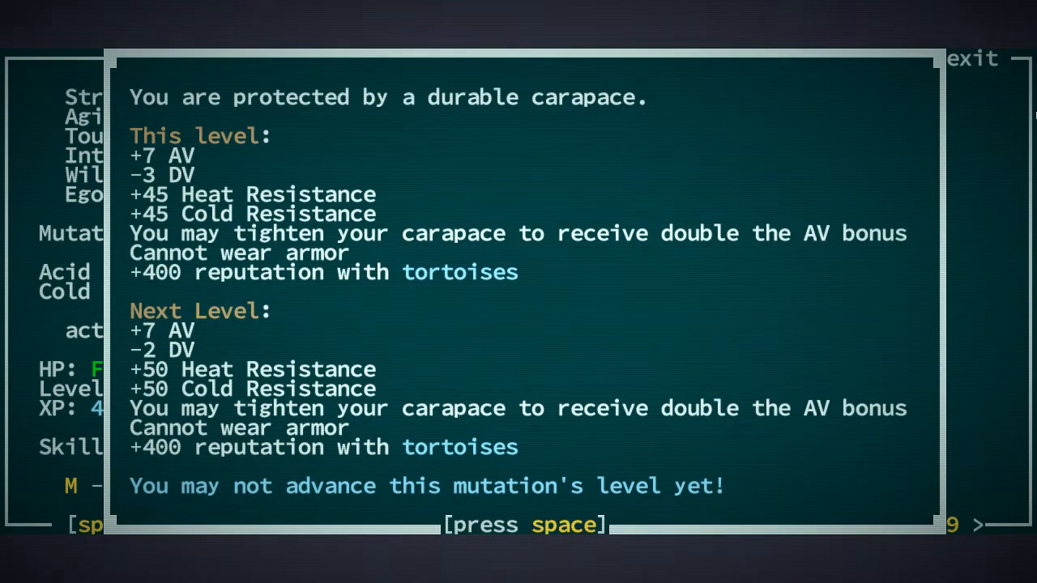
pyautogui.press('space')
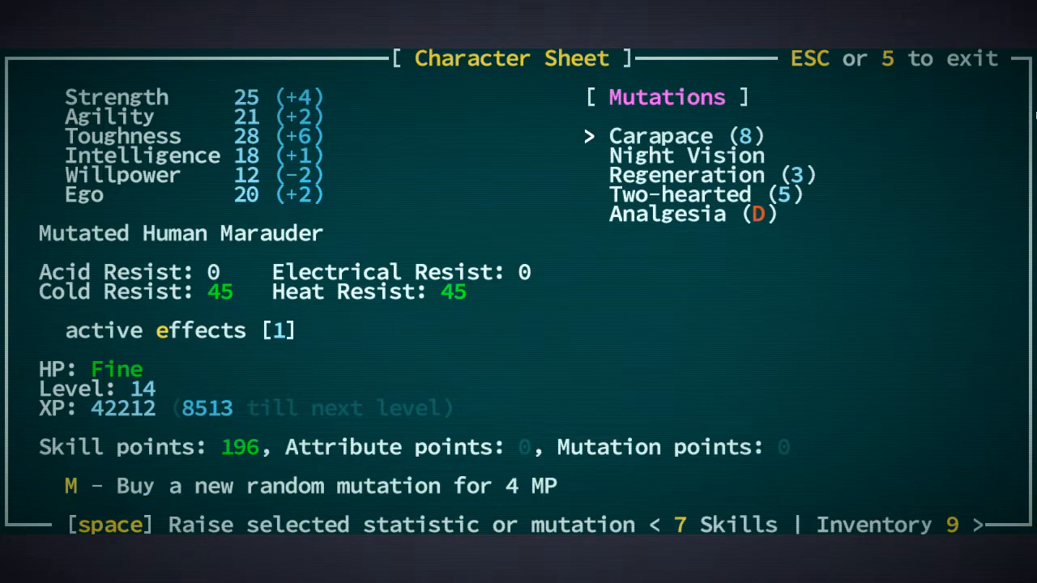
pyautogui.press('7')
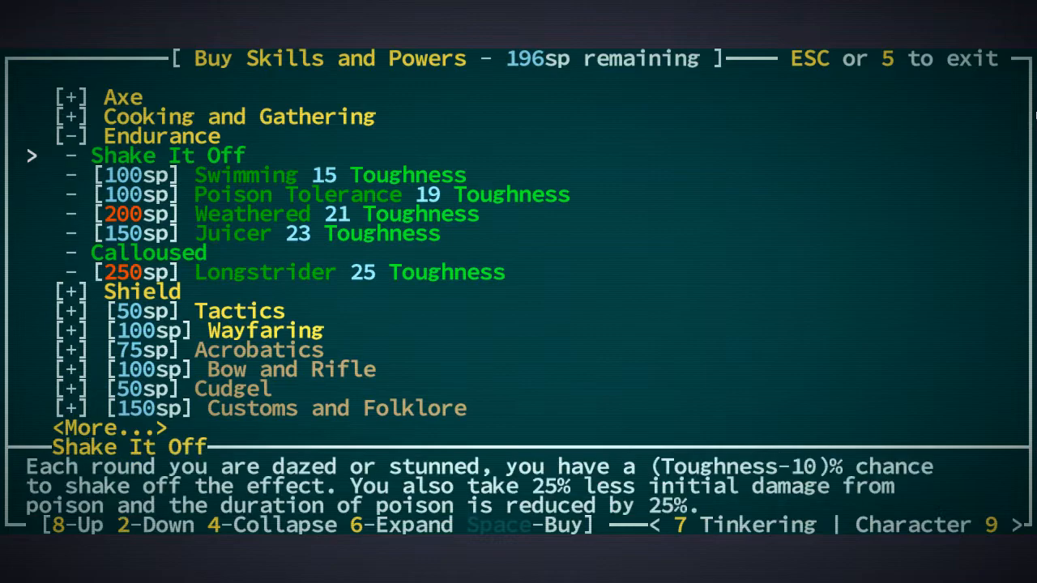
# Review the Endurance skills (Poison Tolerance, Juicer, Weathered, Longstrider) and expand the Axe tree
pyautogui.press('2')
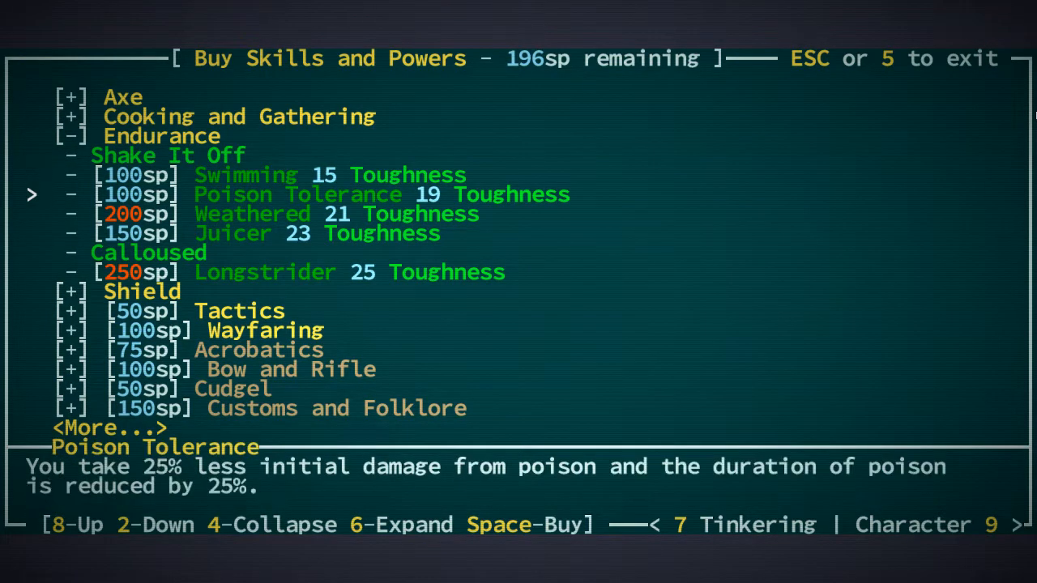
pyautogui.press('2')
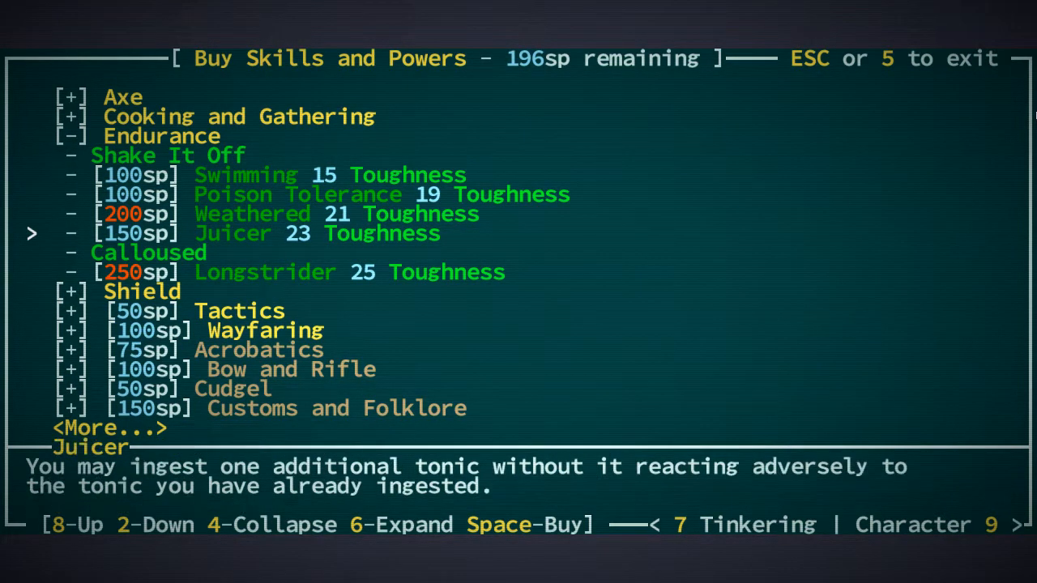
pyautogui.press('8')
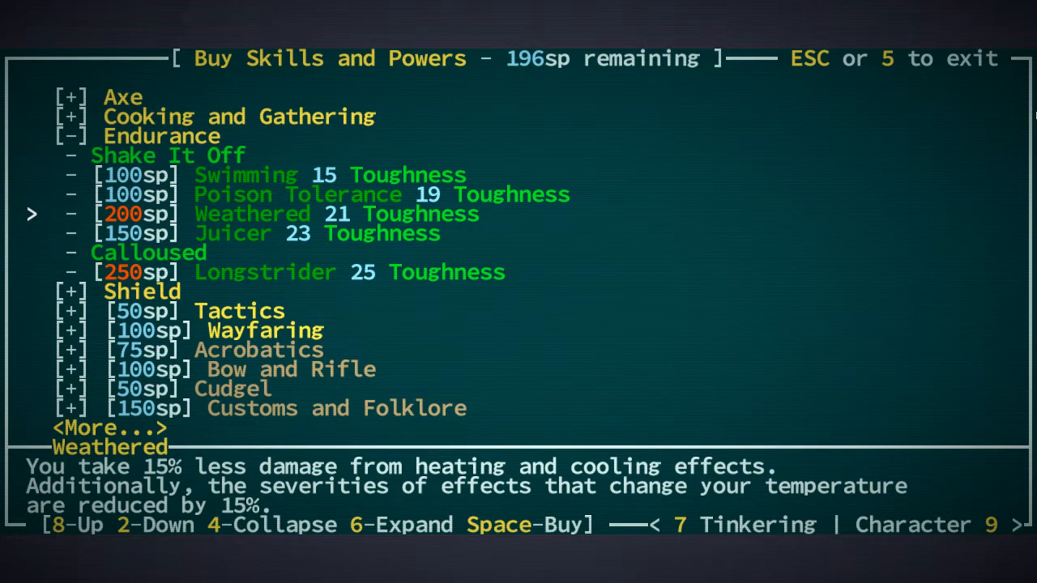
pyautogui.press('2')
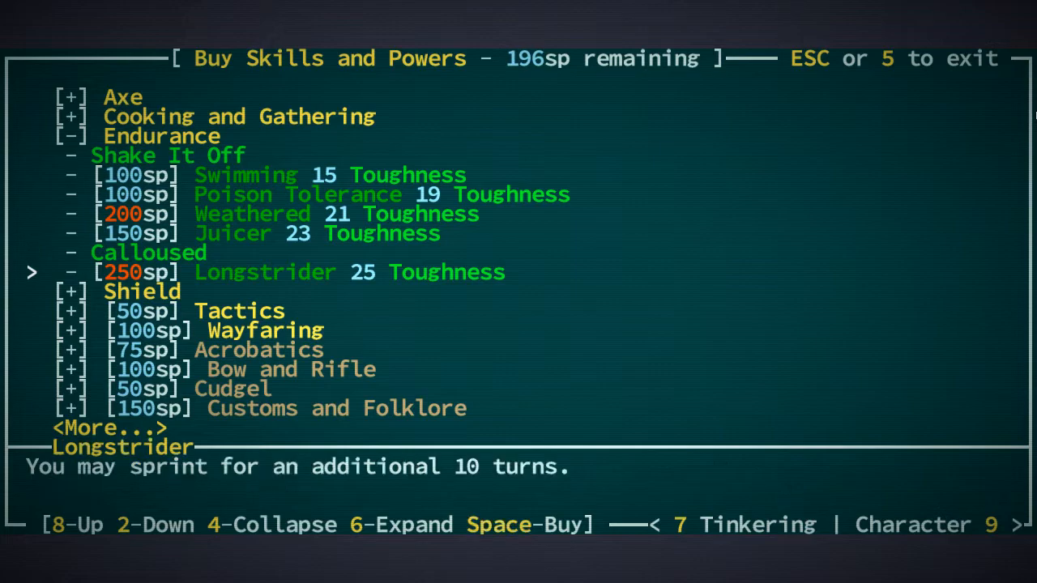
pyautogui.press('4')
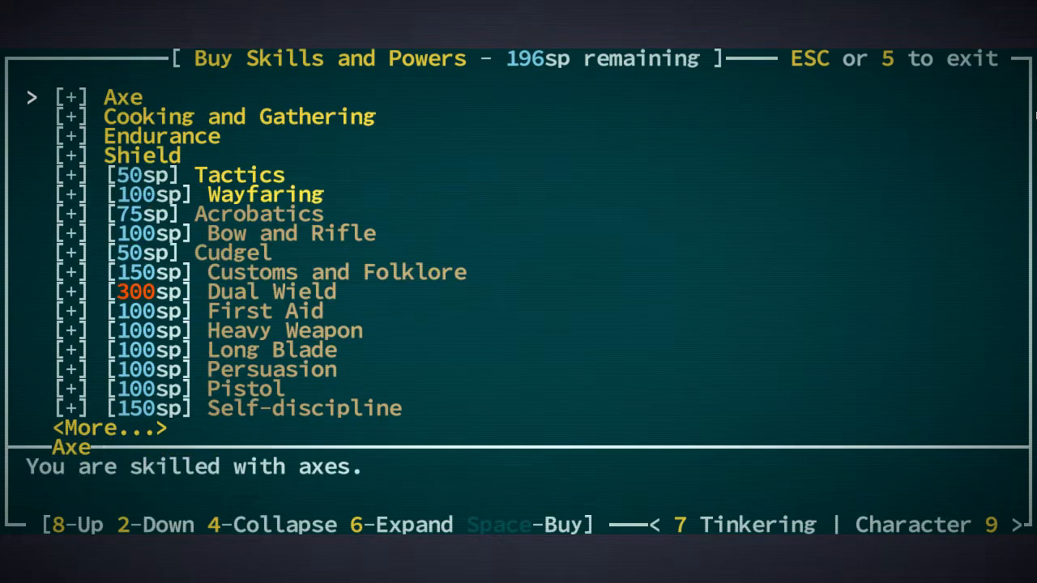
pyautogui.press('Escape')
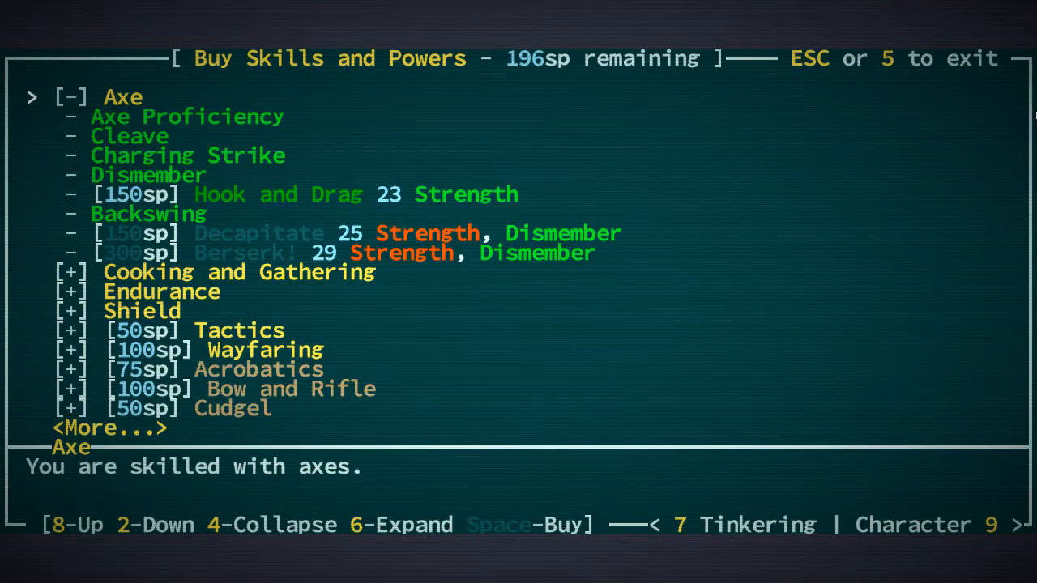
# Return to the map, dismiss the carapace-loosening message, read Decapitate and leave skills unspent
pyautogui.press('9')
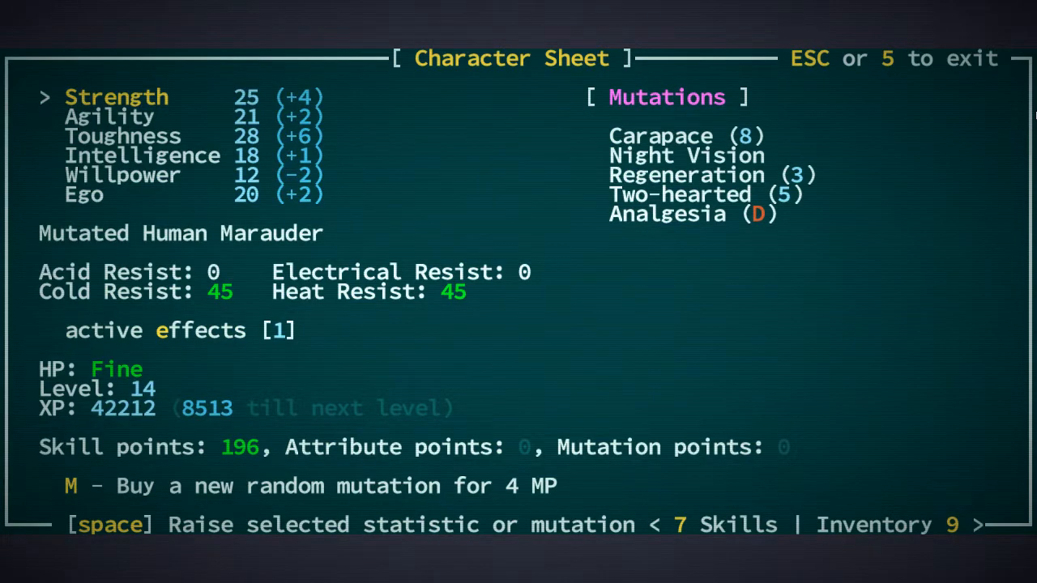
pyautogui.press('Escape')
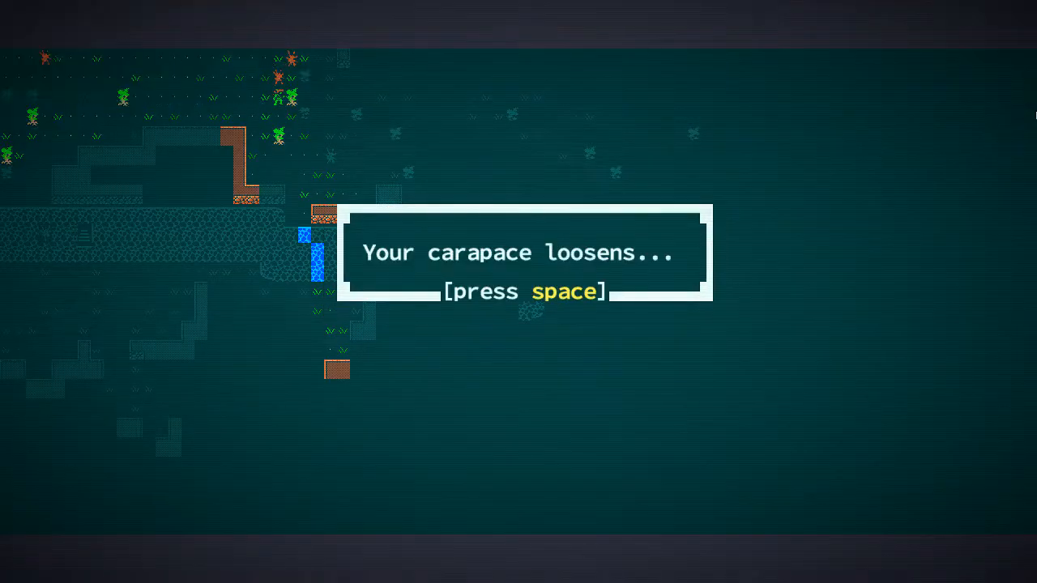
pyautogui.press('space')
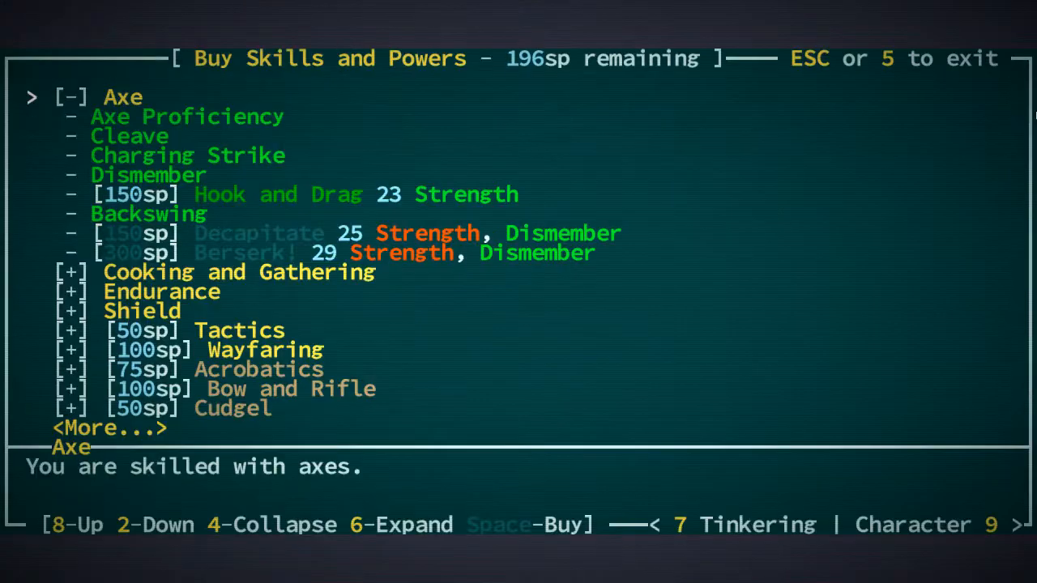
pyautogui.press('2')
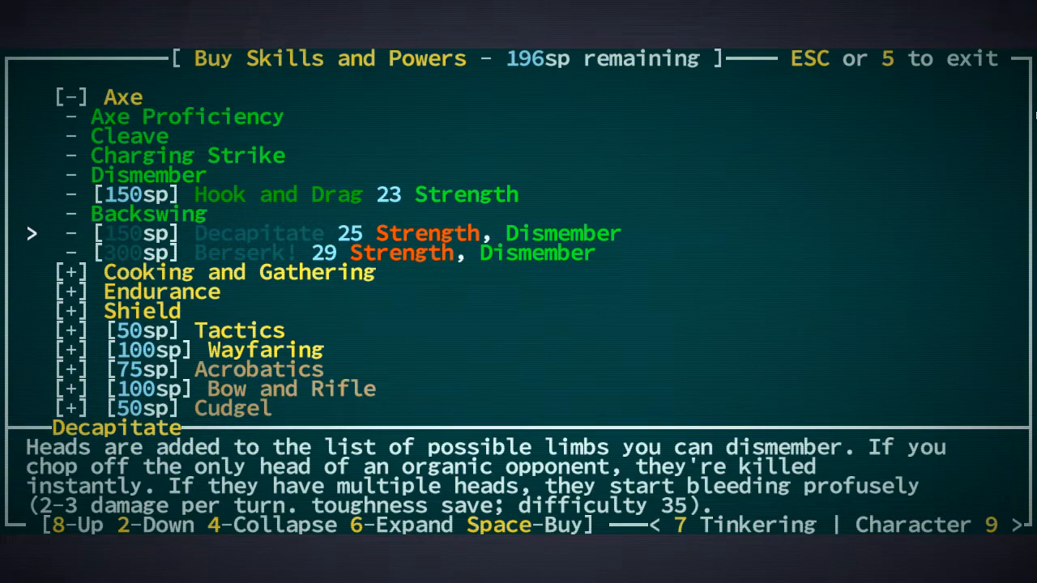
pyautogui.press('Escape')
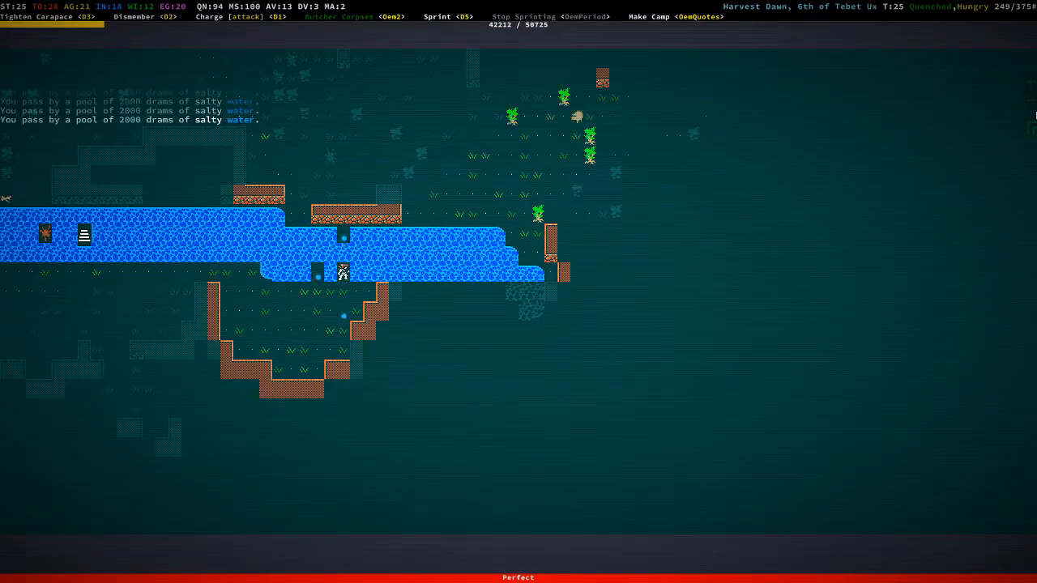
# Follow the salty water streams southeast down the canyon river
pyautogui.press('Down')
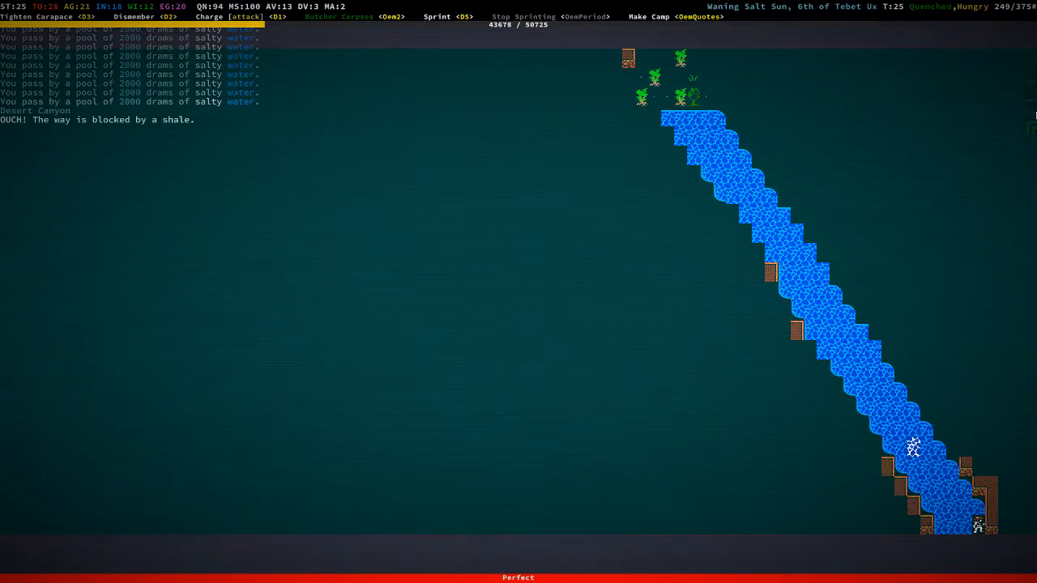
pyautogui.press('Up')
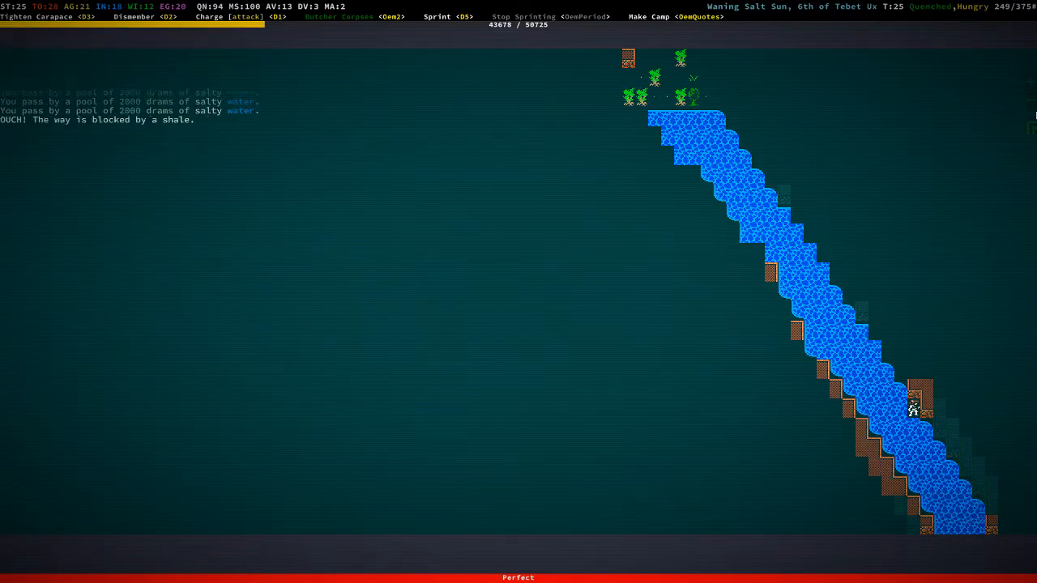
pyautogui.press('up')
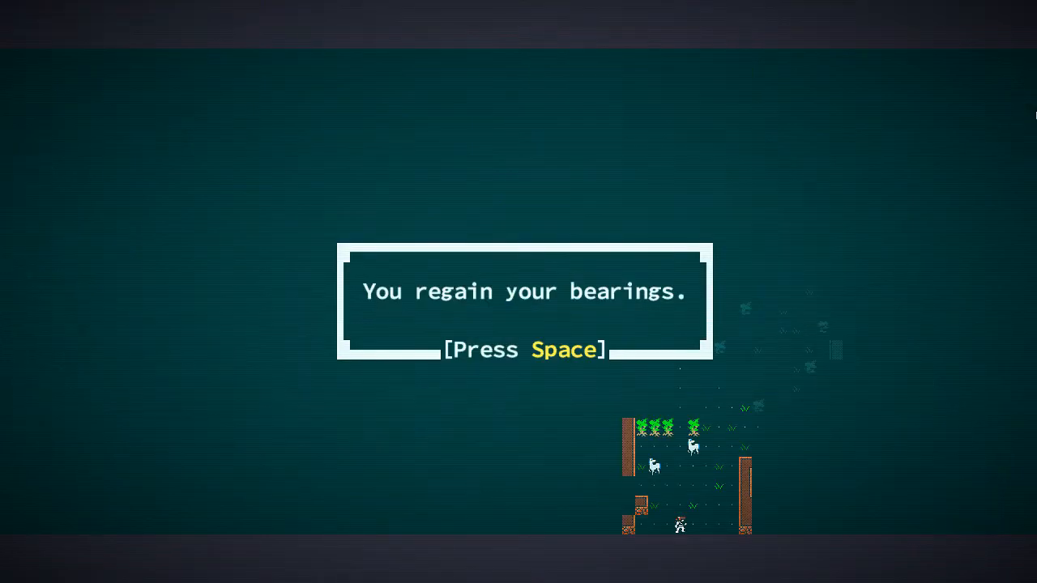
# Dismiss the bearings message, approach the creatures by the wall and use Cleave, acknowledging its cooldown
pyautogui.press('space')
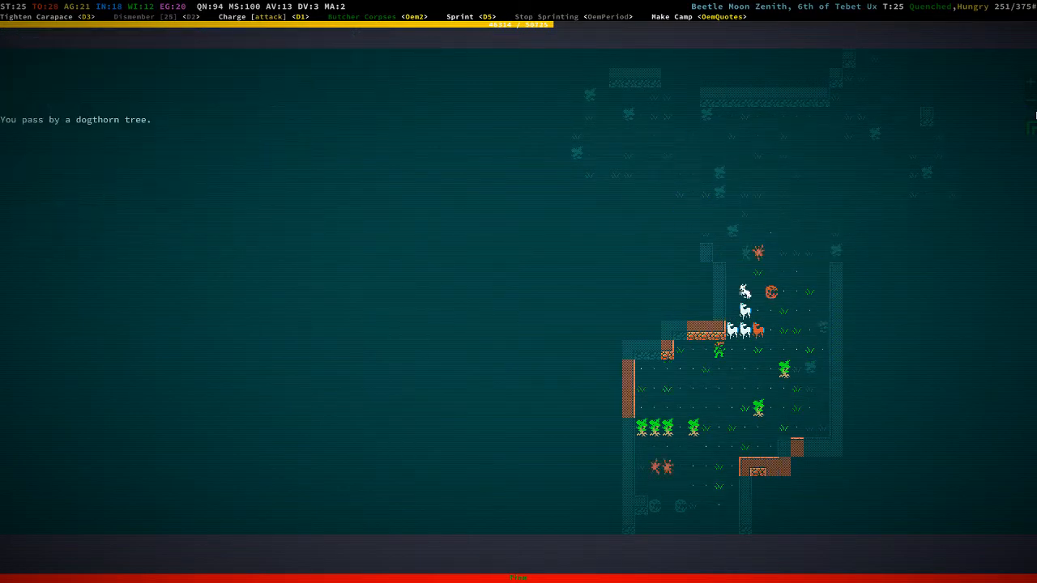
pyautogui.press('D1')
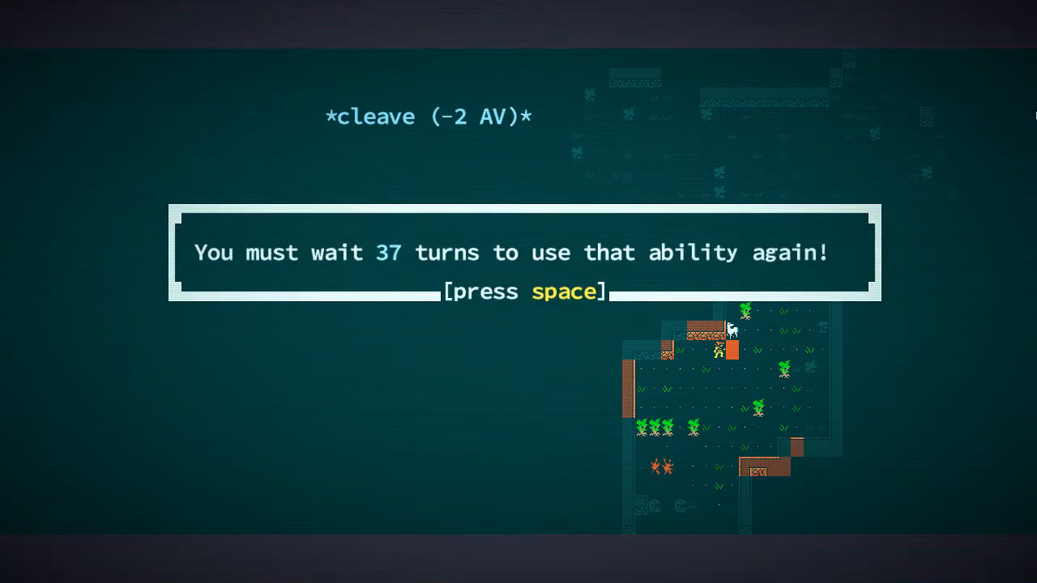
pyautogui.press('space')
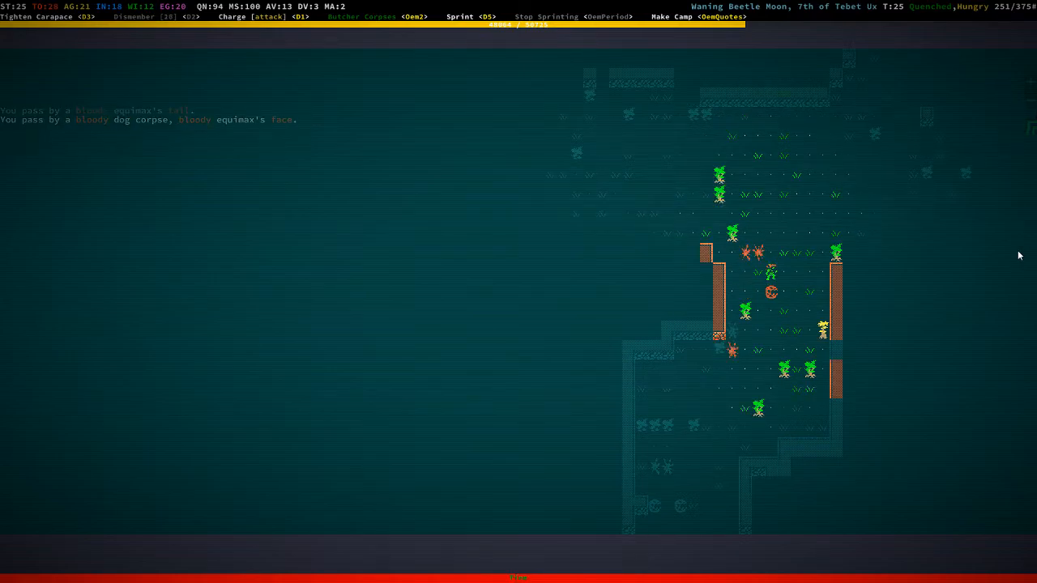
# Inspect the dog and equimax corpse loot and read the bloody equimax's face description
pyautogui.press('g')
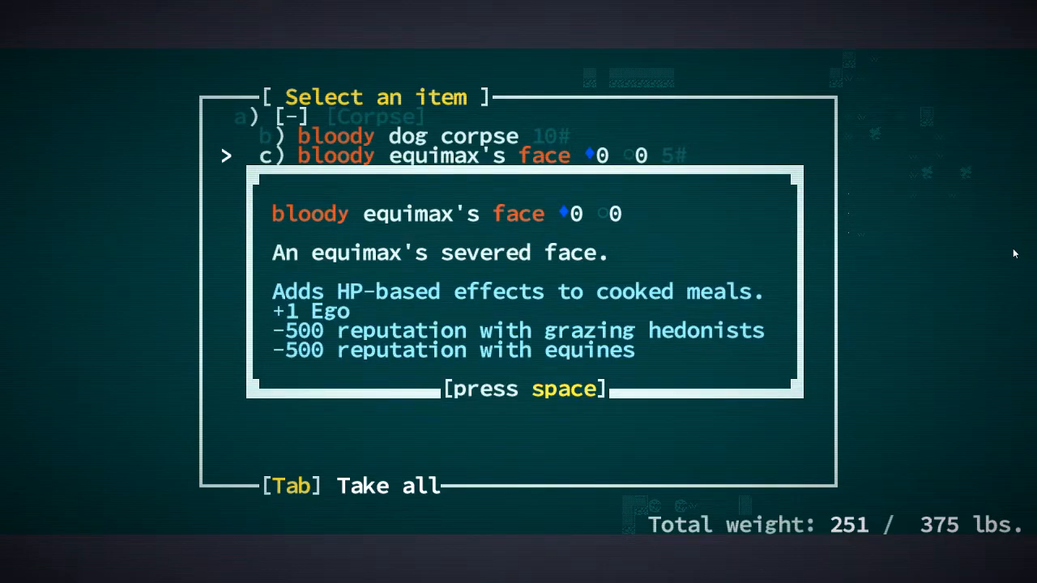
pyautogui.press('space')
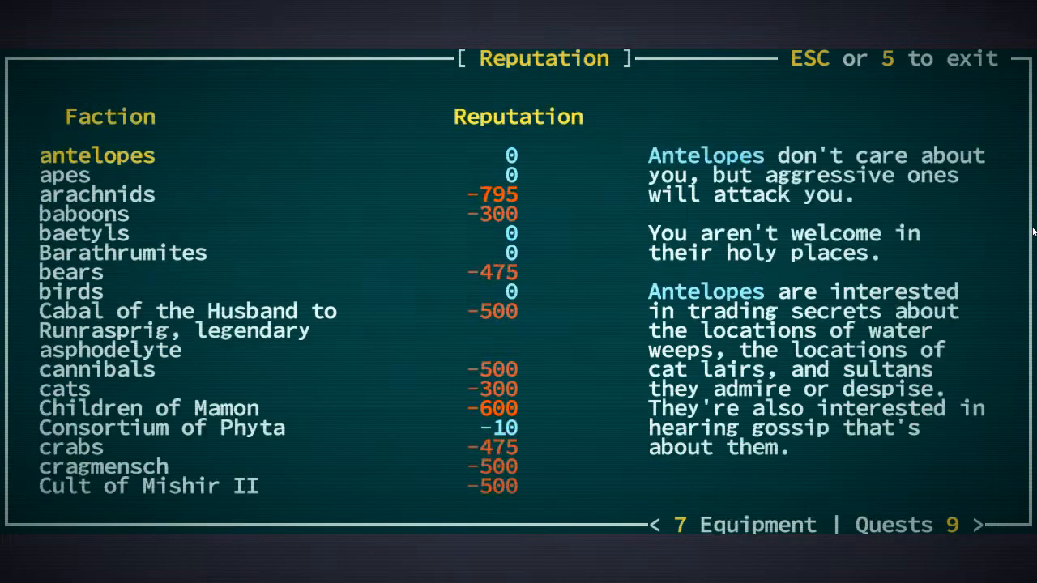
# Read the cats' opinion, scroll the faction standings and move on to the worn-gear view
pyautogui.click(65, 389)
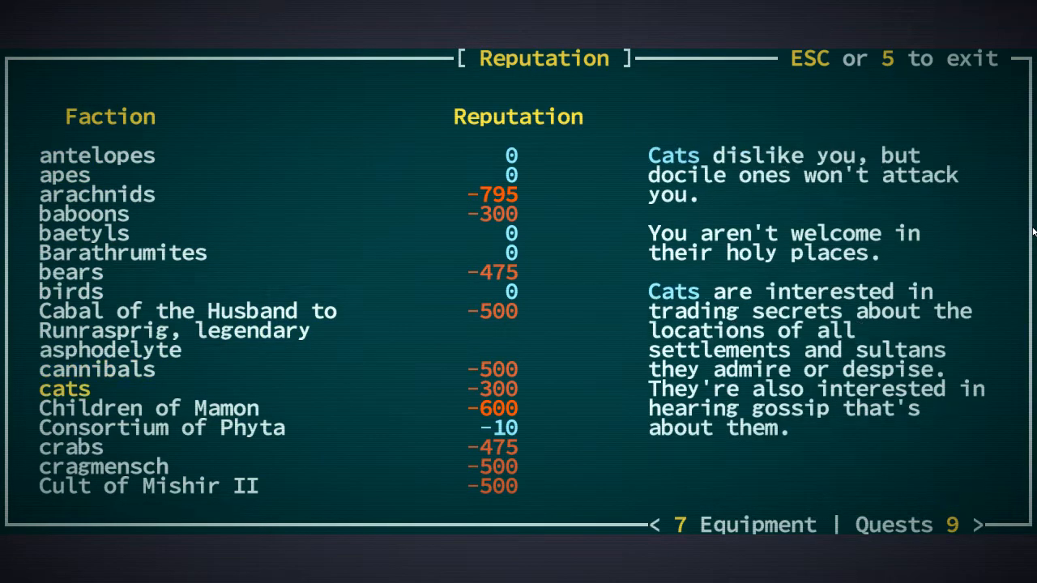
pyautogui.scroll(-3)
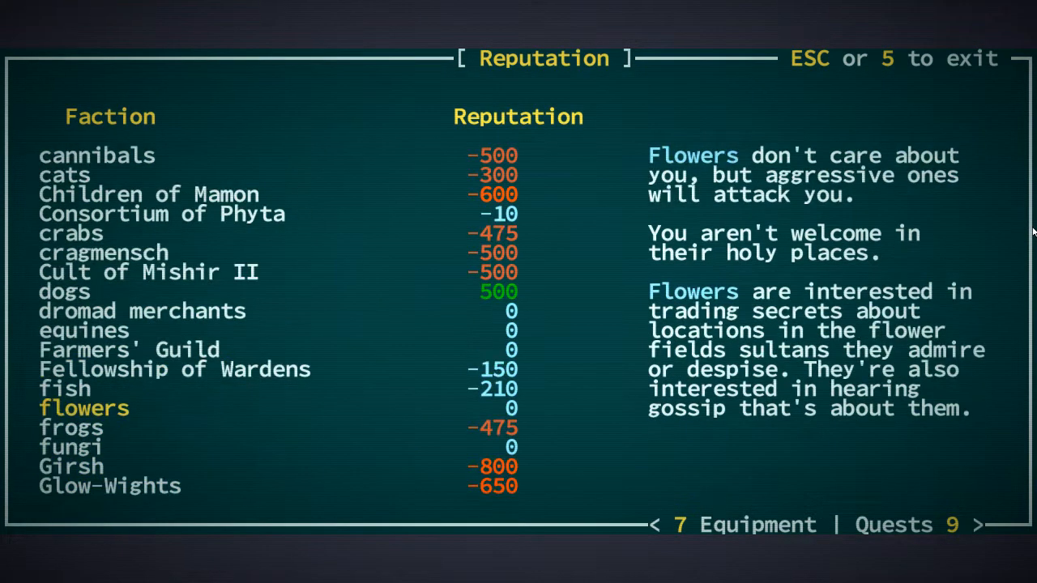
pyautogui.scroll(-3)
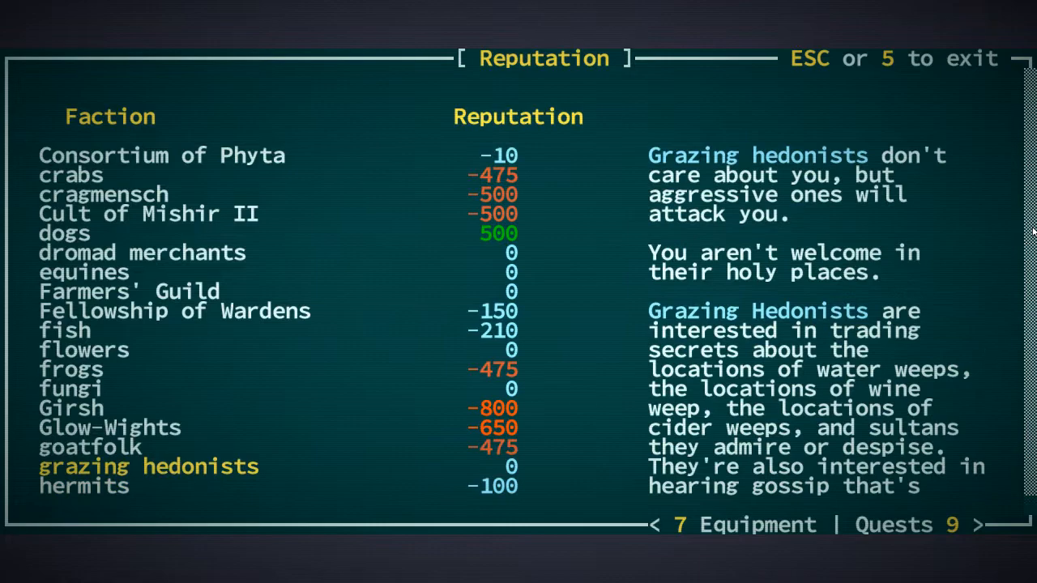
pyautogui.scroll(-3)
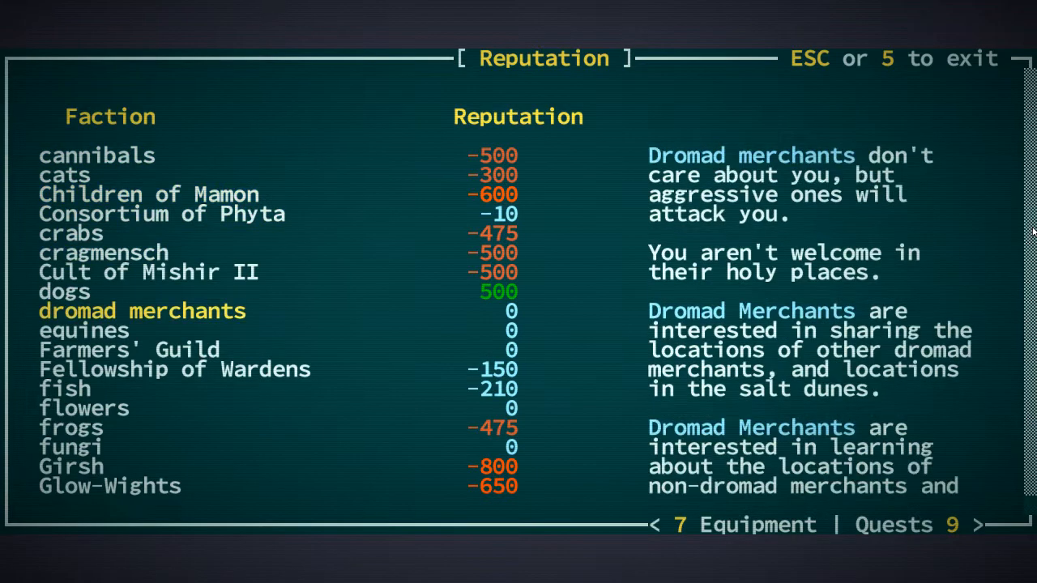
pyautogui.press('Escape')
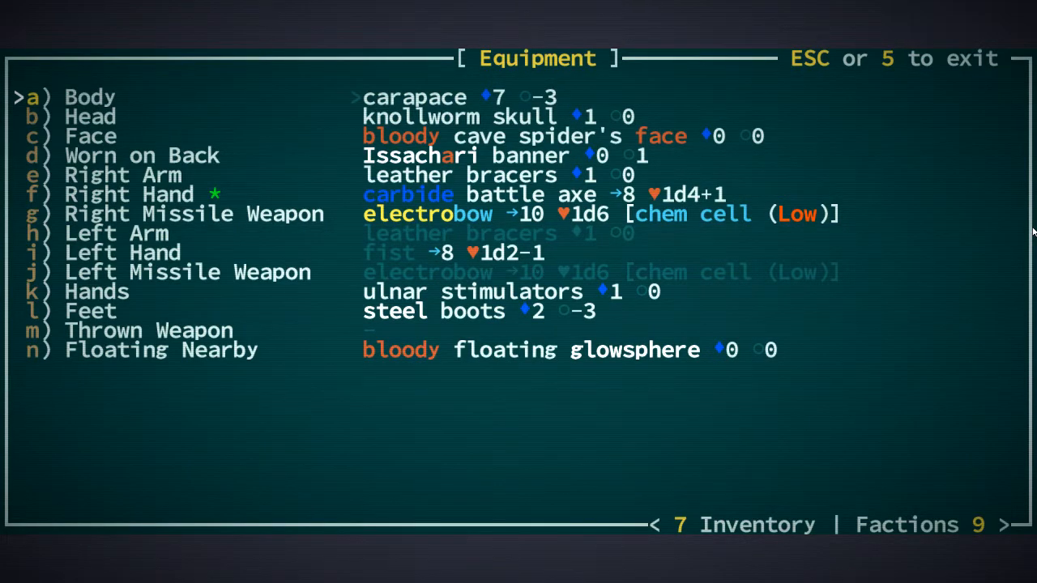
# Close the equipment overview and return to the Shallows map
pyautogui.press('Escape')
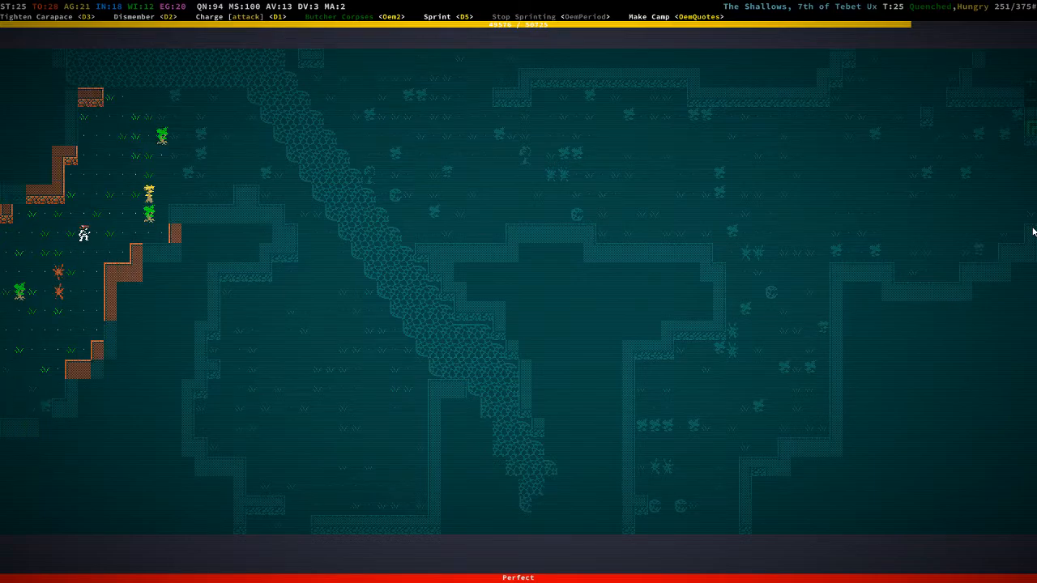
# Acknowledge the famished warning, make camp and cook at the campfire
pyautogui.press('Up')
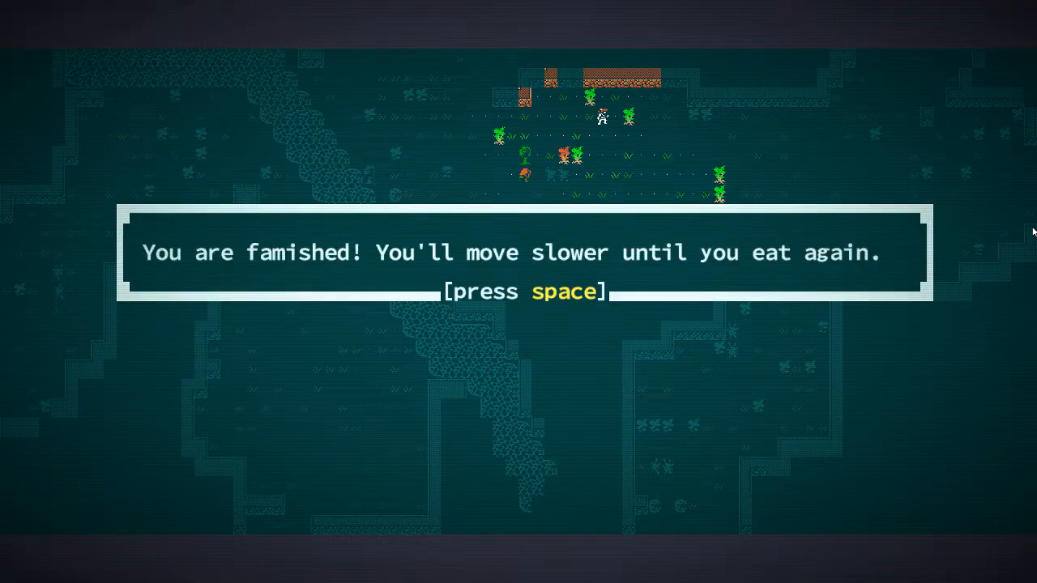
pyautogui.press('space')
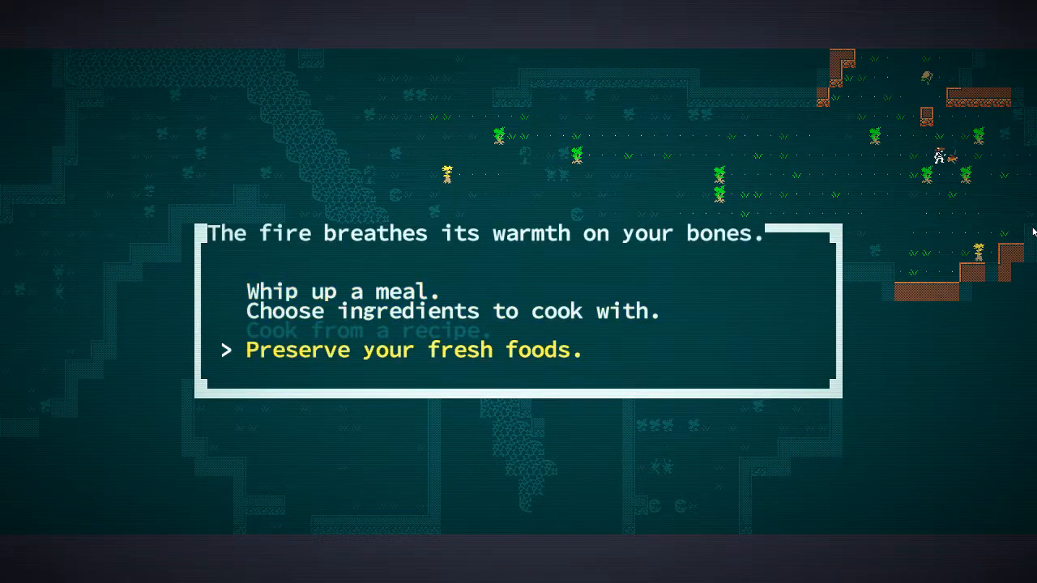
pyautogui.press('up')
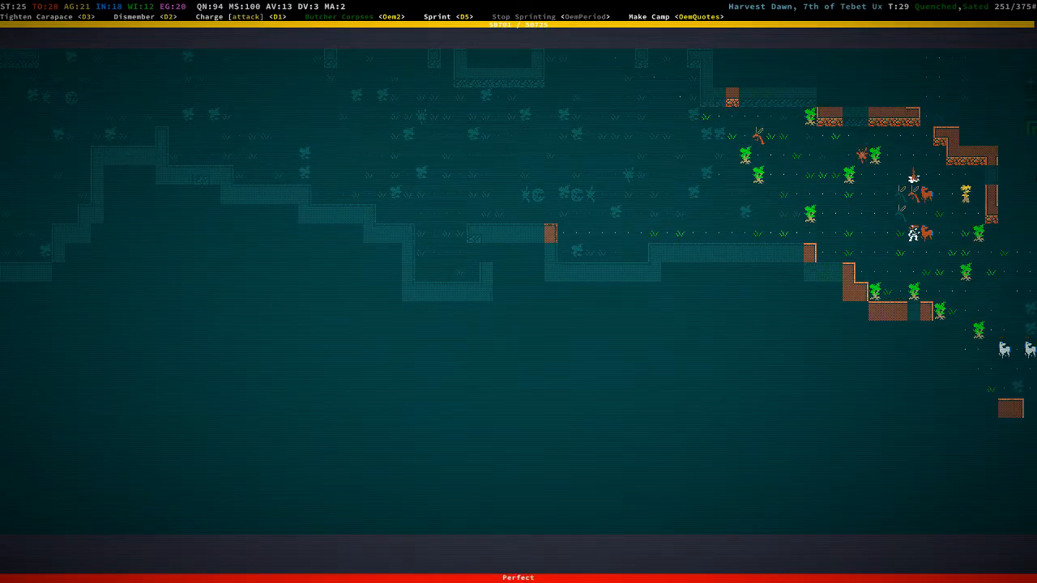
# Dismiss the level-15 notice, raise Strength from 25 to 26 and bring up the skills to buy
pyautogui.press('space')
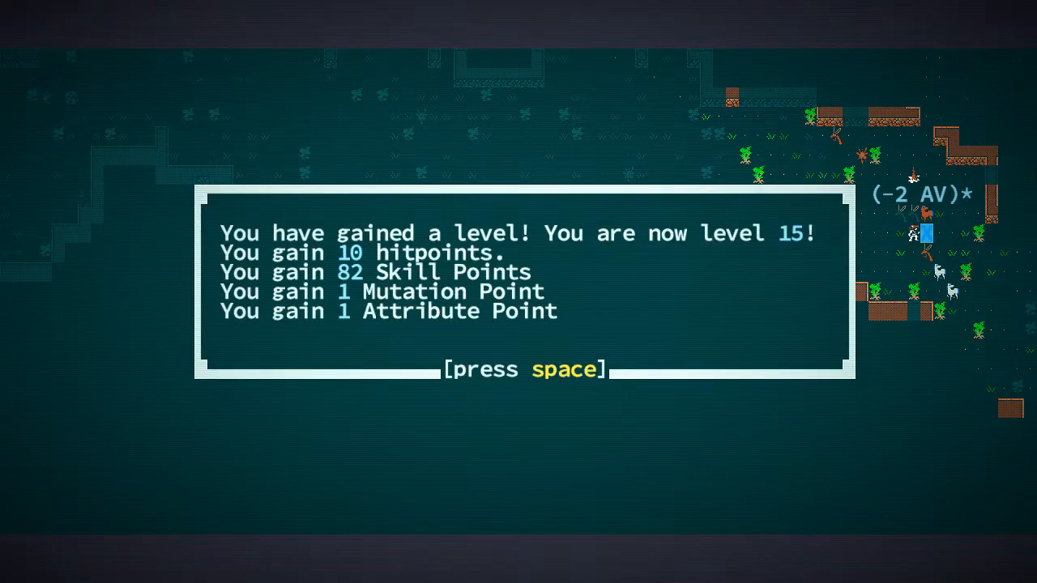
pyautogui.press('space')
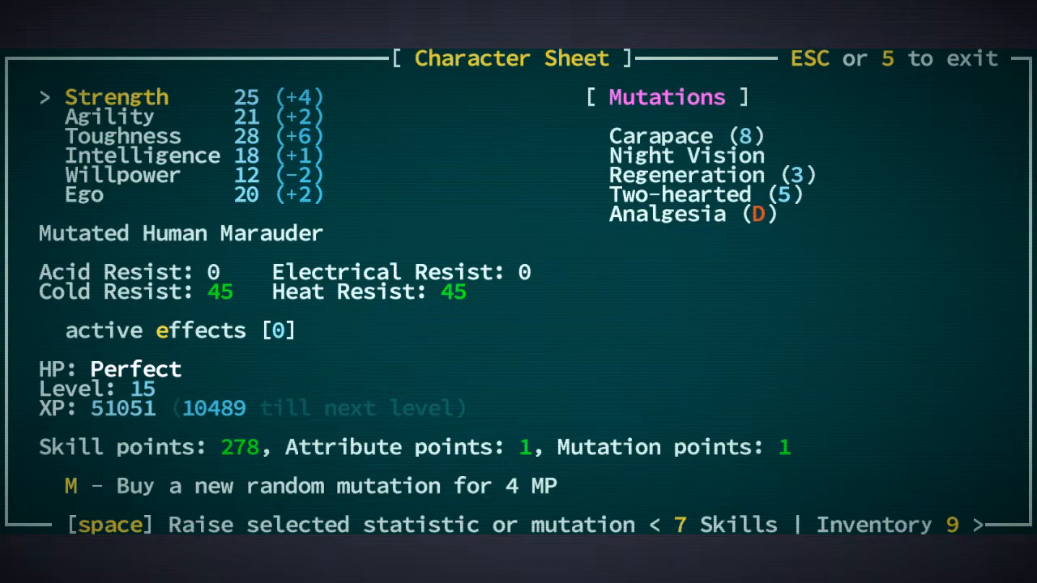
pyautogui.press('space')
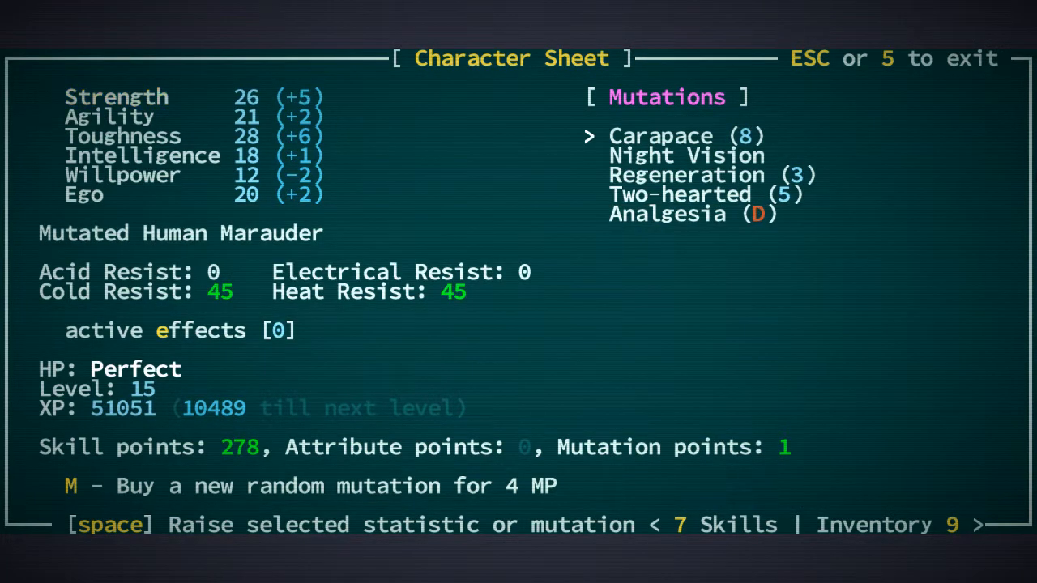
pyautogui.press('Down')
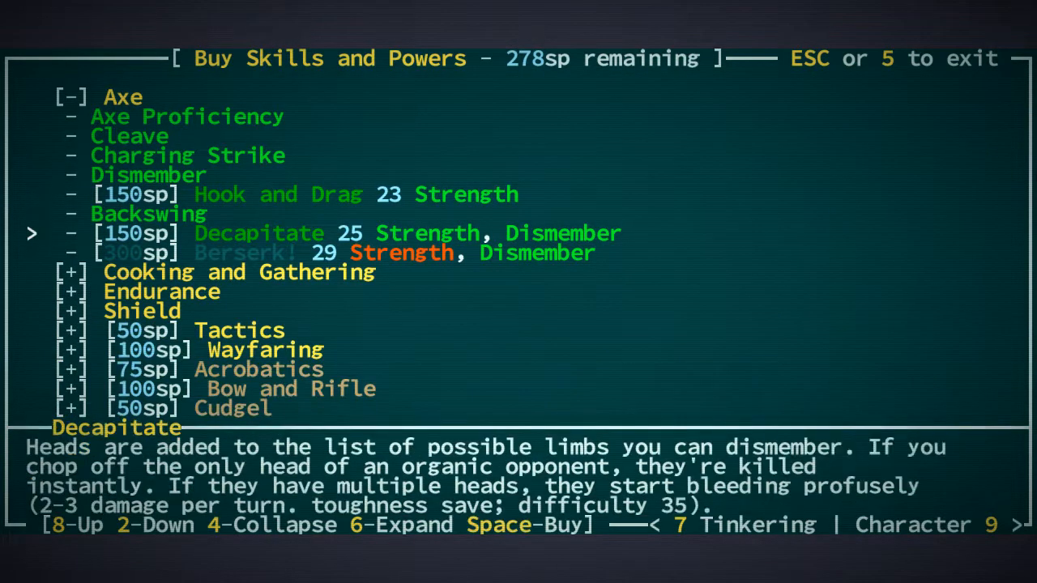
# Leave the Axe skill tree and Decapitate description, returning to the map
pyautogui.press('space')
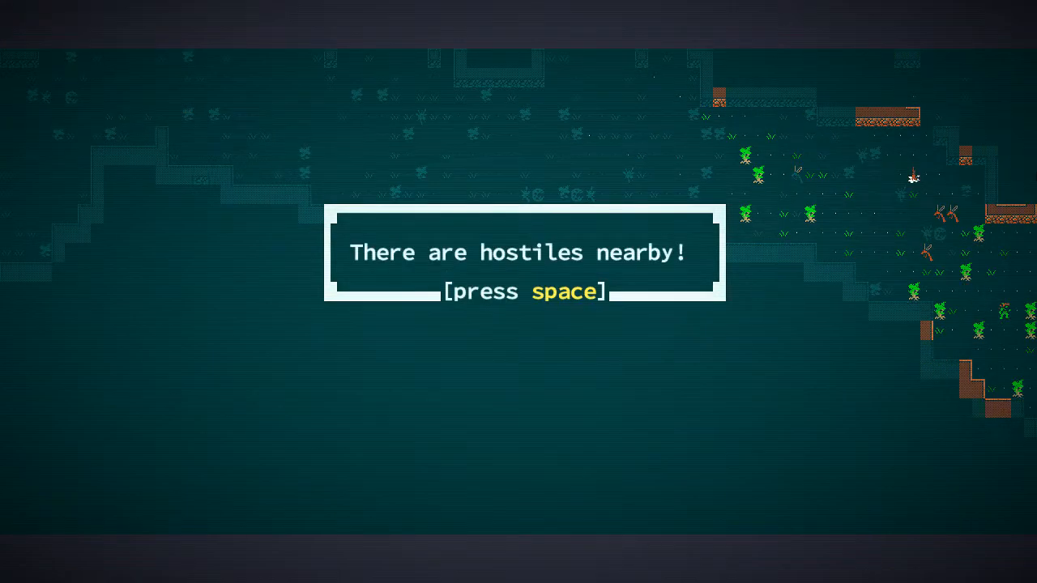
# Acknowledge the hostiles warning and auto-travel to the nearest stairway down
pyautogui.press('space')
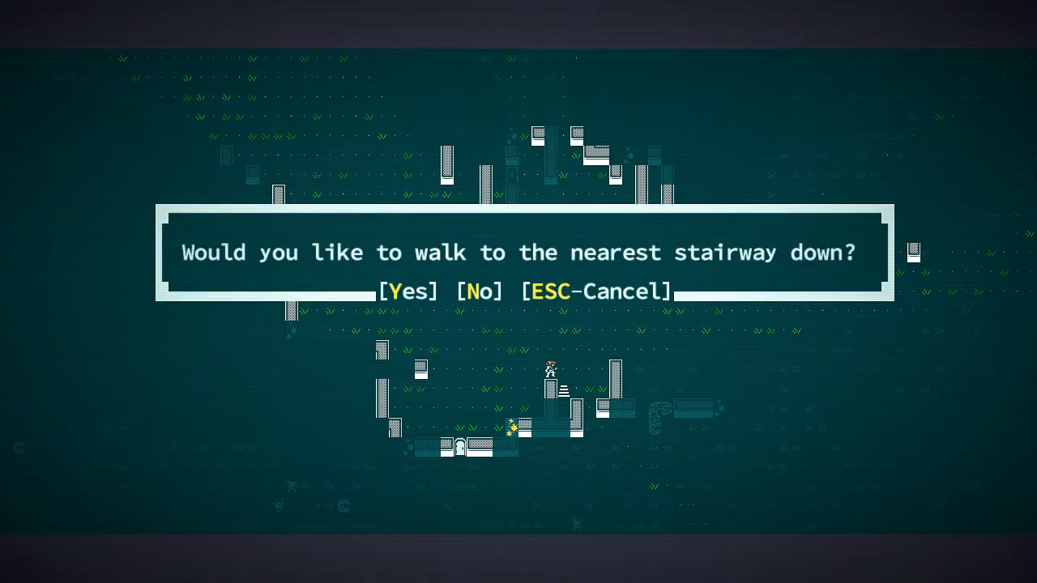
pyautogui.press('y')
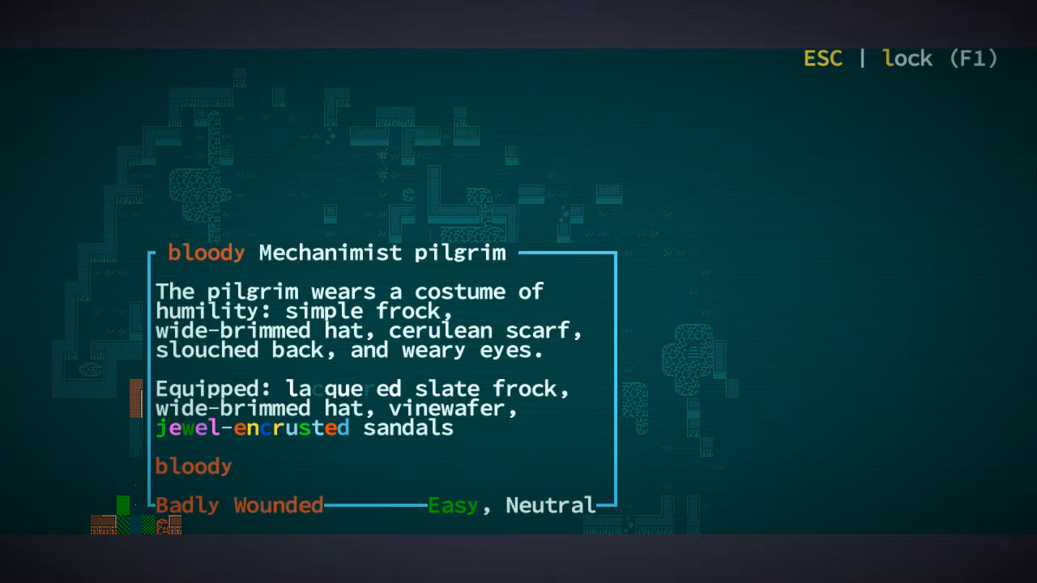
# Loot the pilgrim's belongings, taking the jewel-encrusted sandals
pyautogui.press('Escape')
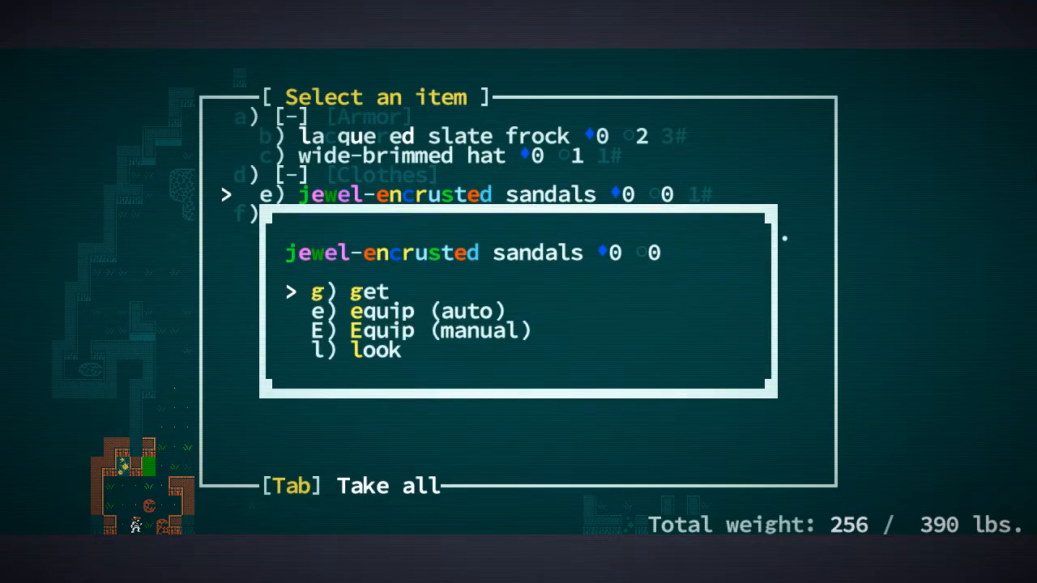
pyautogui.press('g')
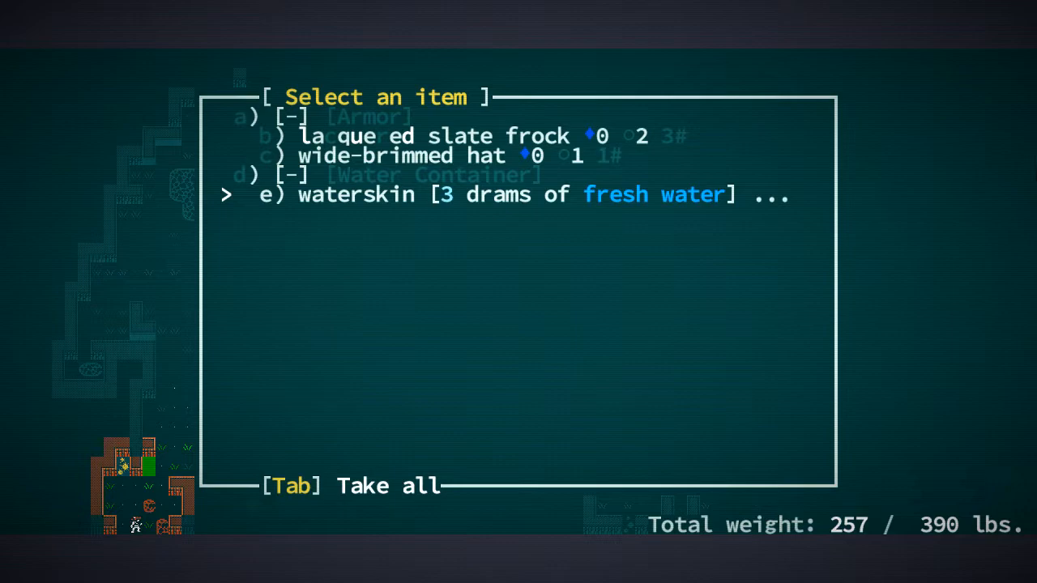
pyautogui.press('up')
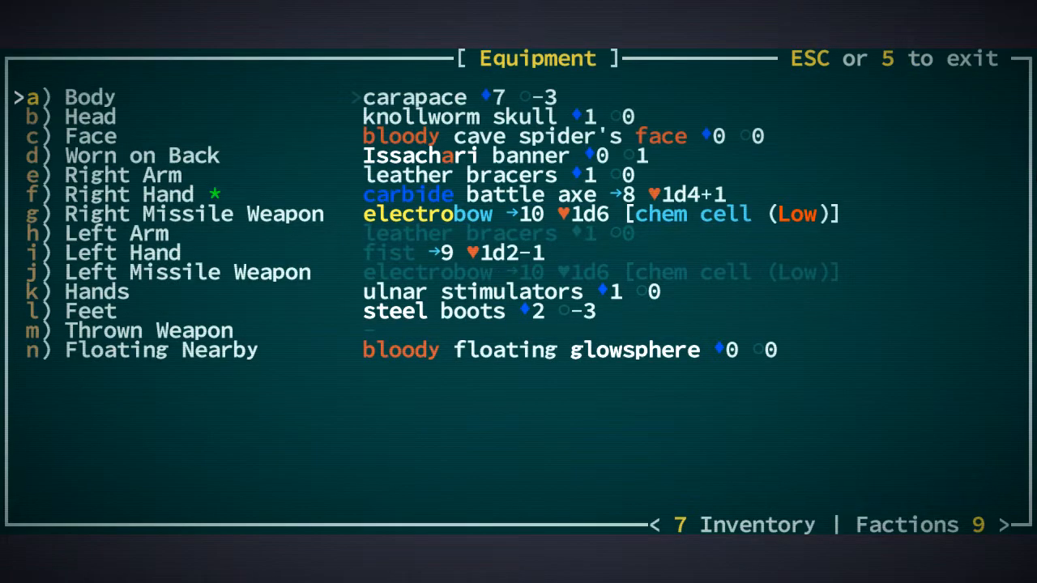
pyautogui.press('Escape')
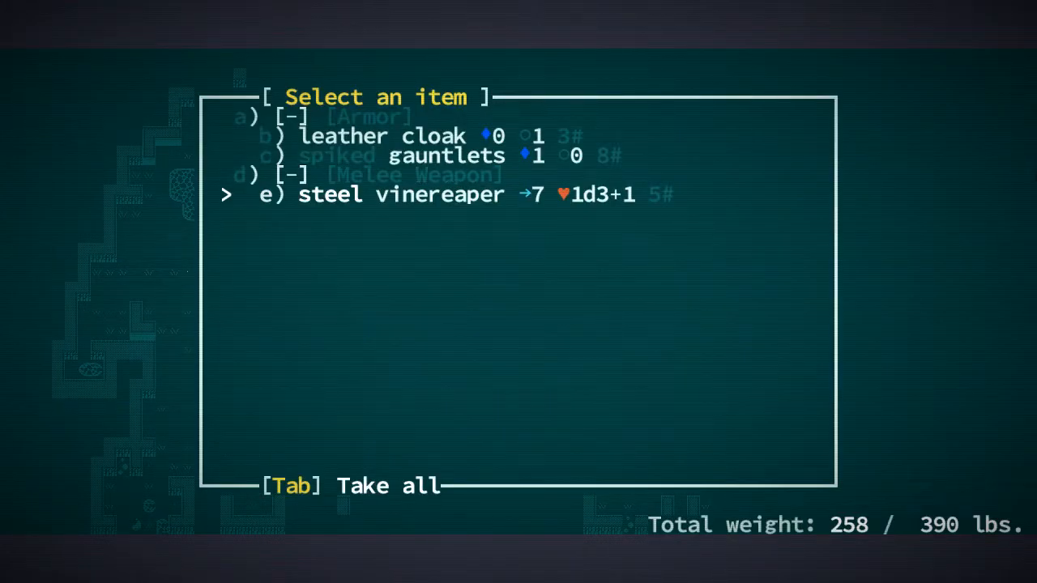
# Review worn gear in Equipment, reading the spiked gauntlets description, then return to the map
pyautogui.press('e')
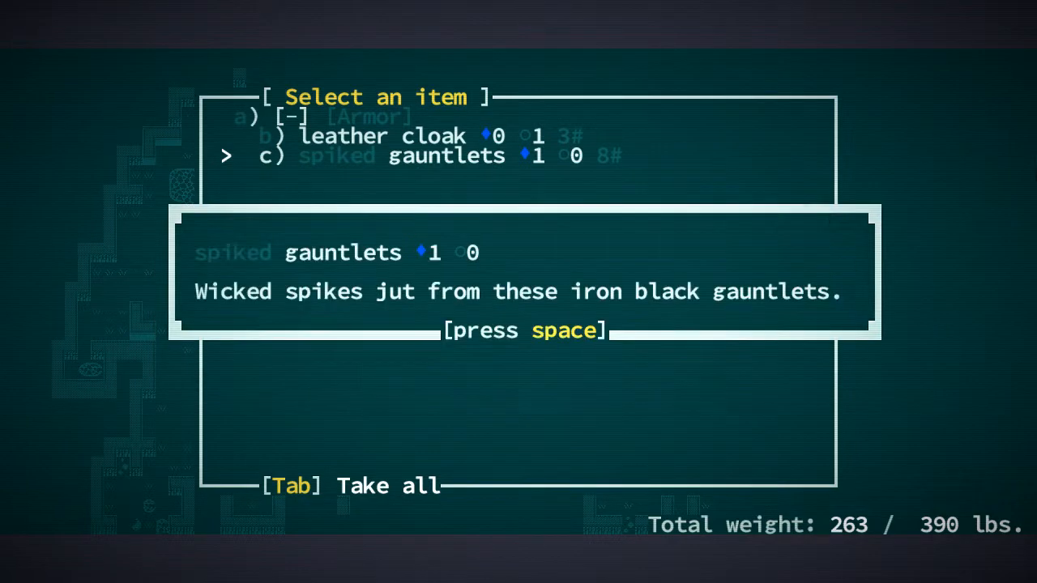
pyautogui.press('space')
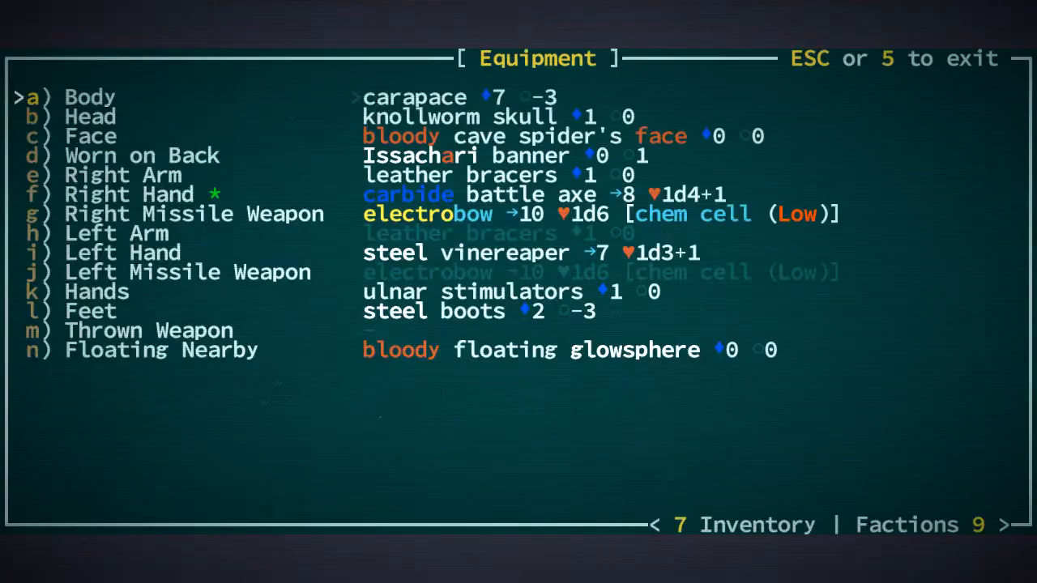
pyautogui.press('Escape')
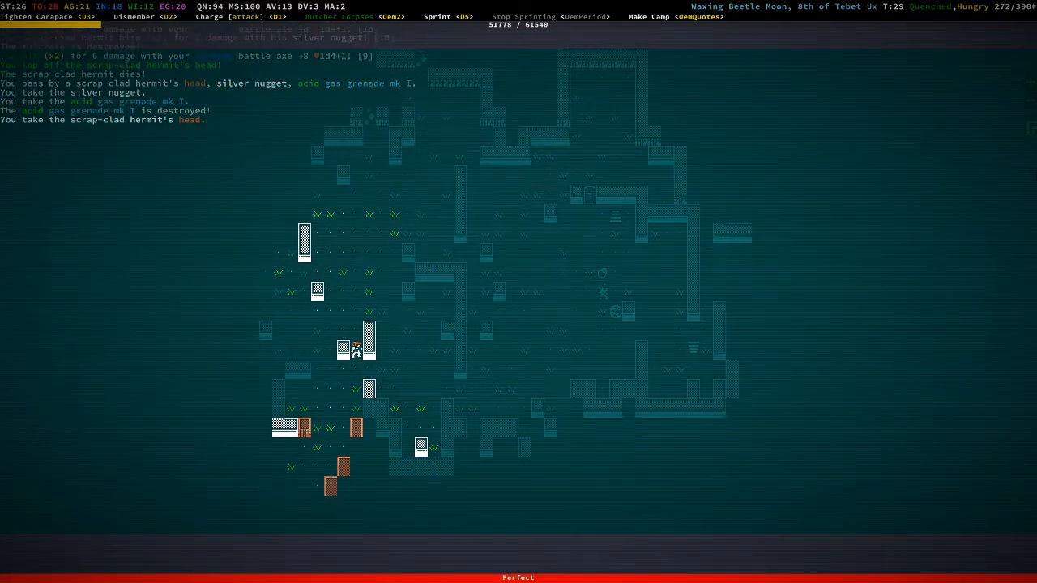
pyautogui.press('i')
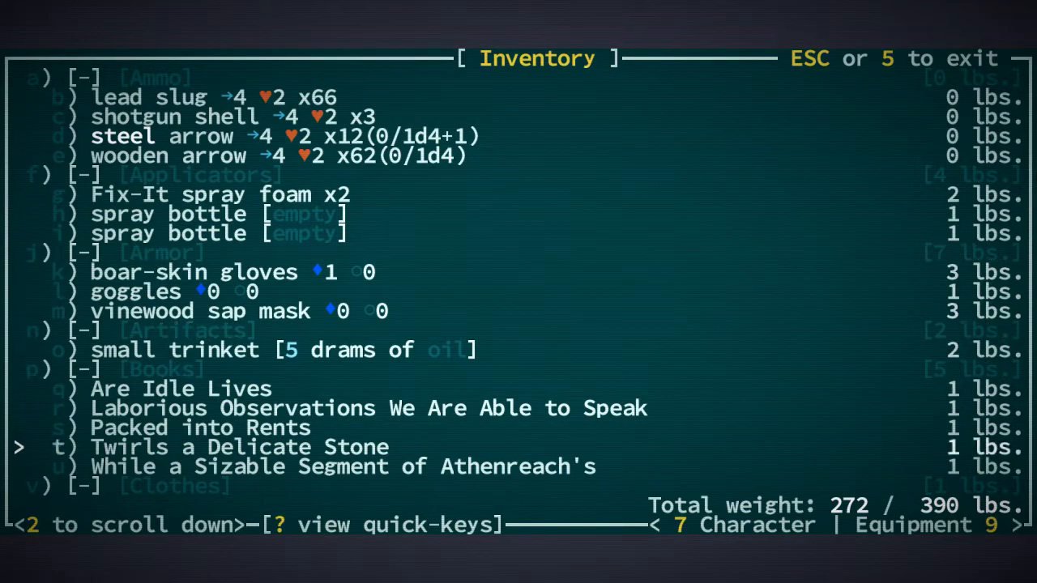
pyautogui.scroll(-3)
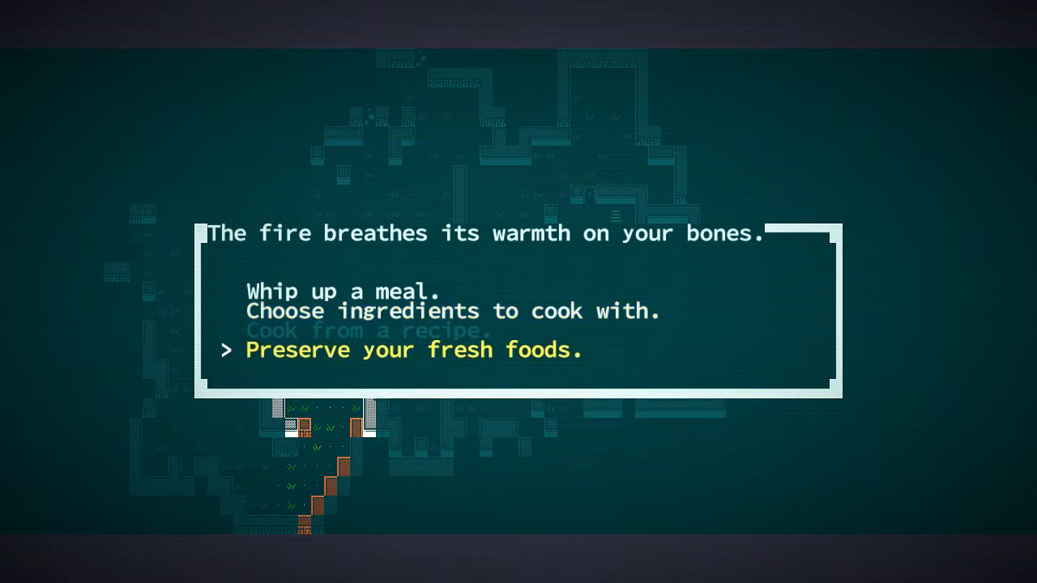
# Cook and eat a meal from the scrap-clad hermit's head at the campfire
pyautogui.press('up')
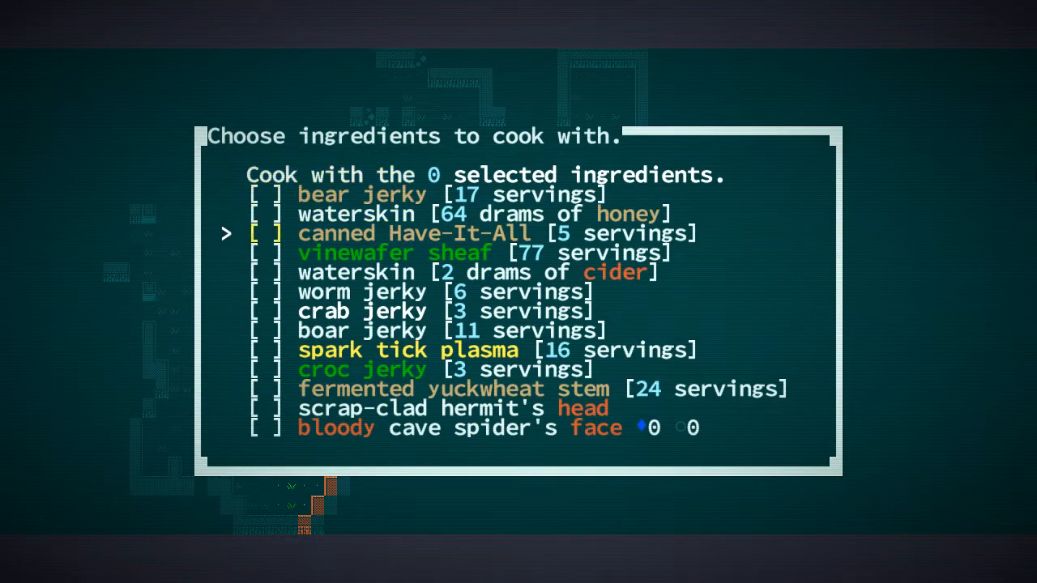
pyautogui.press('space')
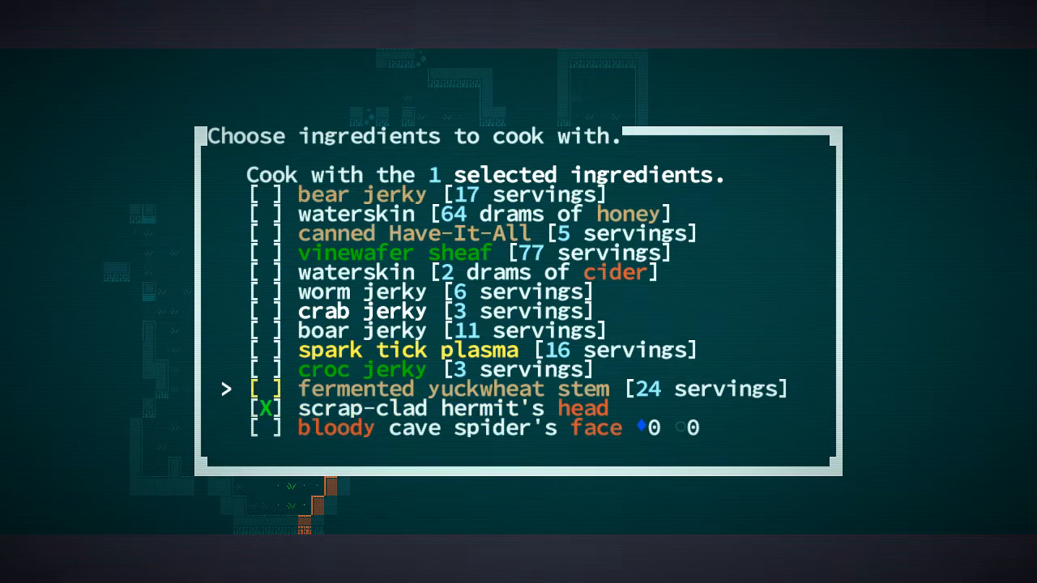
pyautogui.press('up')
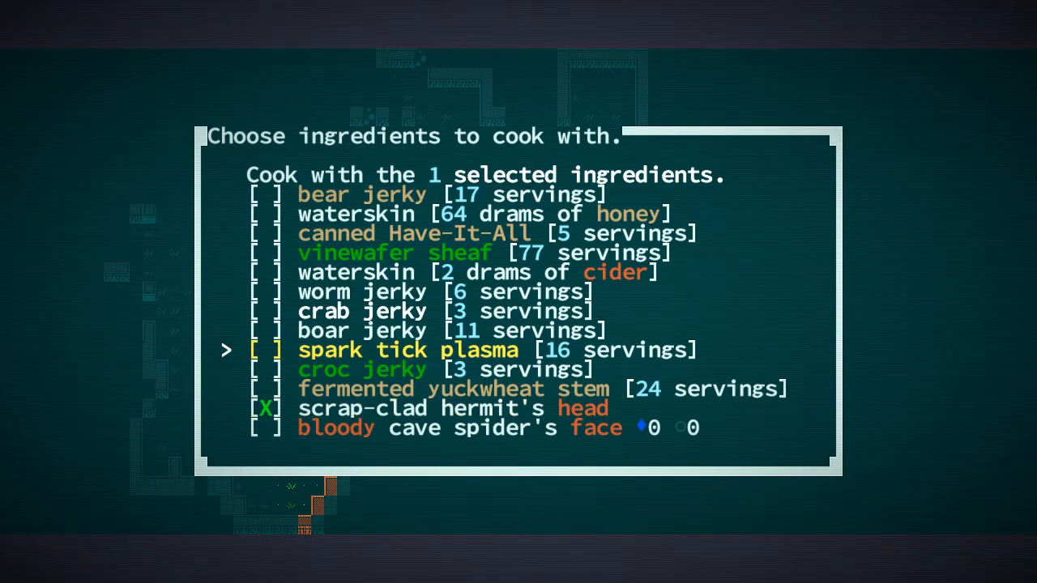
pyautogui.press('up')
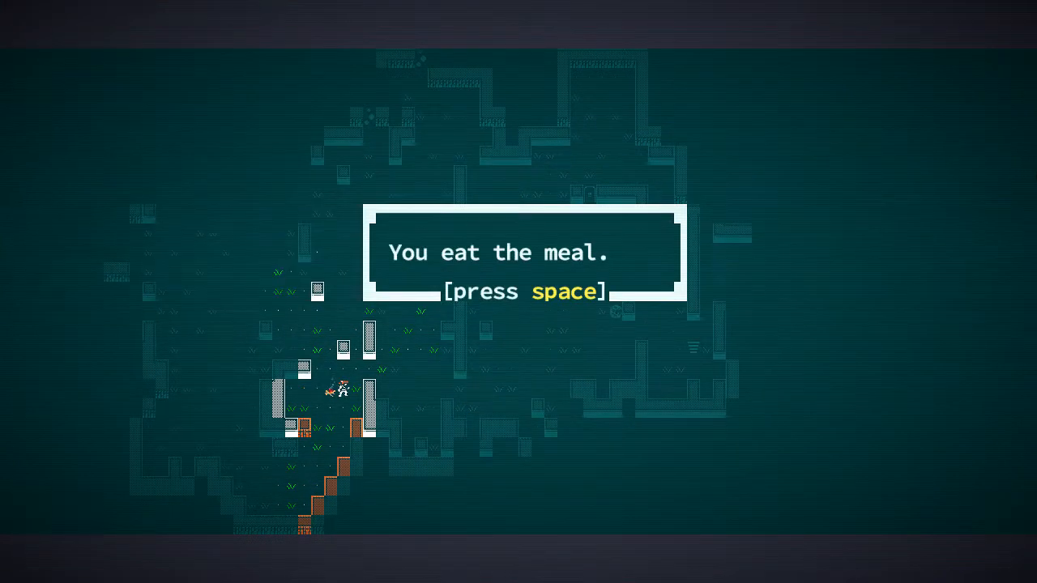
# Acknowledge the meal message and the 25% freshwater full-heal effect
pyautogui.press('space')
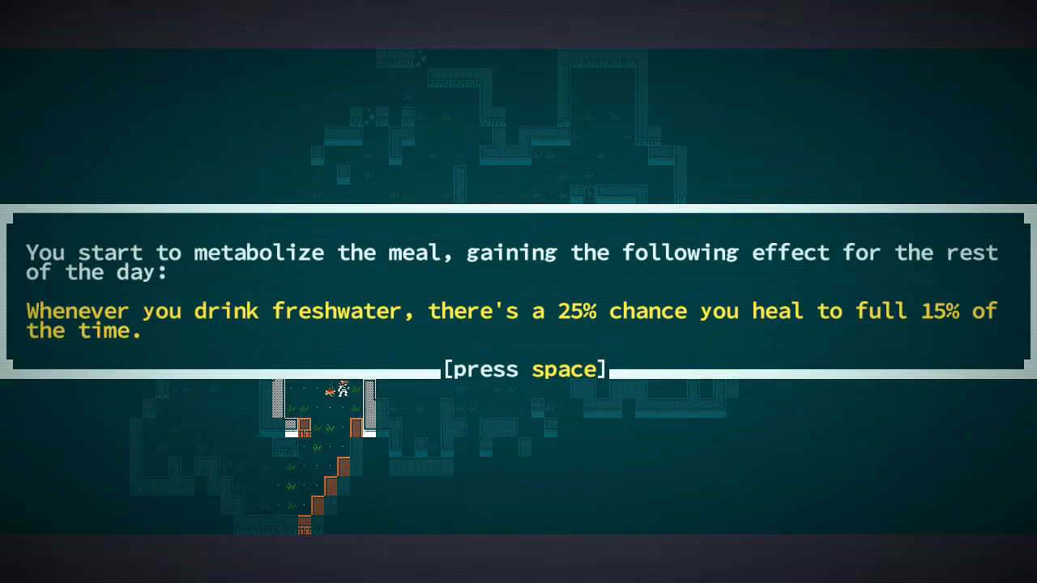
pyautogui.press('space')
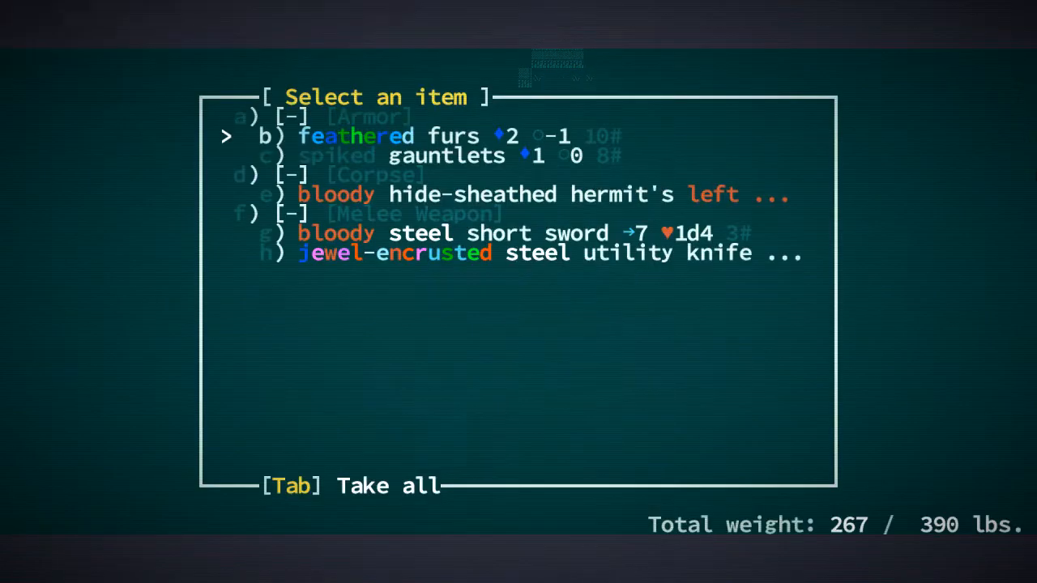
# Browse the hermits' container to the jewel-encrusted utility knife and take the scattered loot
pyautogui.press('down')
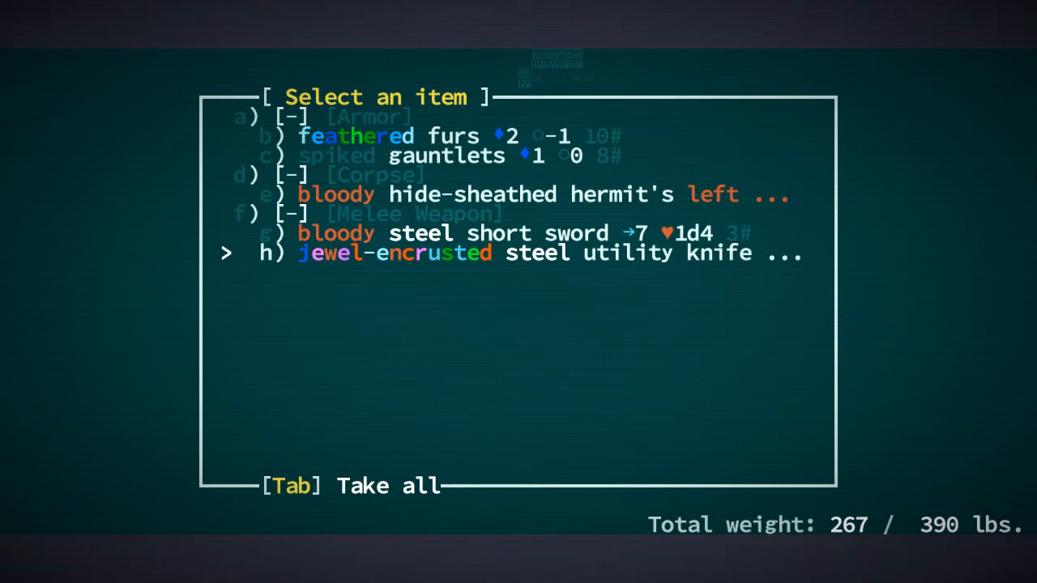
pyautogui.press('h')
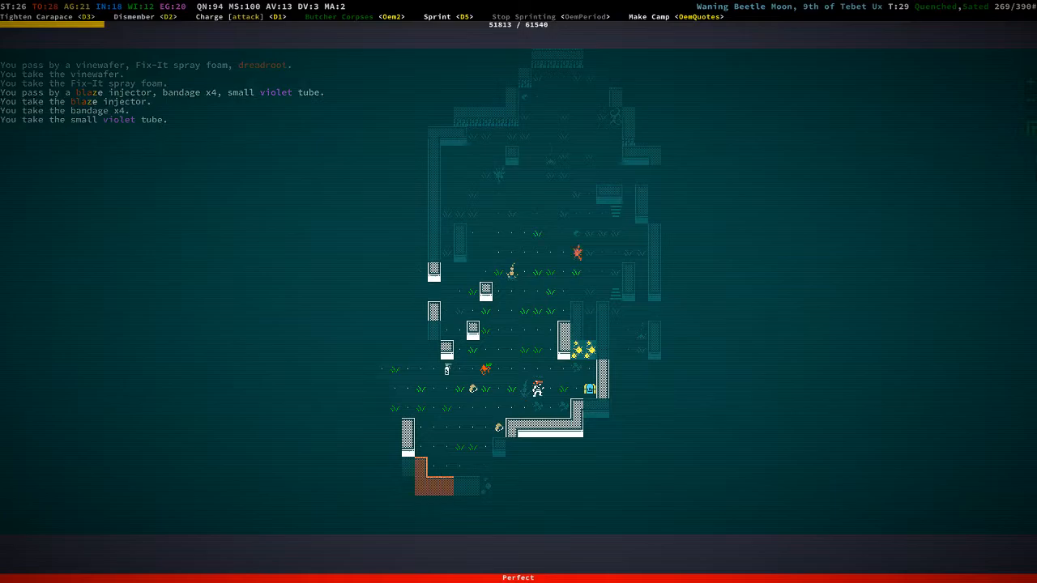
pyautogui.press('i')
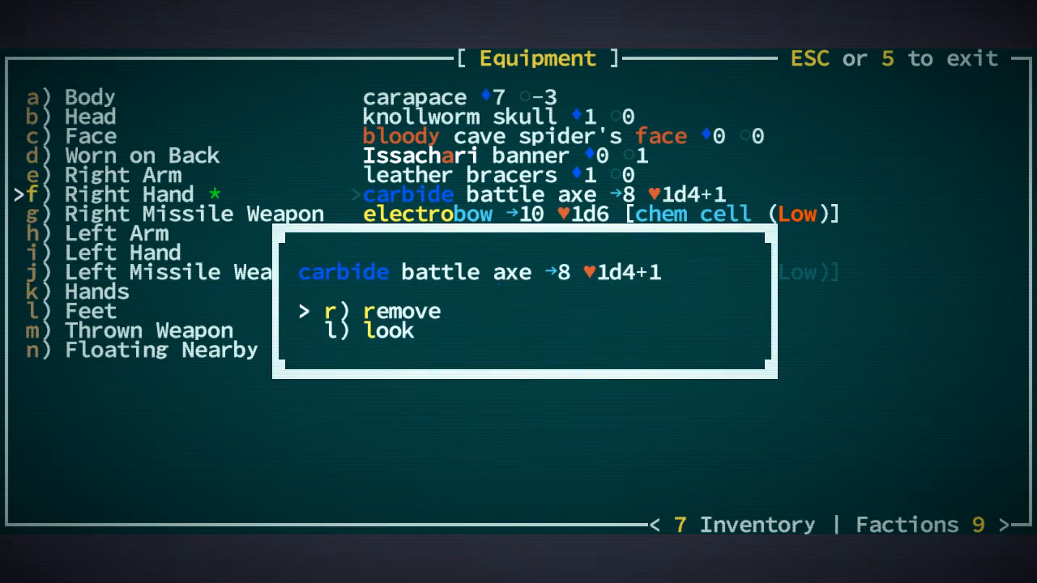
# Remove the plain carbide battle axe from the right hand and read the folded carbide battle axe description
pyautogui.press('r')
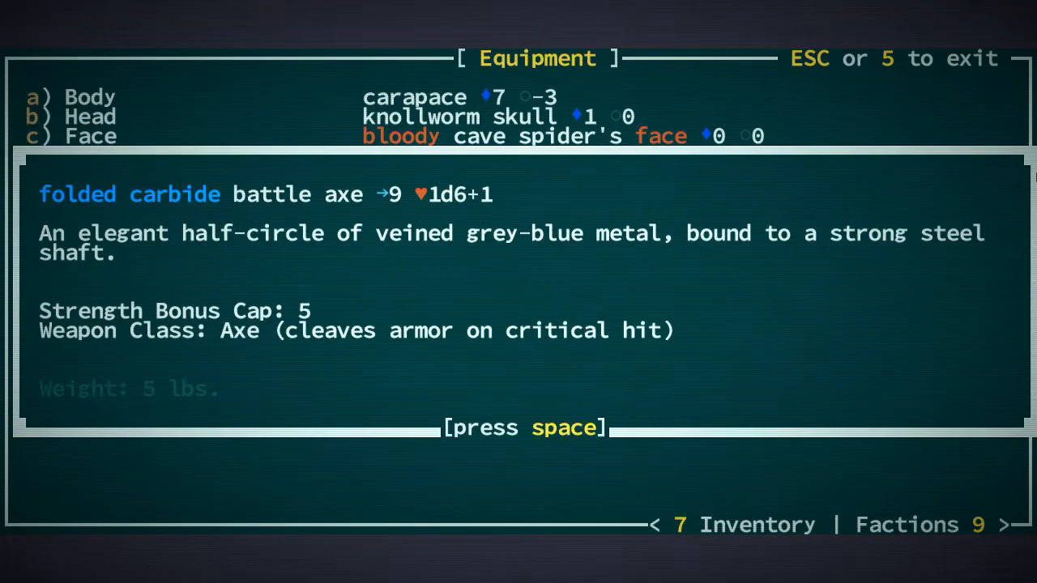
pyautogui.press('space')
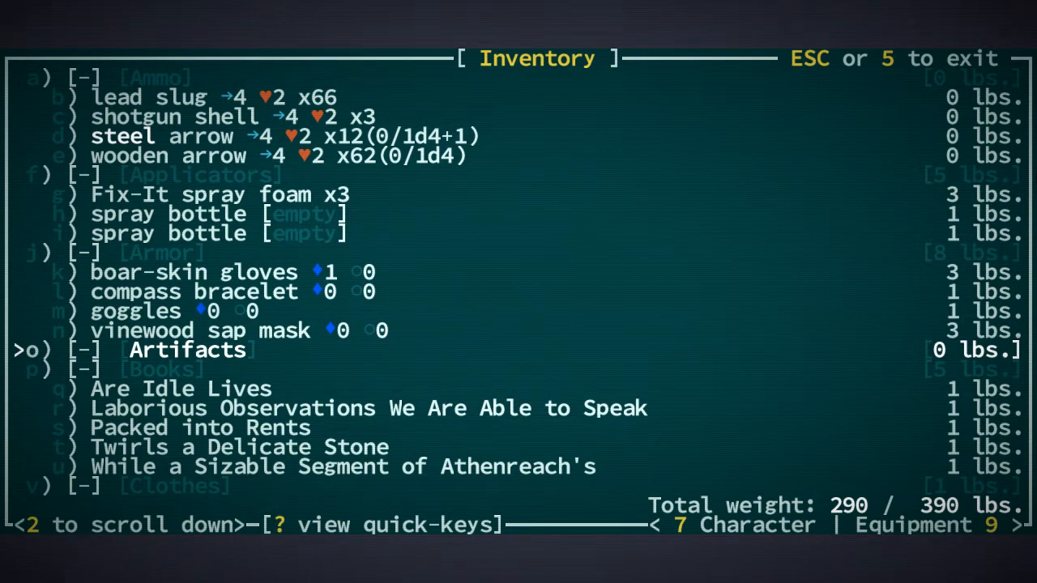
pyautogui.press('Escape')
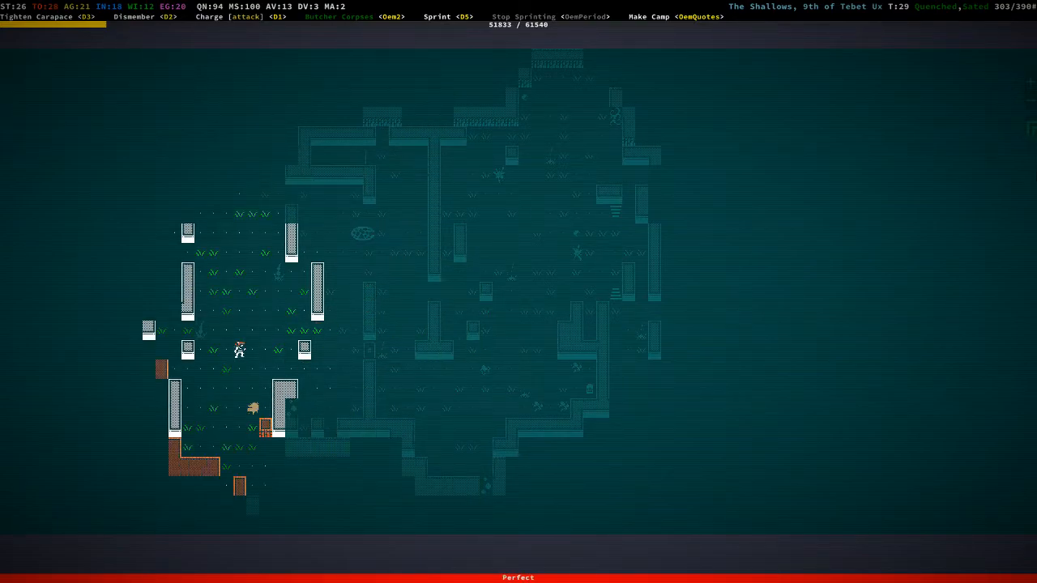
# Buy a 50sp Cooking and Gathering skill, gaining Harvest Plants and leaving 78sp
pyautogui.press('Down')
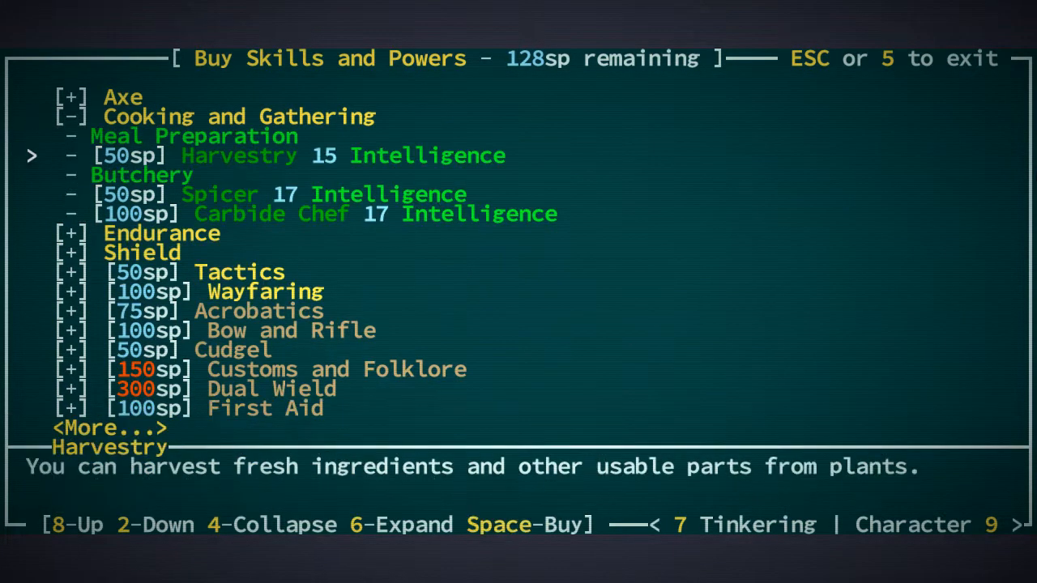
pyautogui.press('2')
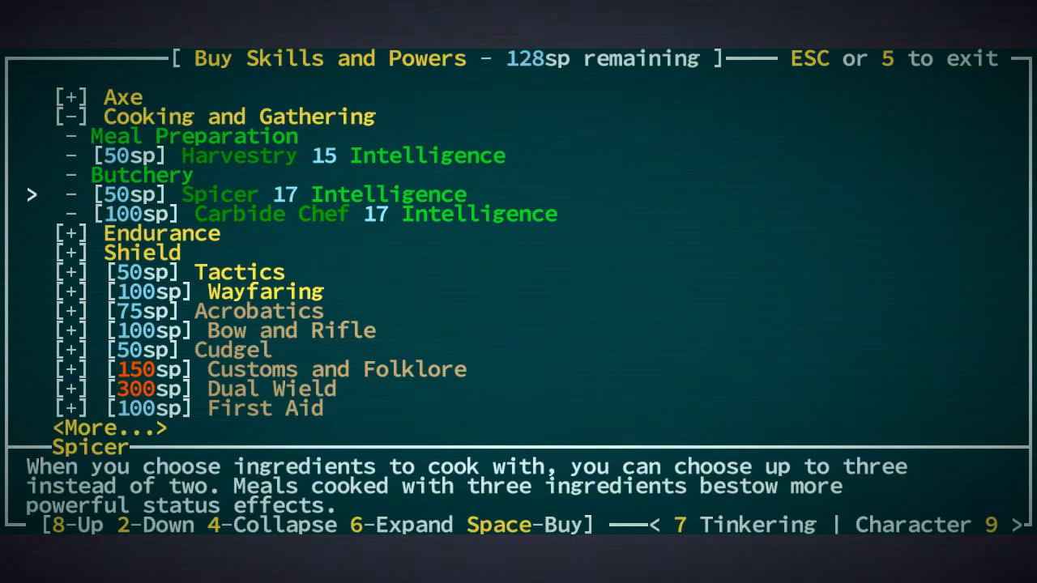
pyautogui.press('space')
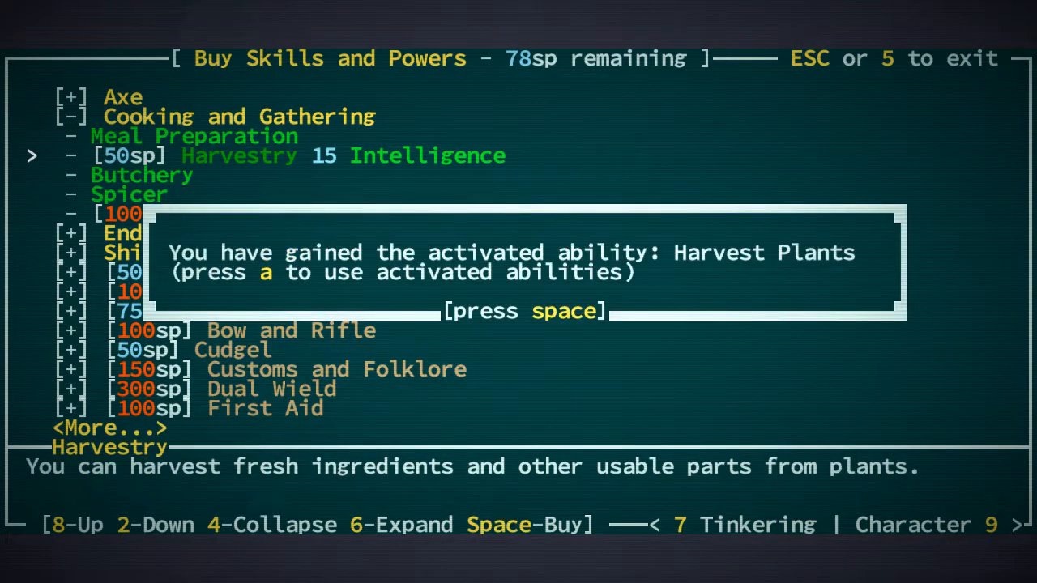
pyautogui.press('space')
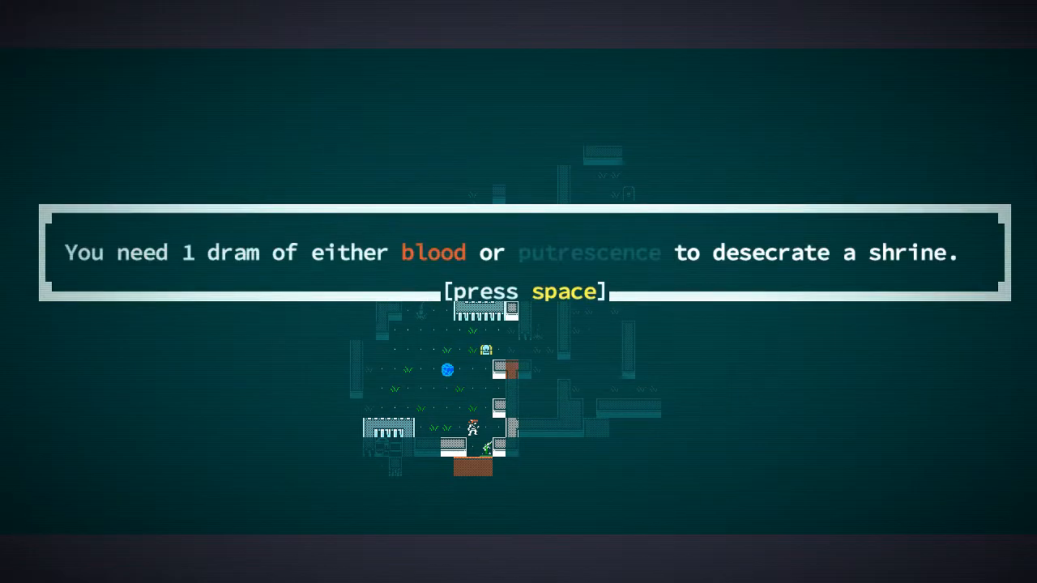
# Dismiss the shrine blood warning and identify the weird artifact as a bionic arm implant
pyautogui.press('space')
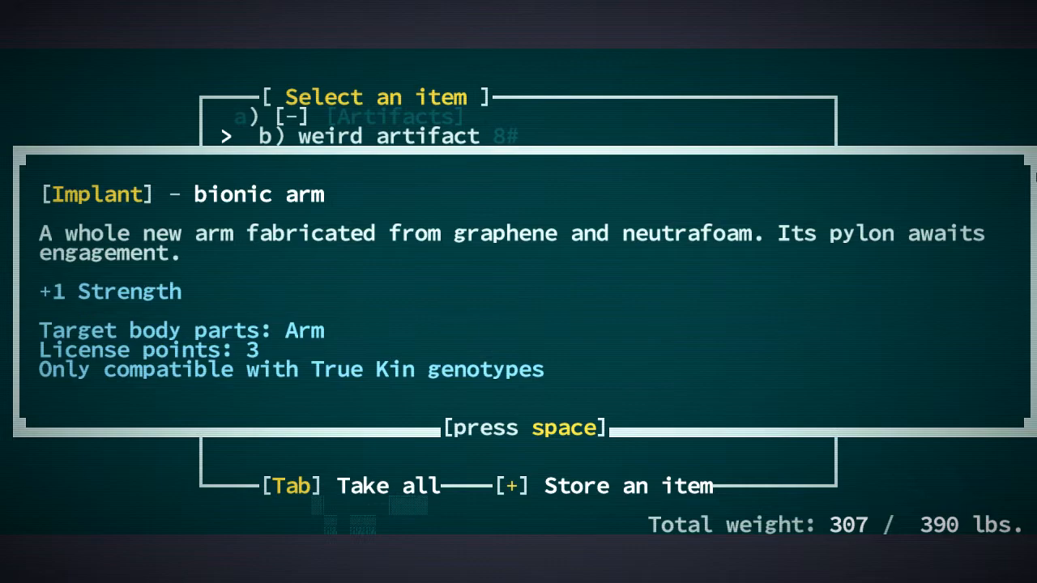
pyautogui.press('space')
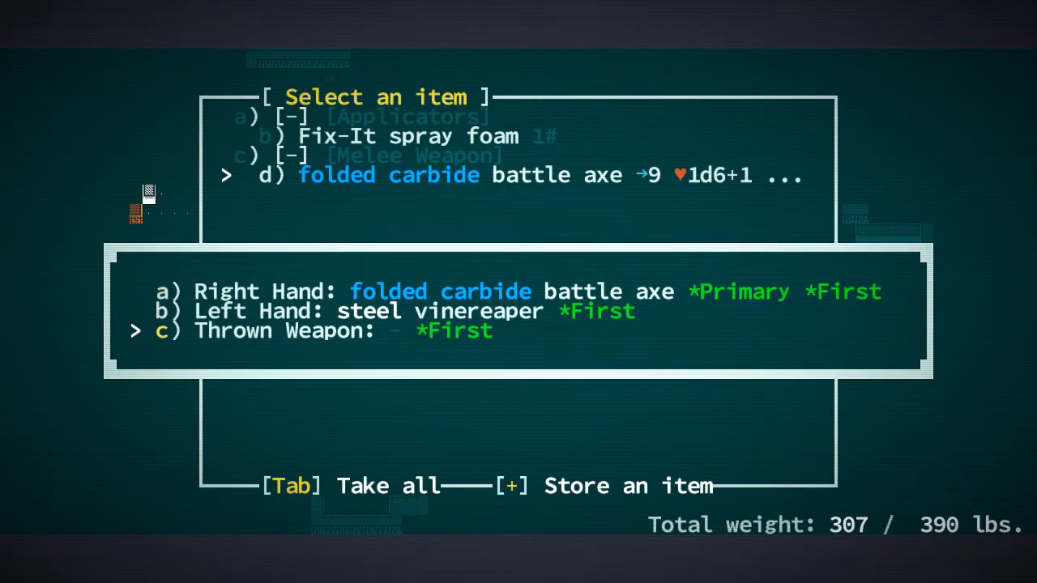
# Wield the folded carbide battle axe in the Right Hand slot
pyautogui.press('b')
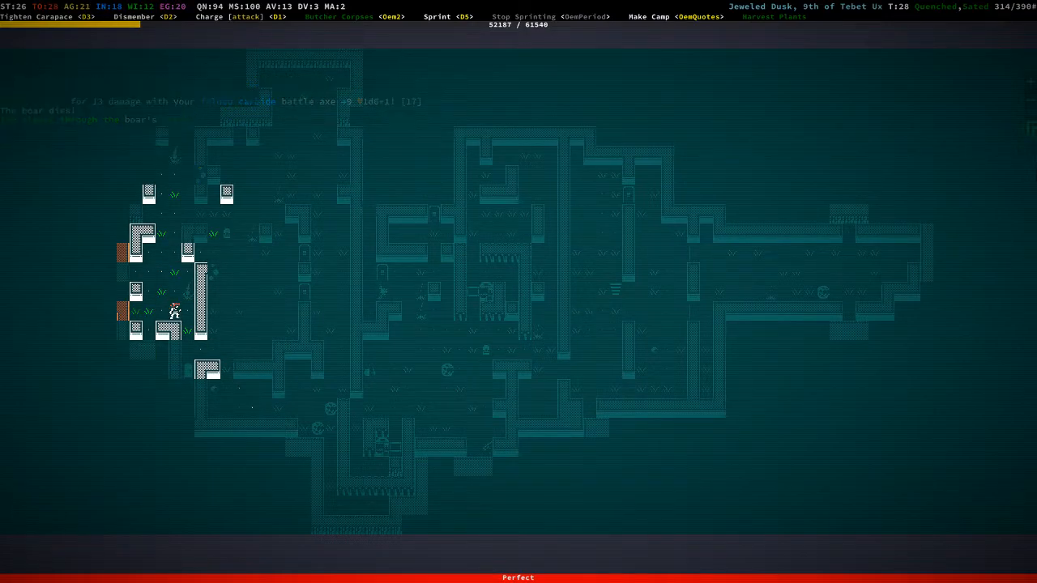
# Travel east through the ruins toward the legendary cave spider Yithosyth Sisysuth
pyautogui.press('Down')
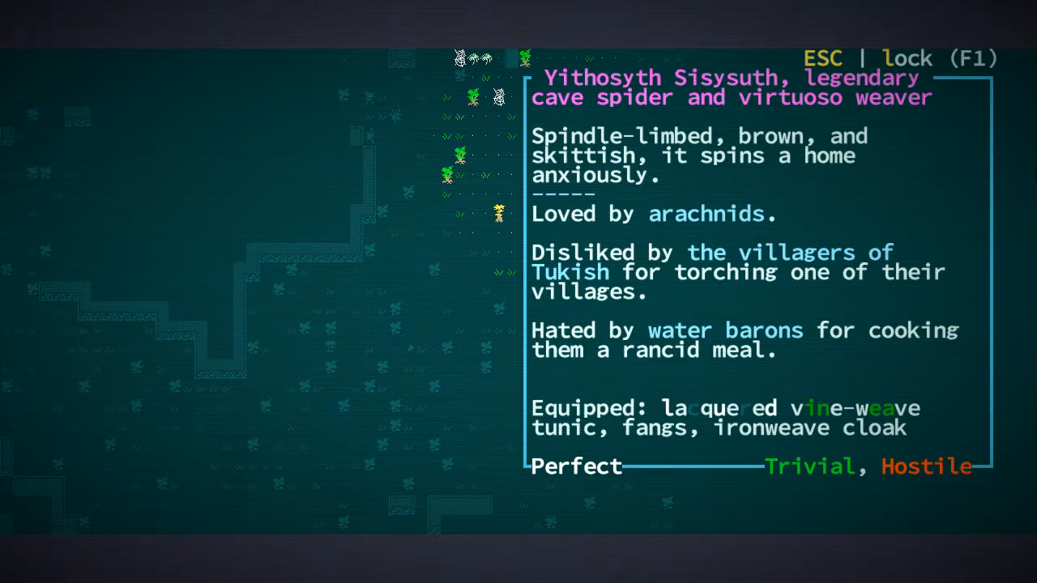
# Finish off the legendary spider Yithosyth Sisysuth with the battle axe, gaining 90 Tukish reputation
pyautogui.press('Escape')
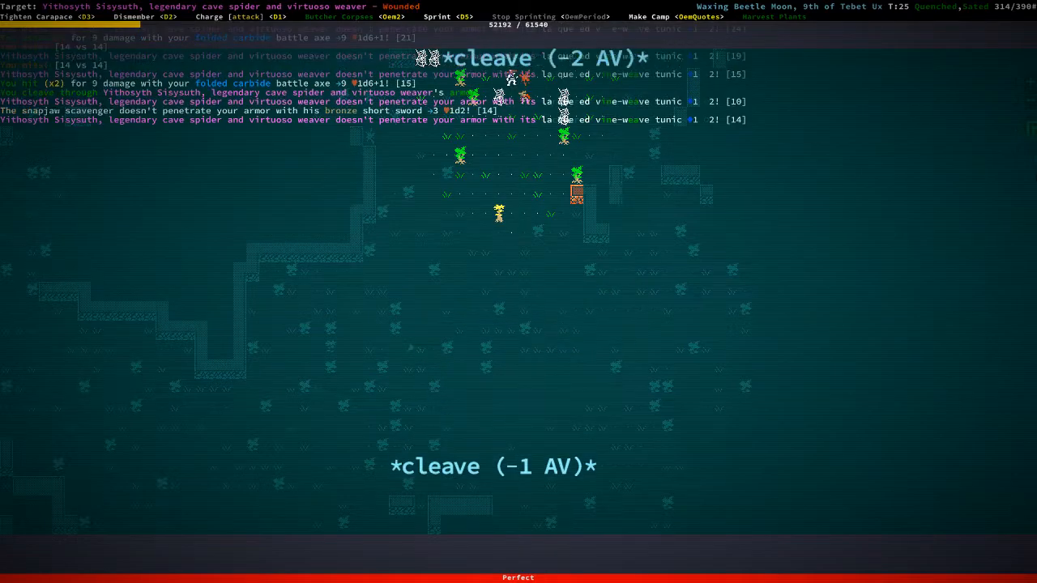
pyautogui.press('space')
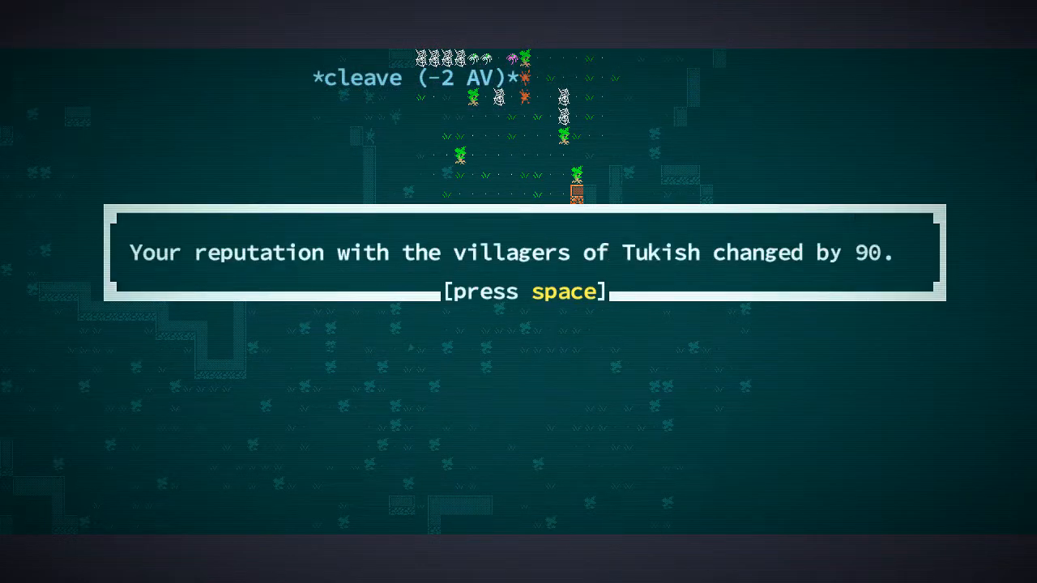
pyautogui.press('space')
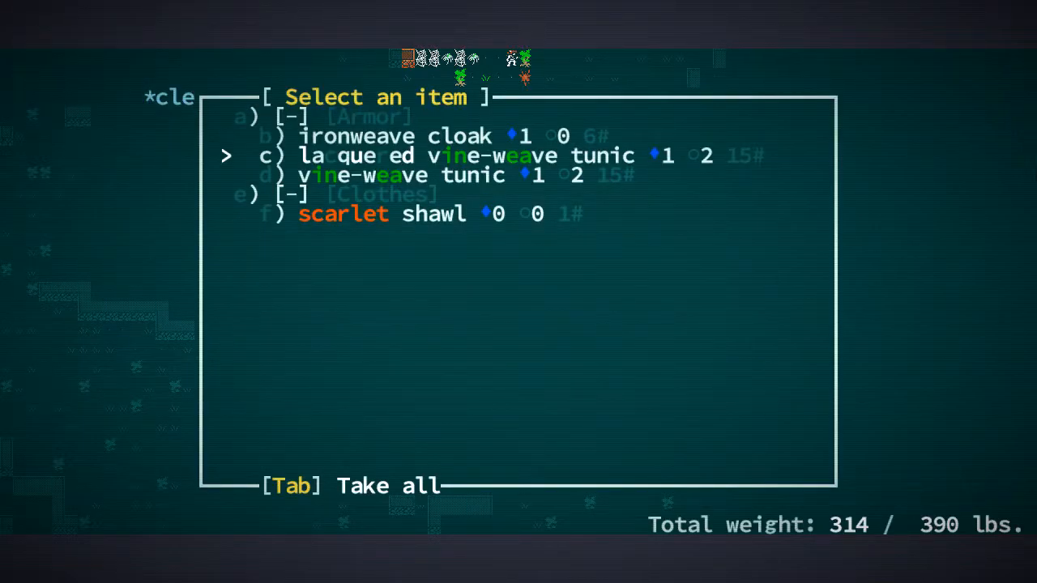
# Take the ironweave cloak from the spider's loot and inspect the scarlet shawl
pyautogui.press('b')
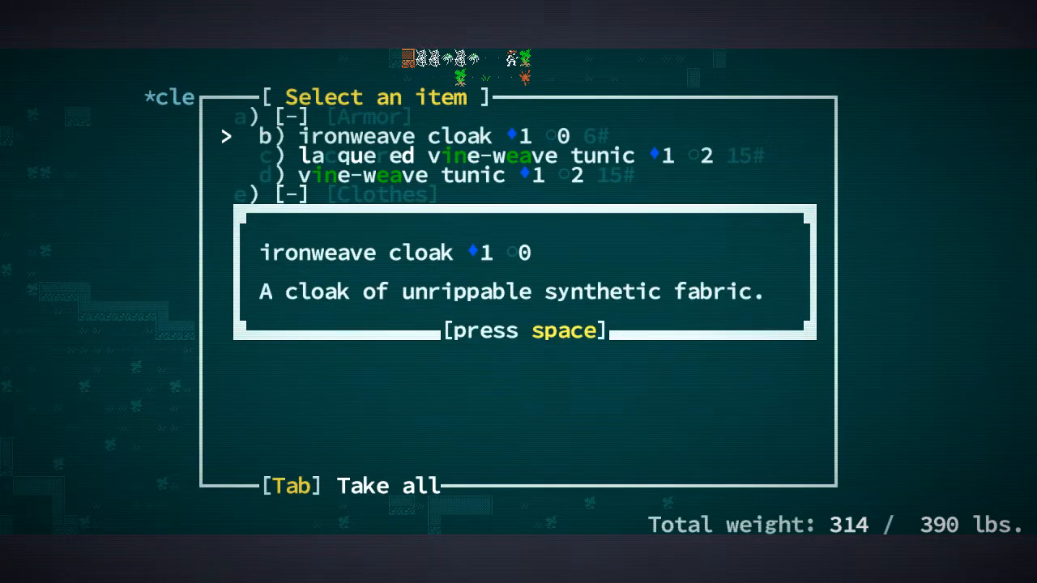
pyautogui.press('space')
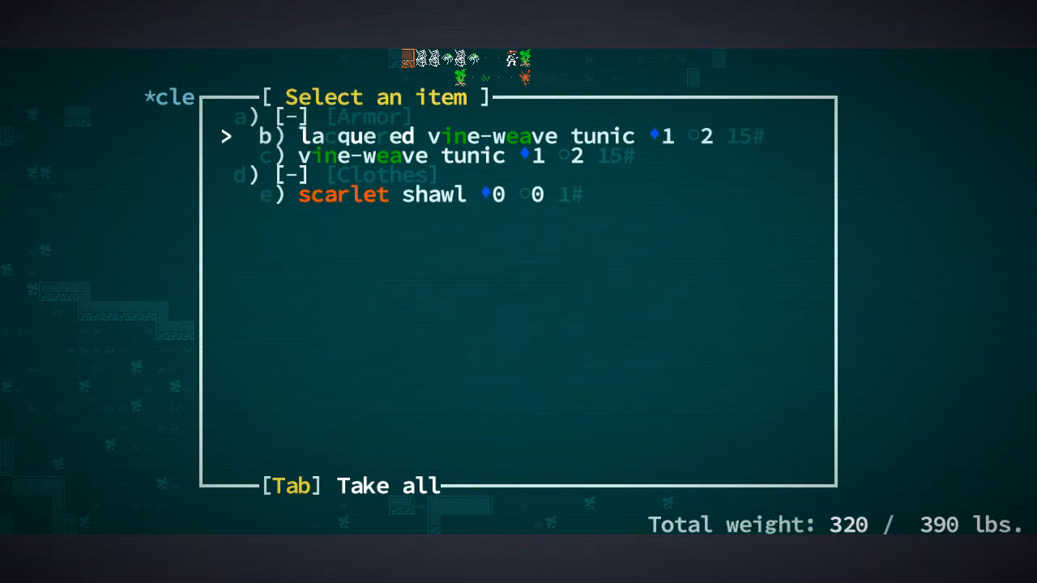
pyautogui.press('Down')
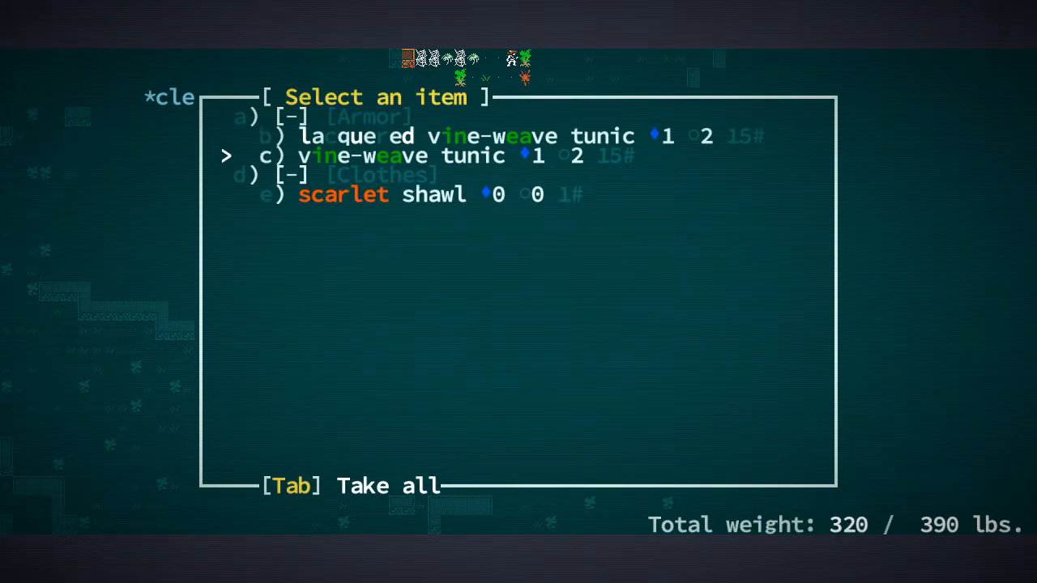
pyautogui.press('e')
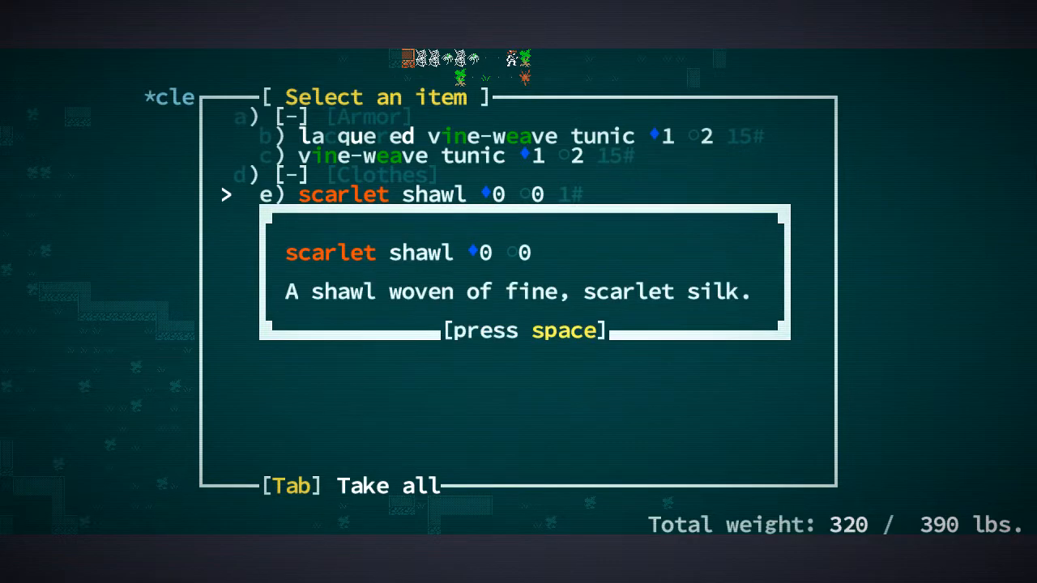
pyautogui.press('space')
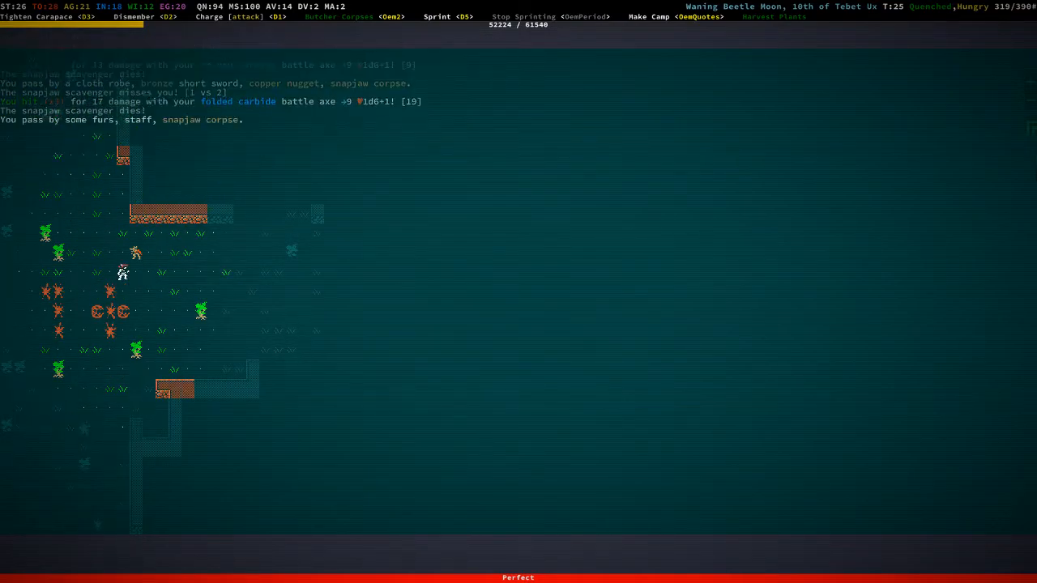
# Walk on through the grass past the snapjaw corpses and their loot
pyautogui.press('Down')
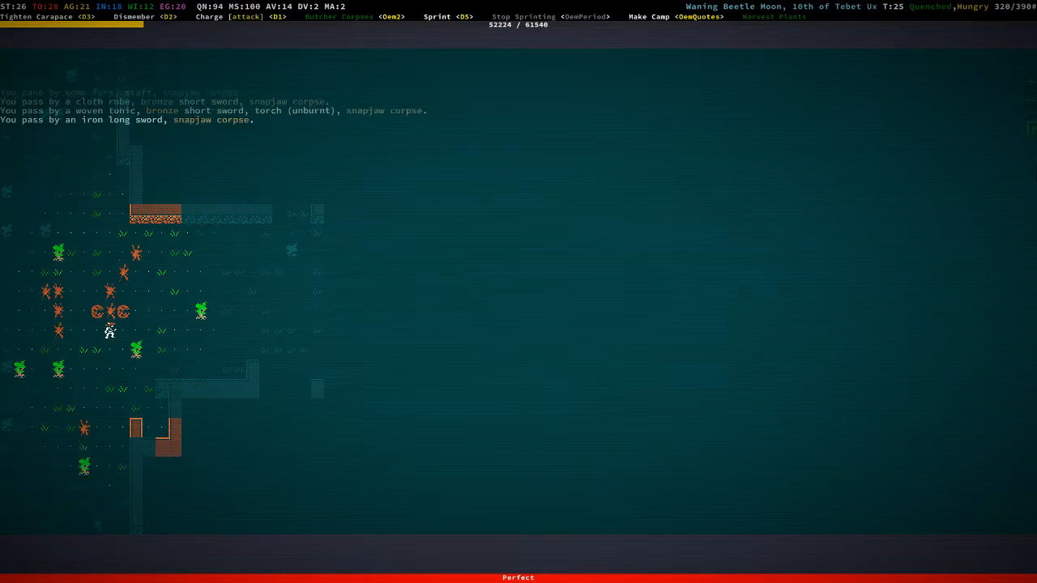
pyautogui.press('Down')
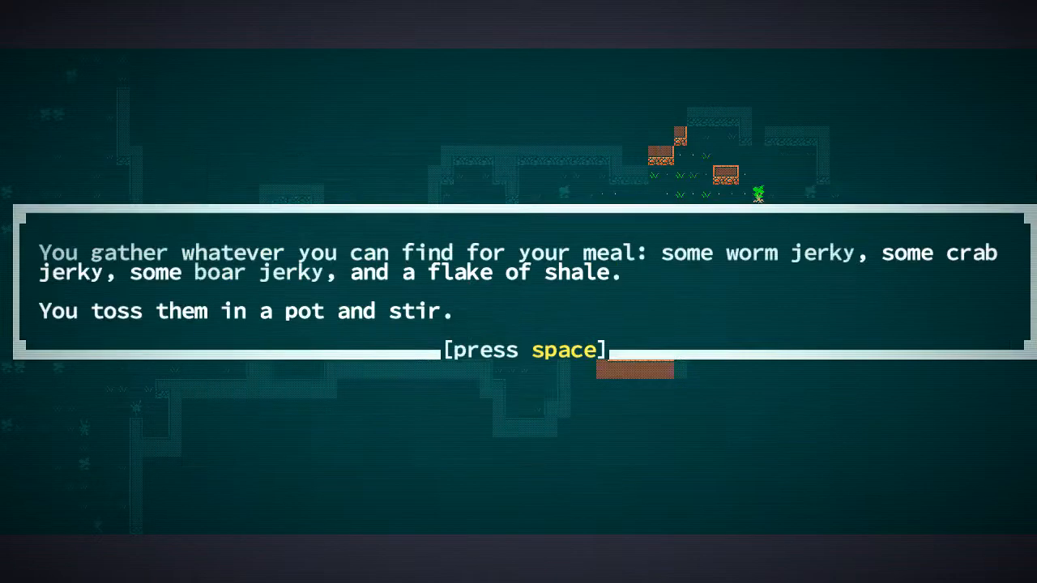
# Dismiss the finished-cooking message and bring up the inventory in The Shallows
pyautogui.press('space')
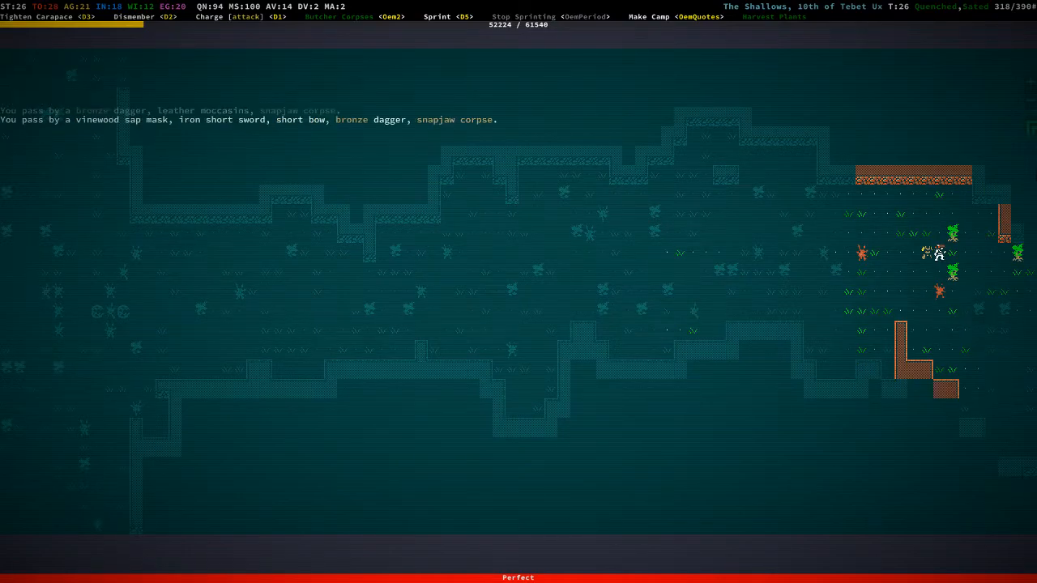
pyautogui.press('i')
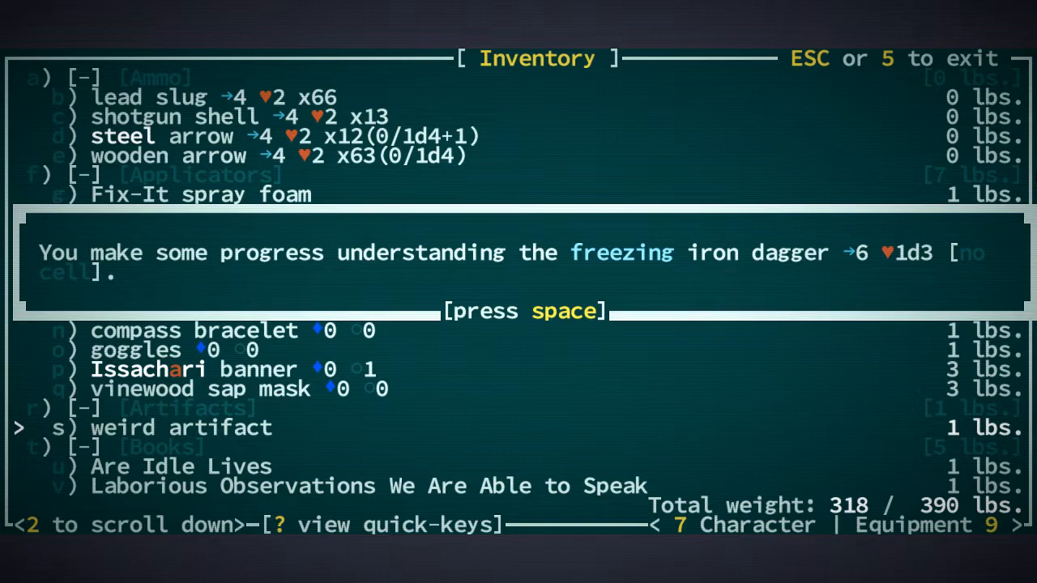
# Acknowledge the freezing dagger progress and Dappa journal entry, then continue through The Shallows
pyautogui.press('space')
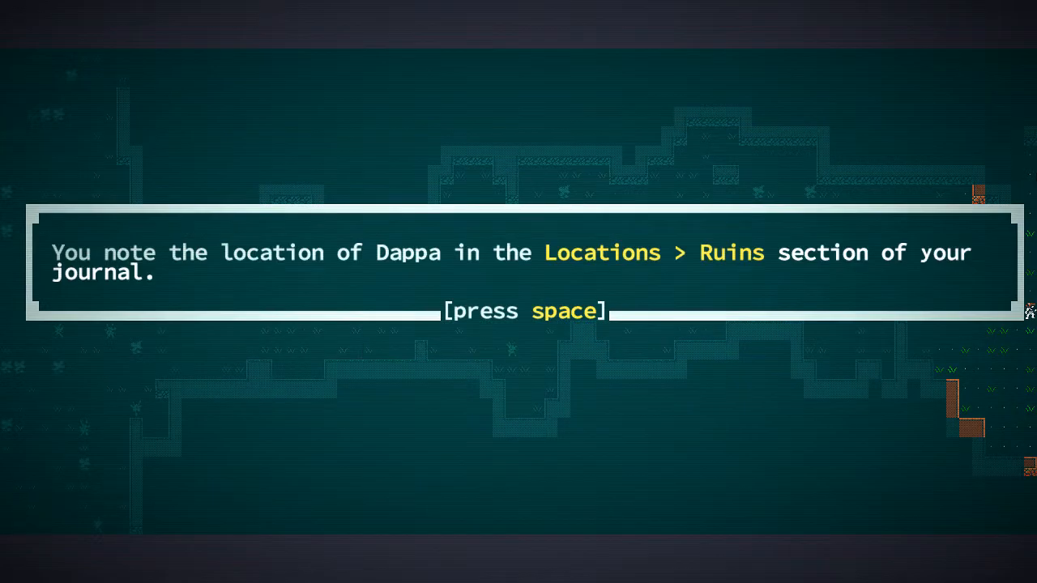
pyautogui.press('space')
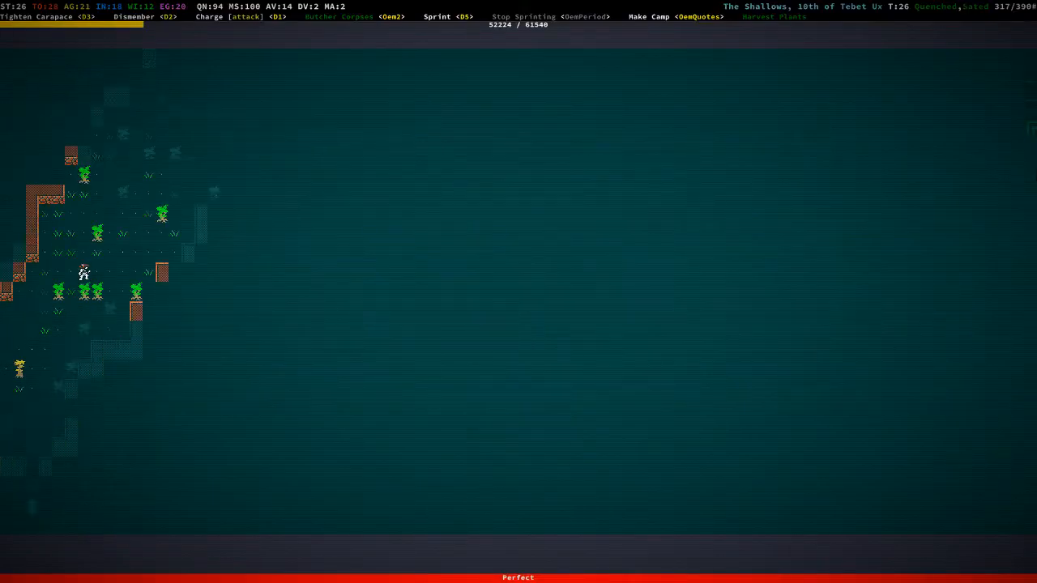
pyautogui.press('Down')
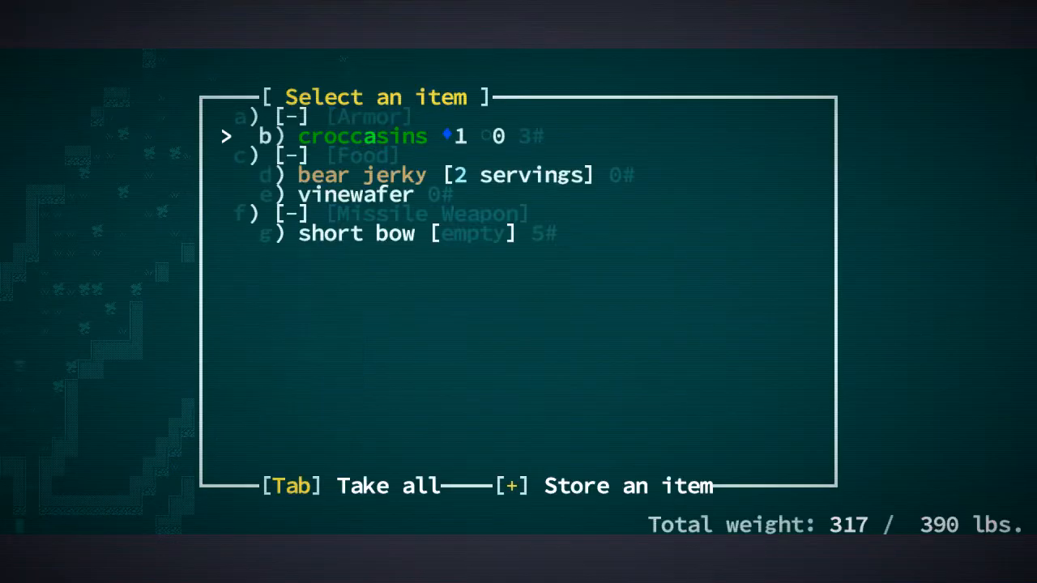
# Close the cache holding croccasins, bear jerky, vinewafer and a short bow
pyautogui.press('d')
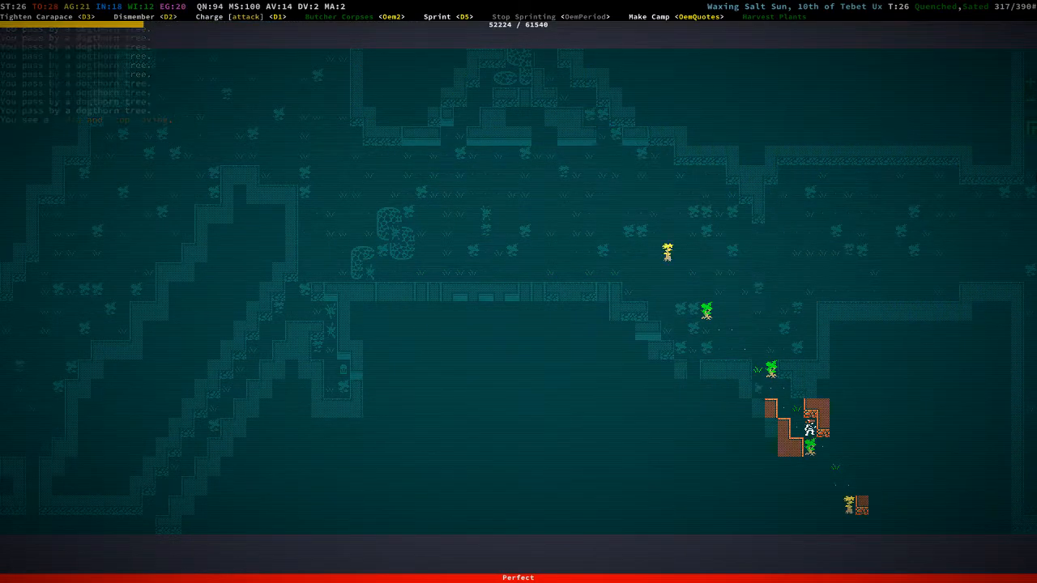
# Travel south-east through the ruins, kill the snapjaw scavenger and review the inventory
pyautogui.press('Down')
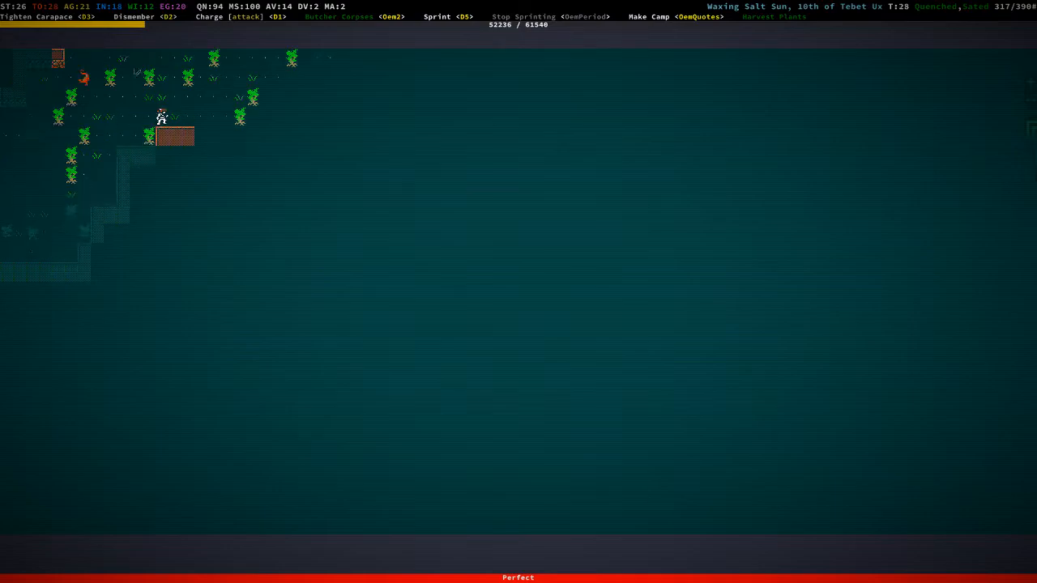
pyautogui.press('Right')
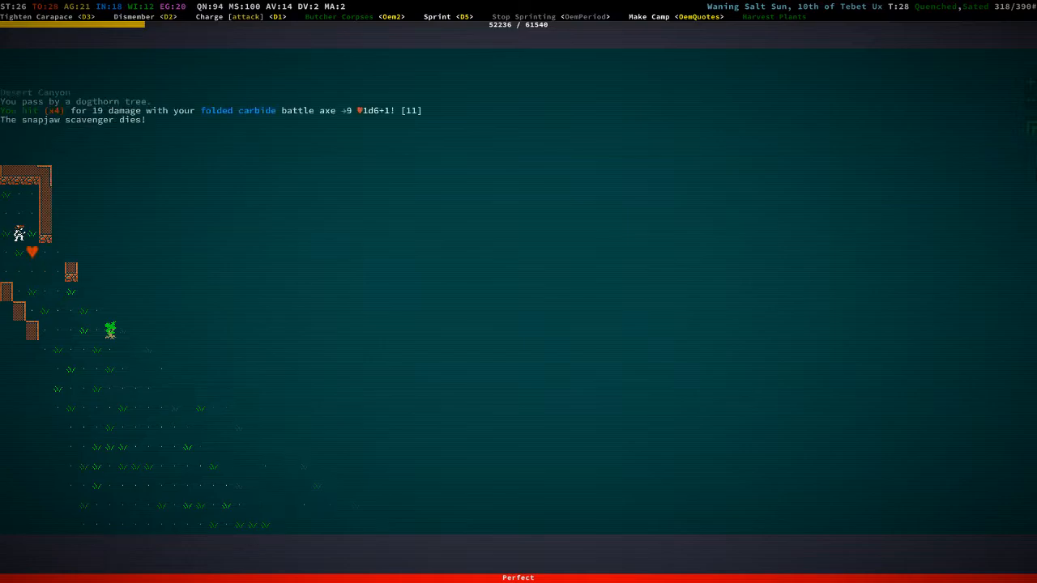
pyautogui.press('i')
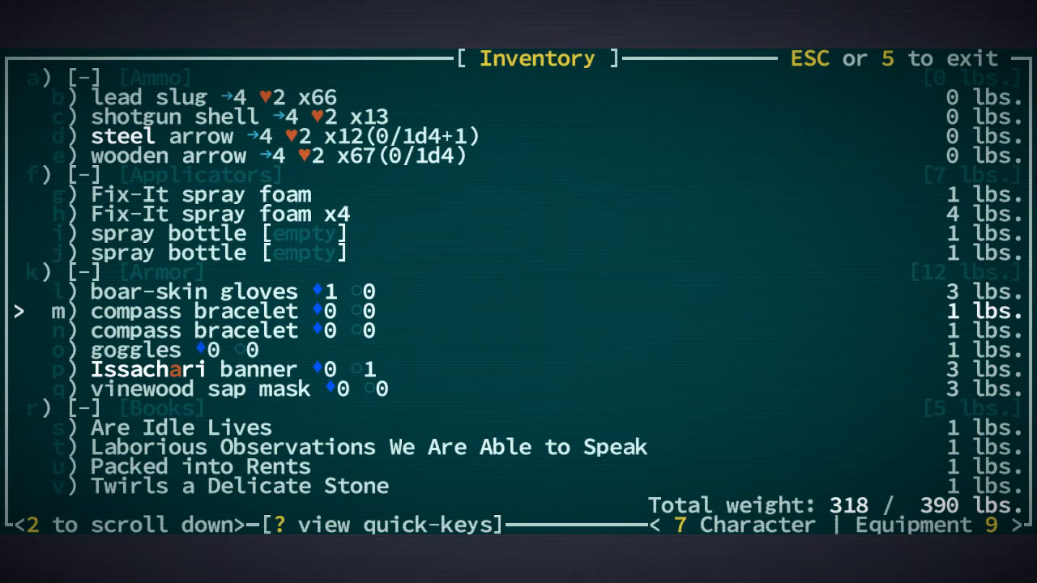
# Equip the boar-skin gloves, carbide battle axe and steel vinereaper, dropping carried weight to 301 lbs
pyautogui.press('l')
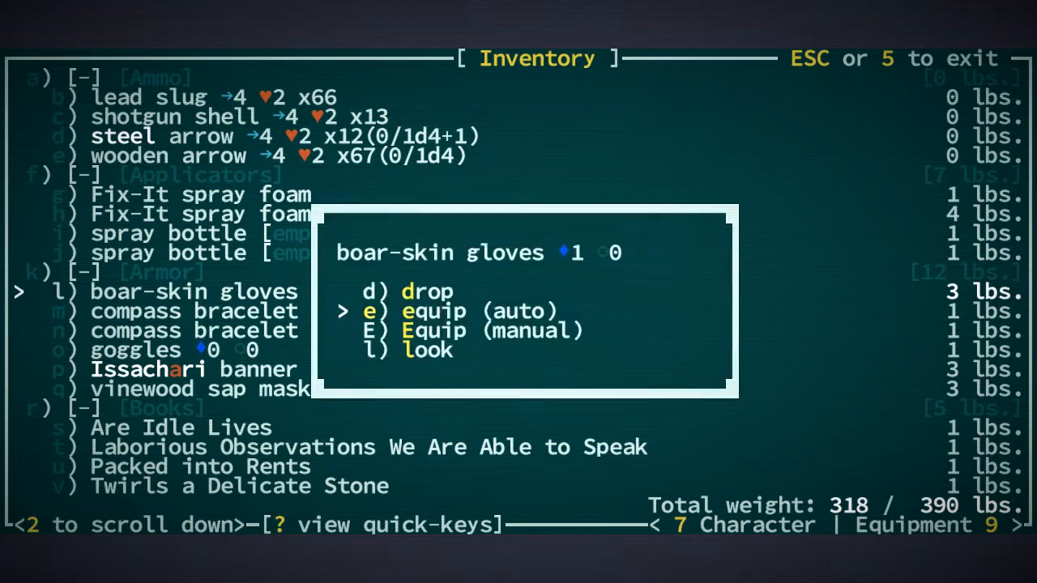
pyautogui.press('e')
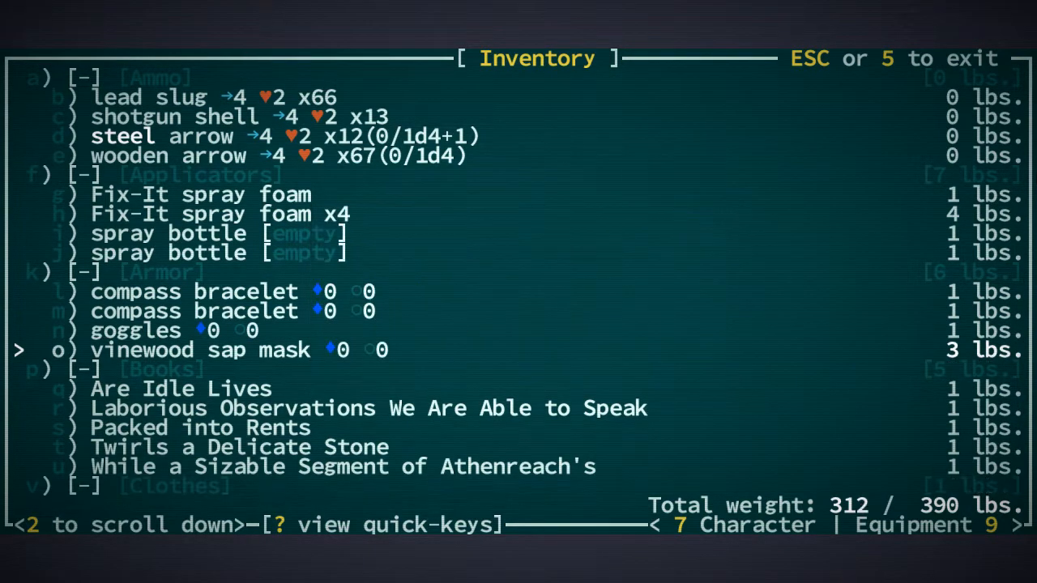
pyautogui.press('down')
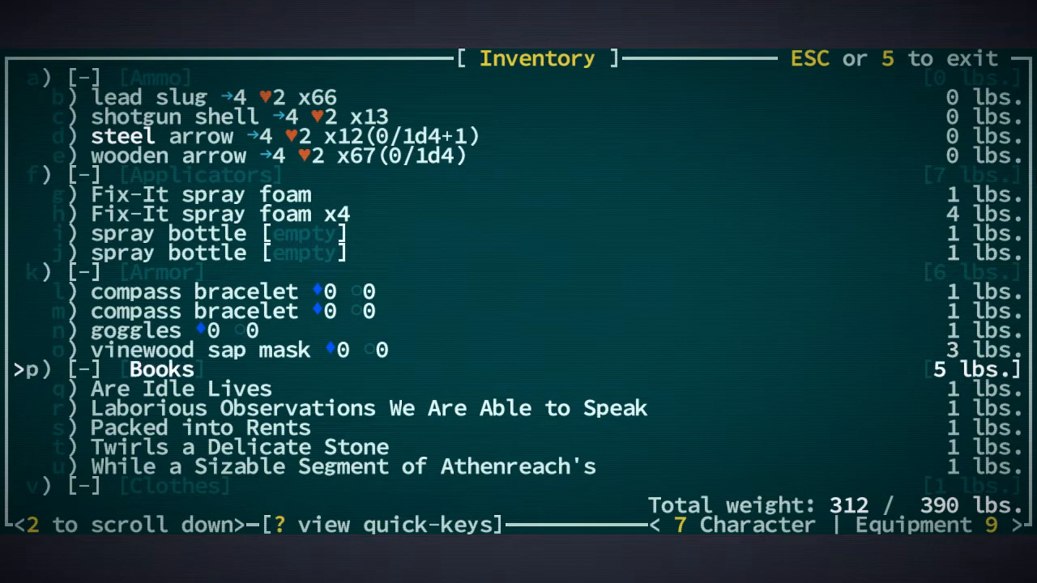
pyautogui.scroll(-3)
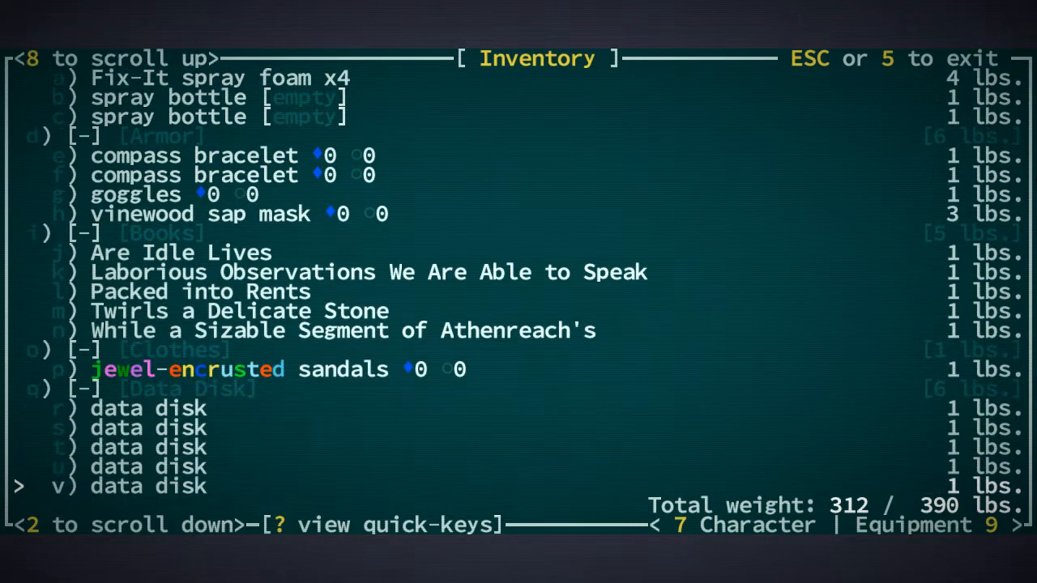
pyautogui.scroll(-3)
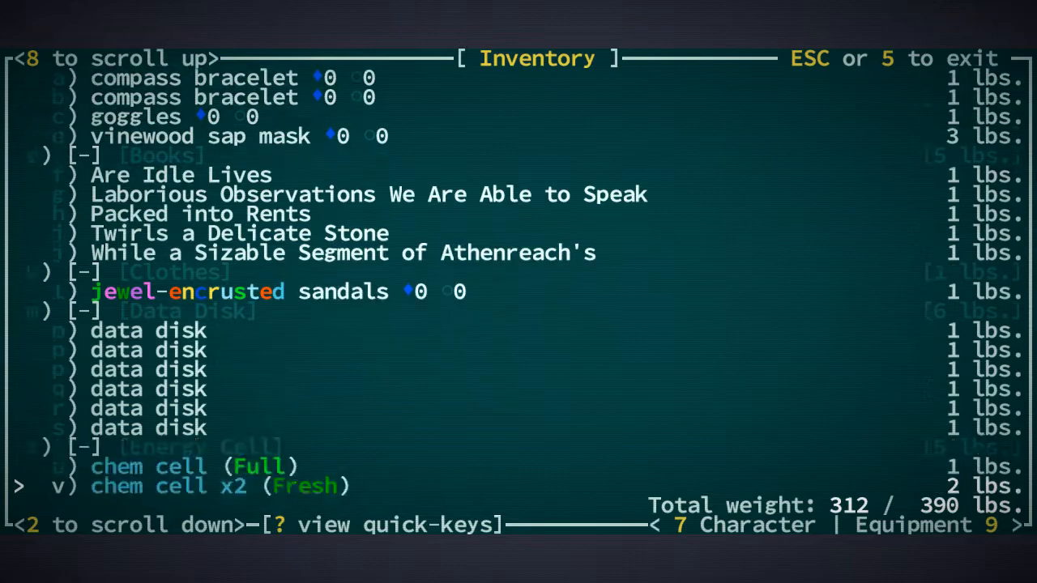
pyautogui.scroll(-3)
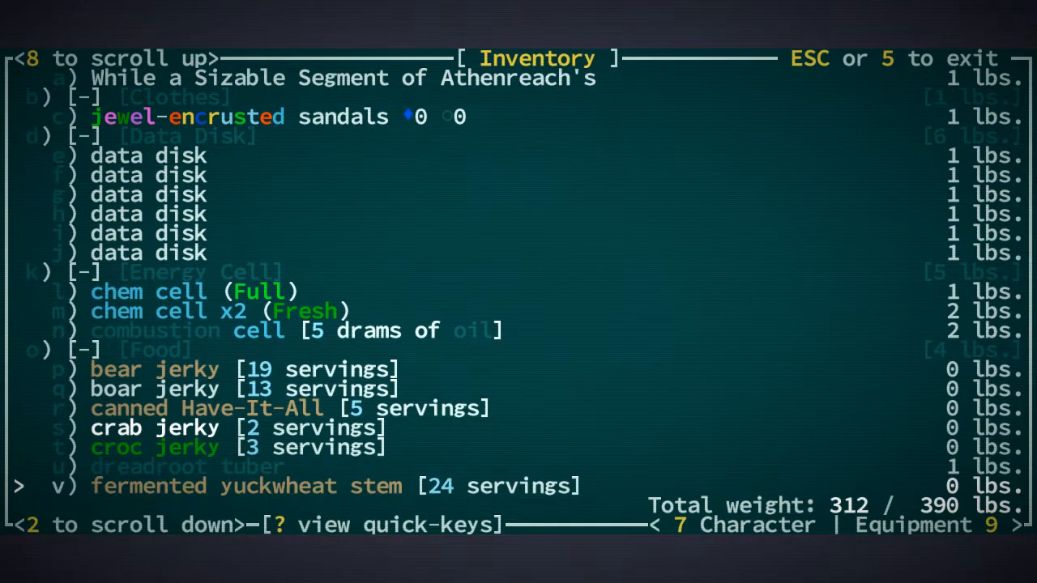
pyautogui.scroll(-3)
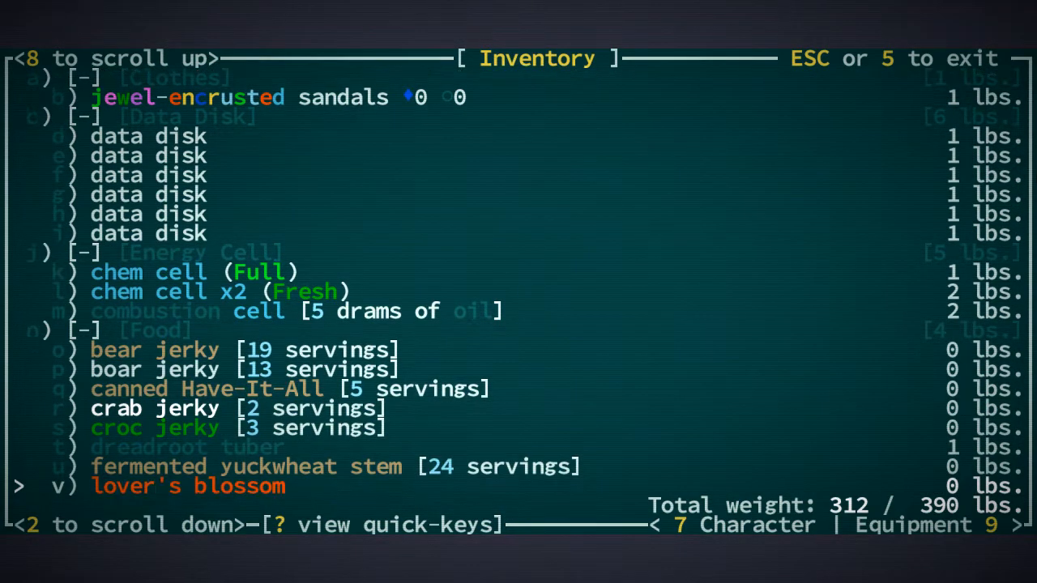
pyautogui.scroll(-3)
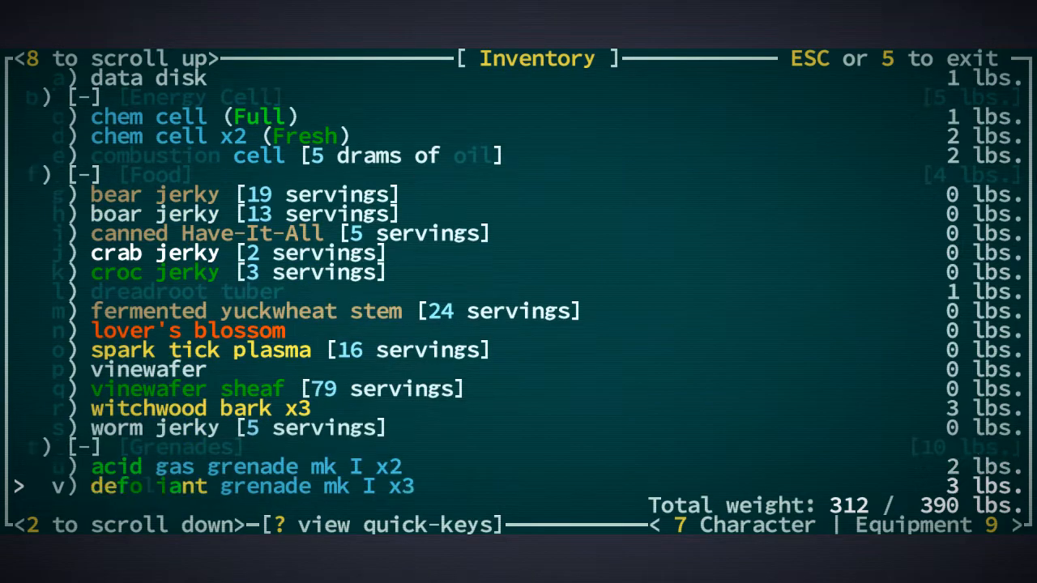
pyautogui.scroll(-3)
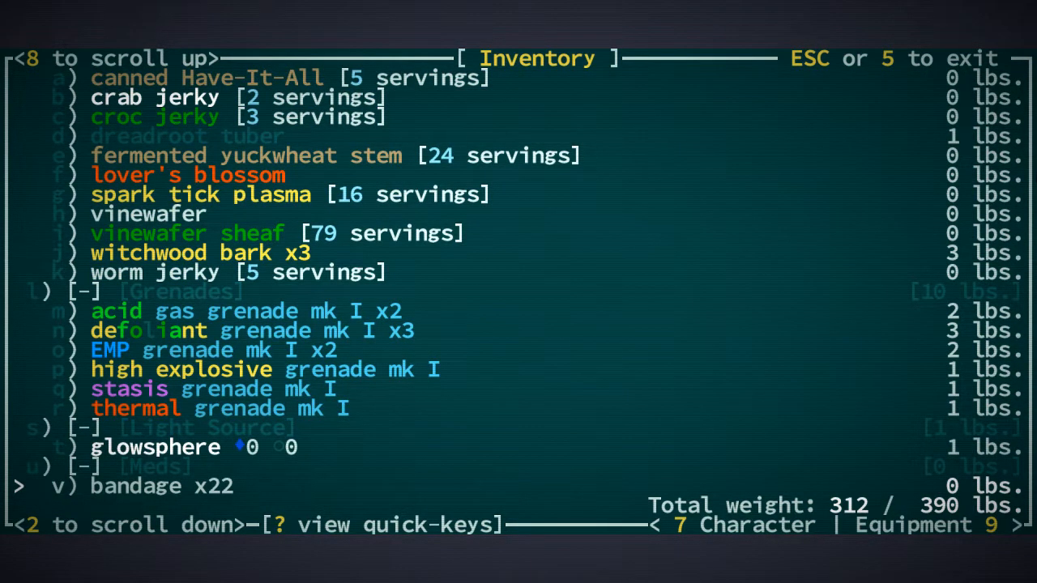
pyautogui.scroll(-3)
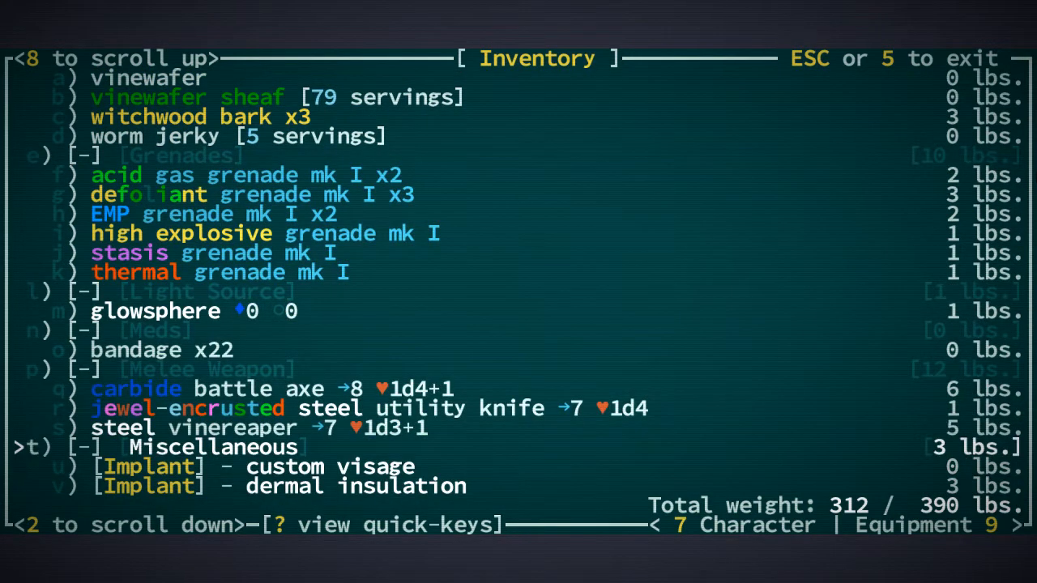
pyautogui.scroll(-3)
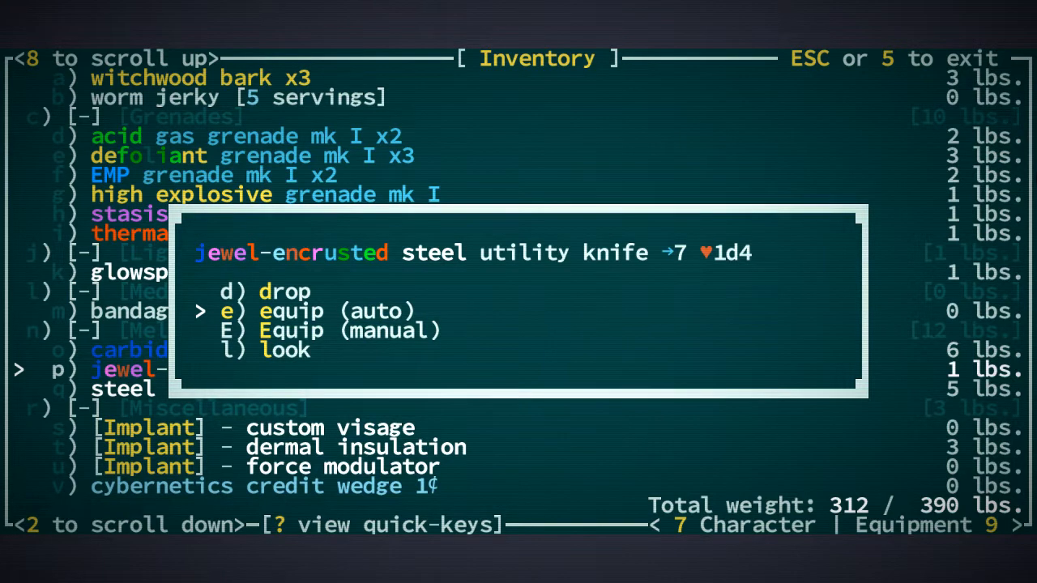
pyautogui.press('e')
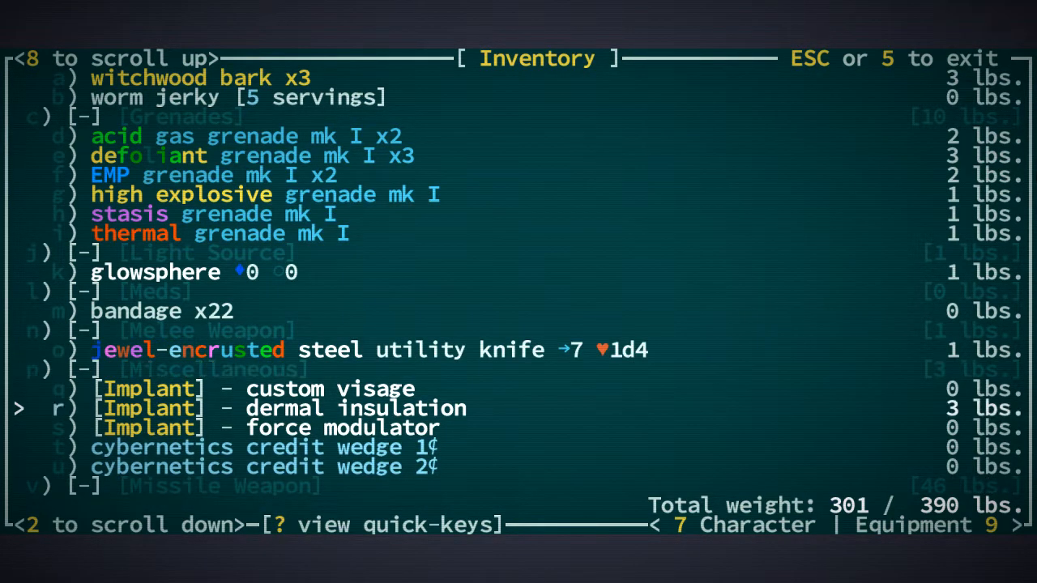
pyautogui.scroll(-3)
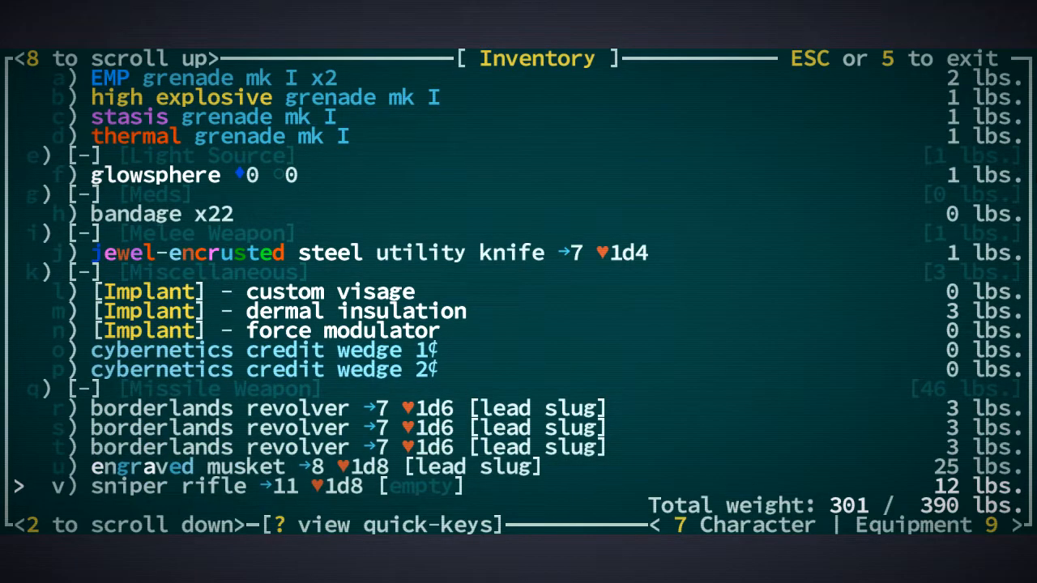
pyautogui.scroll(-3)
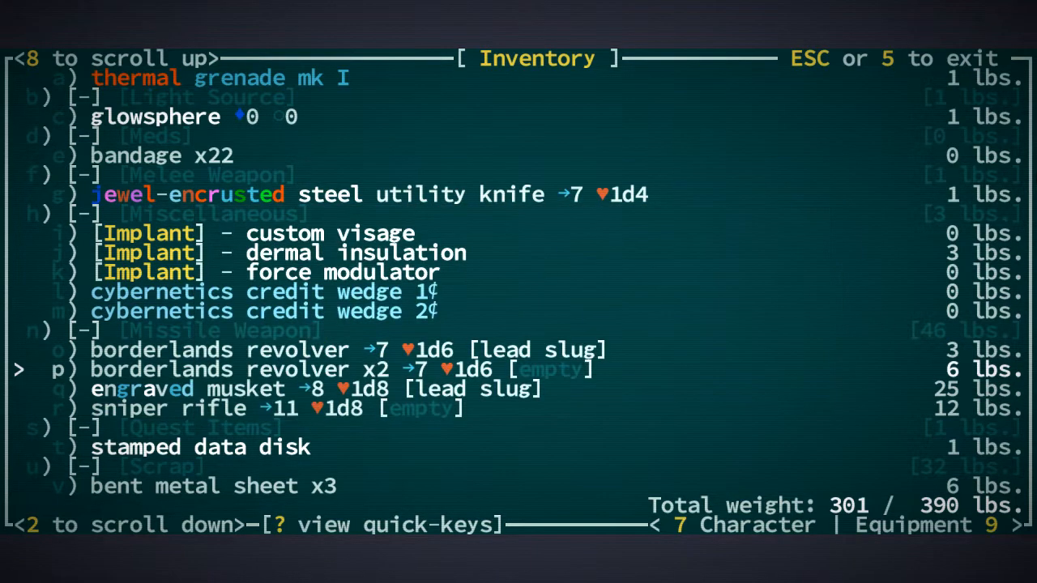
# Review the equipment overview, then bring up the snapjaw corpse and iron mace lying here
pyautogui.press('Escape')
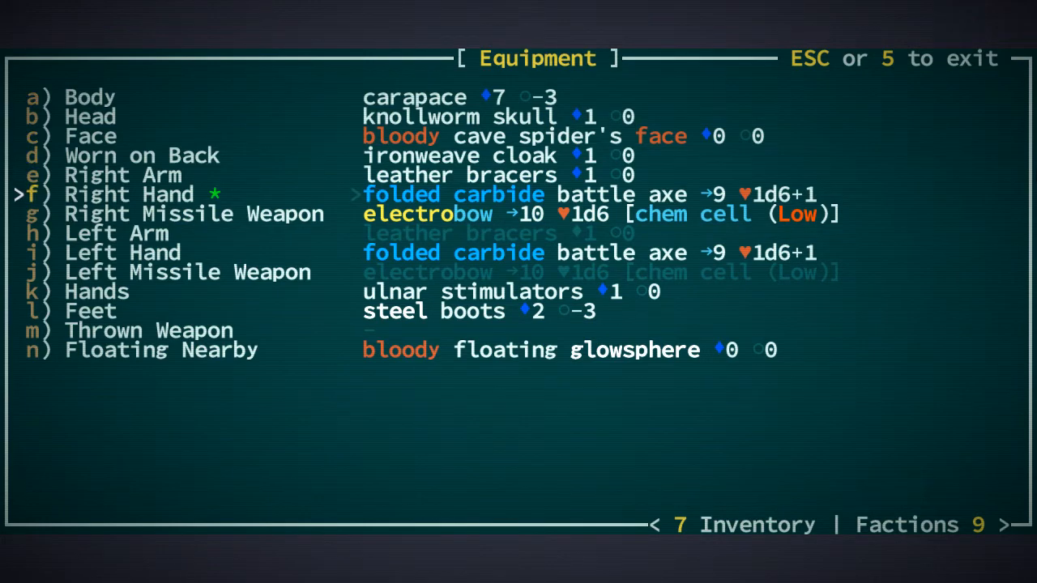
pyautogui.press('Escape')
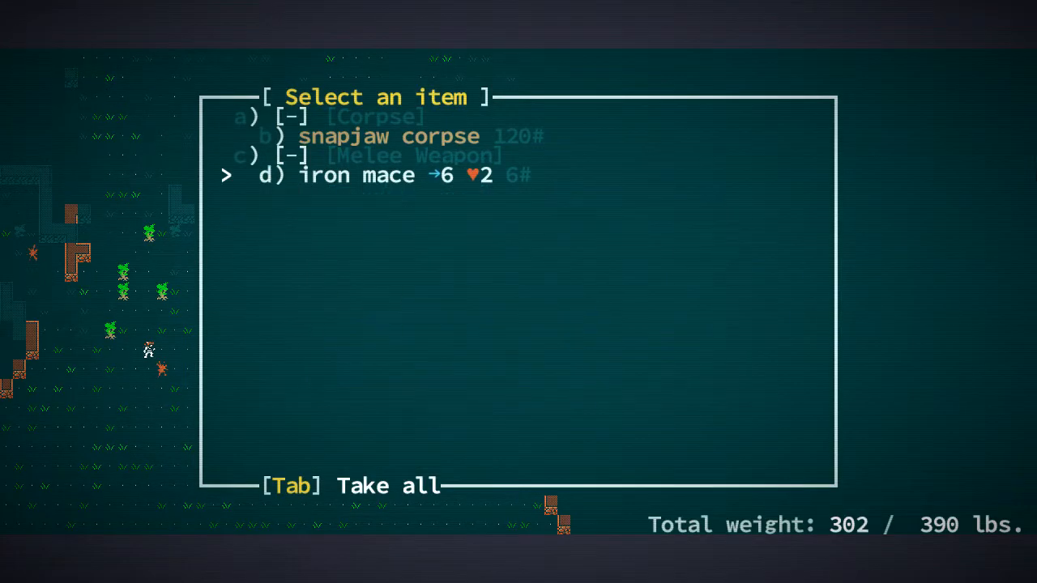
# Examine the engraved sap mask in the pickup list before preserving the fresh foods
pyautogui.press('Escape')
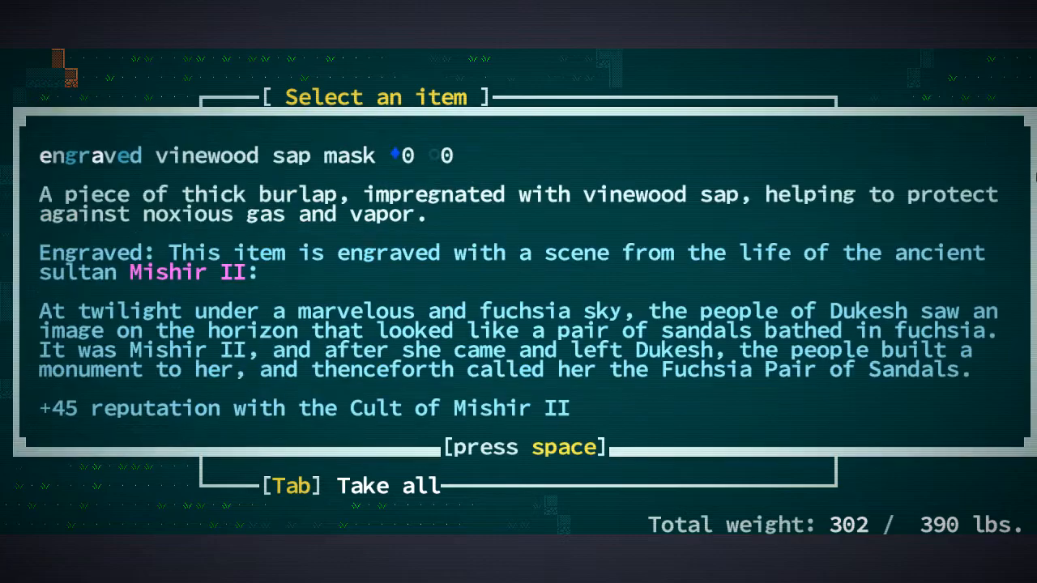
pyautogui.press('space')
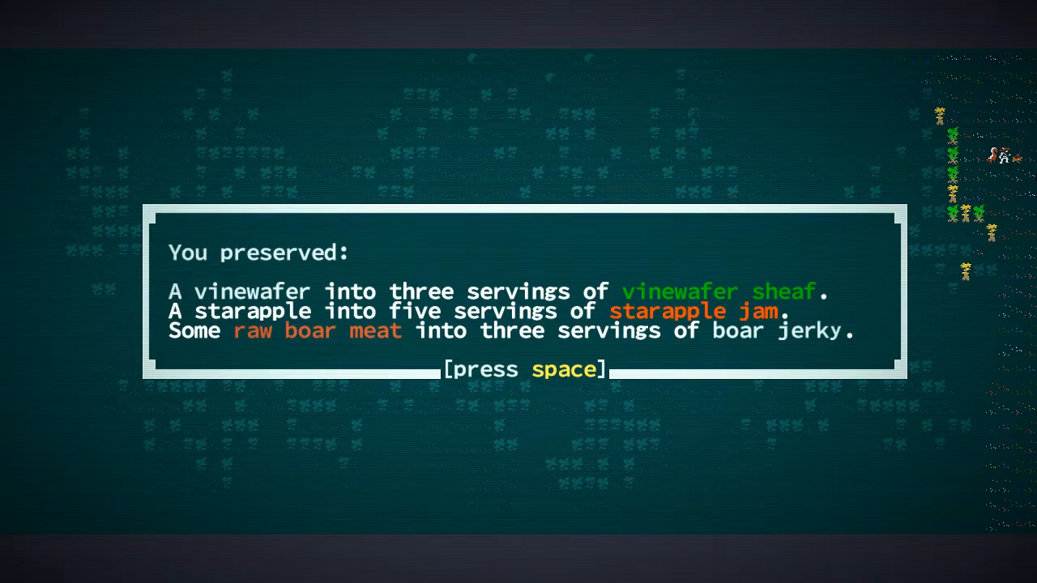
# Cook a meal from the chosen ingredients at the campfire and eat it
pyautogui.press('space')
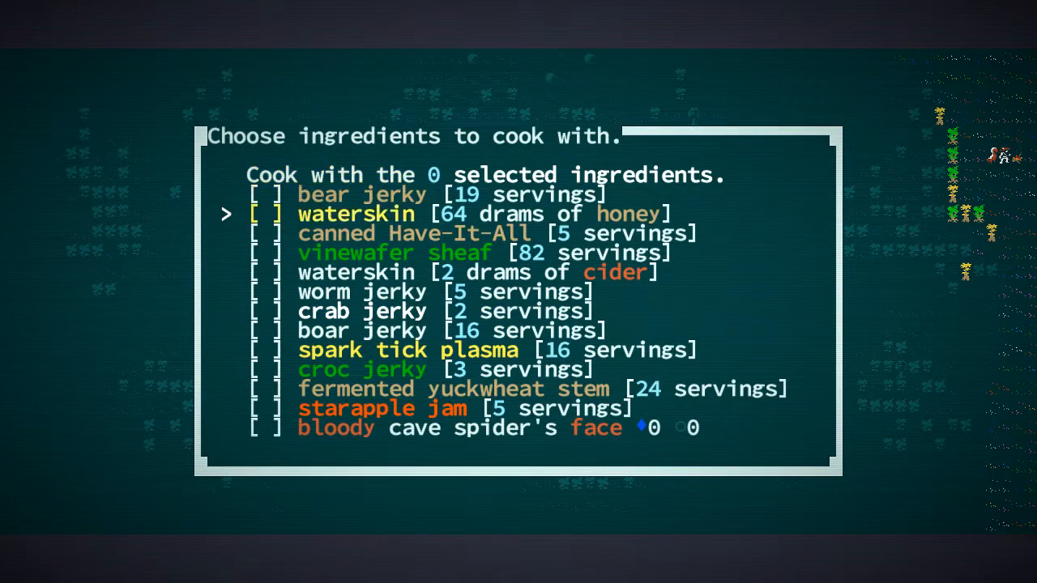
pyautogui.press('down')
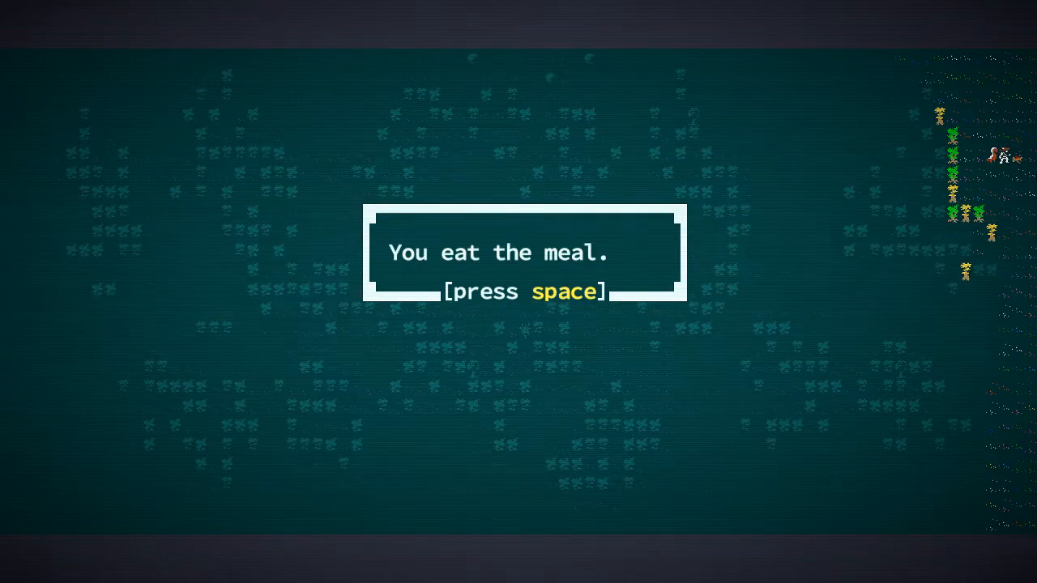
pyautogui.press('space')
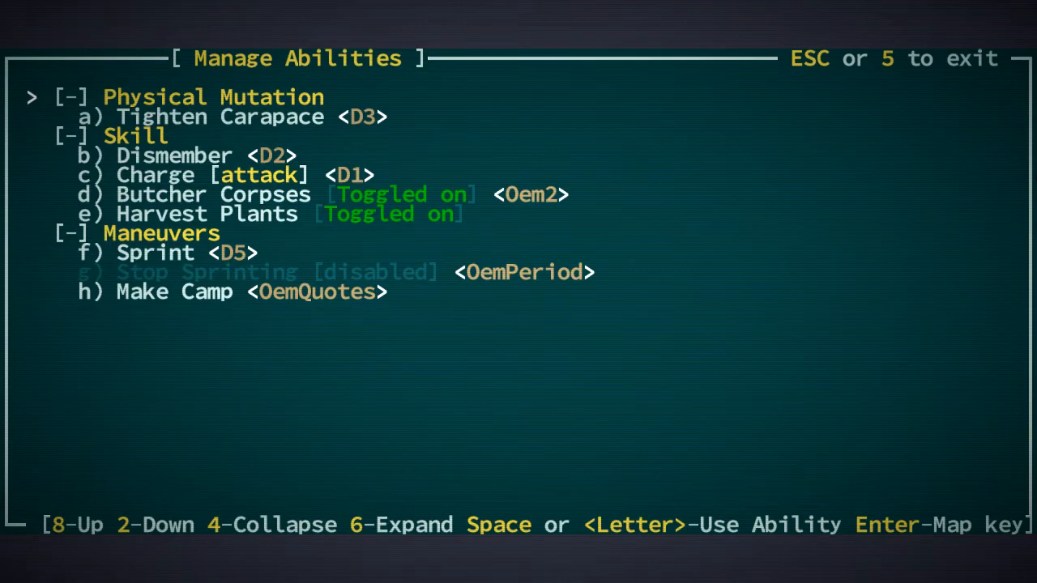
# Review resistances and effects on the character sheet, then return to the map
pyautogui.press('Escape')
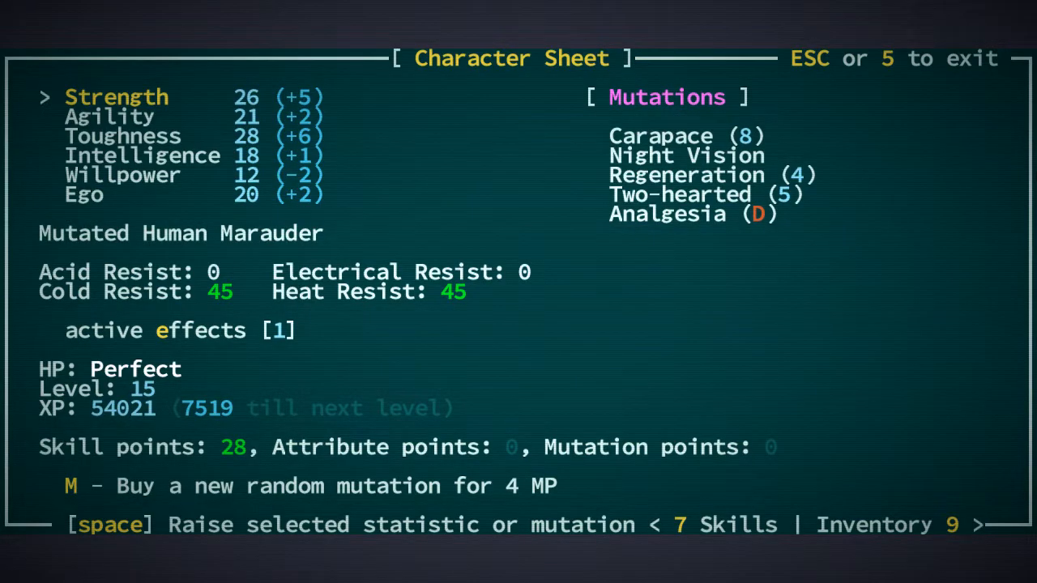
pyautogui.press('Escape')
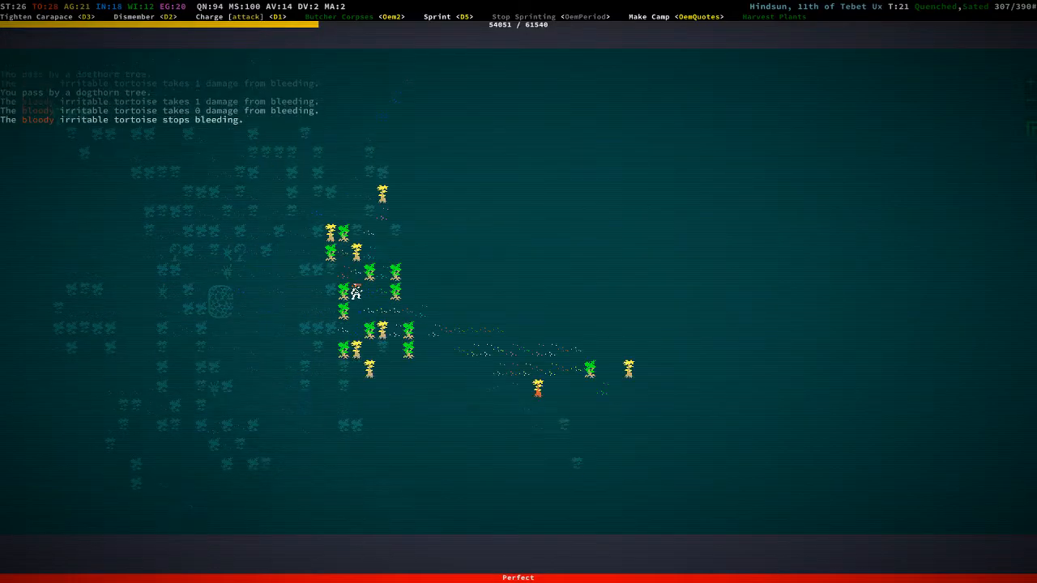
# Read 'From Entropy to Hierarchy', dual-wield the folded carbide battle axes and leave the equipment screen
pyautogui.press('i')
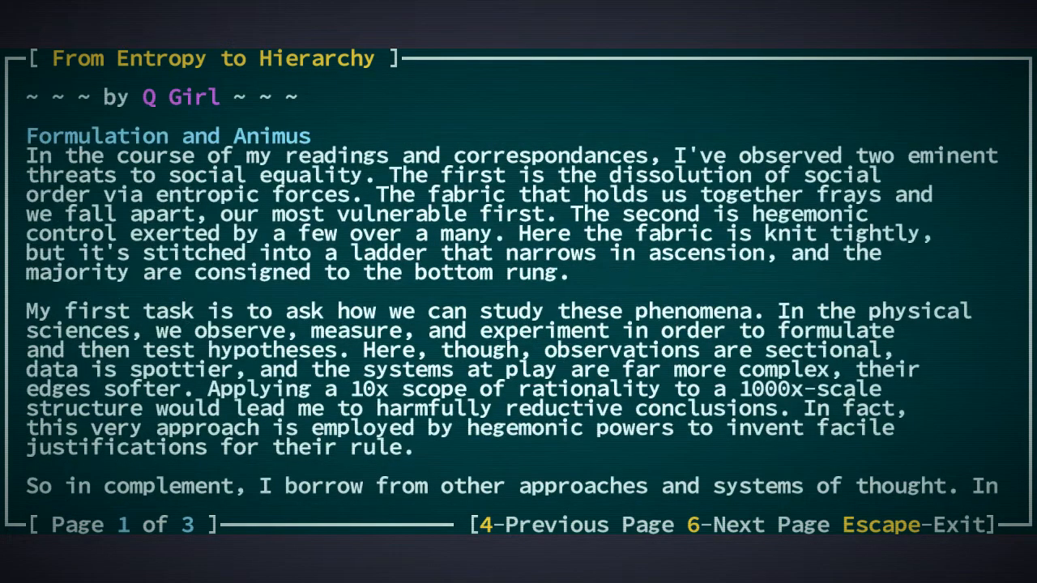
pyautogui.press('Escape')
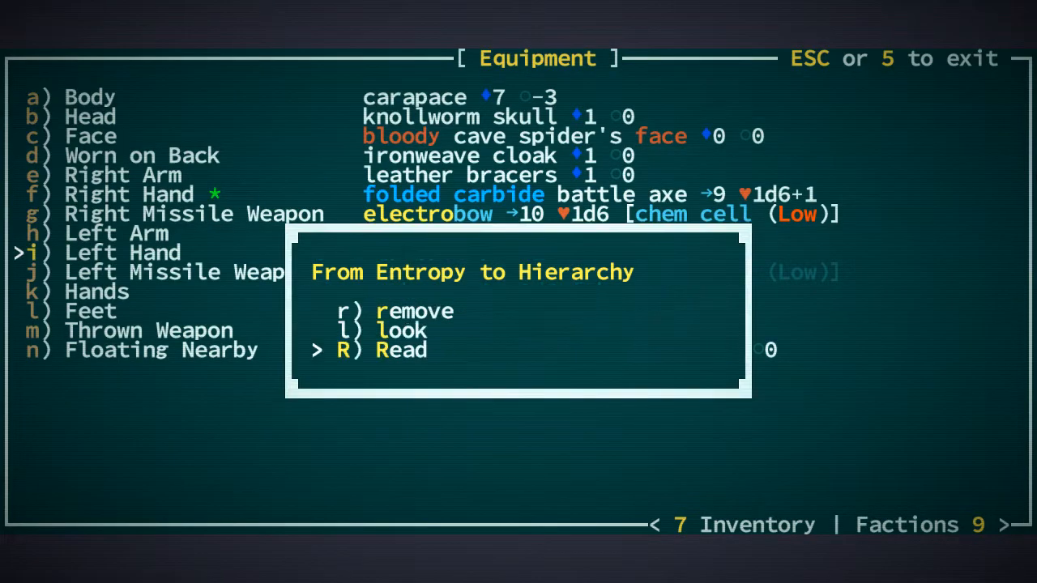
pyautogui.press('R')
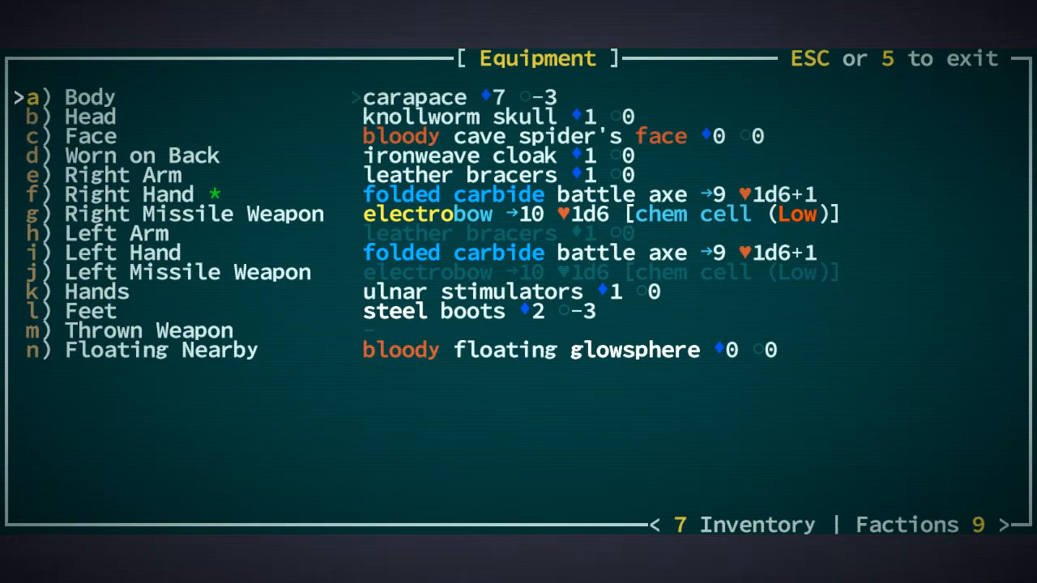
pyautogui.press('Escape')
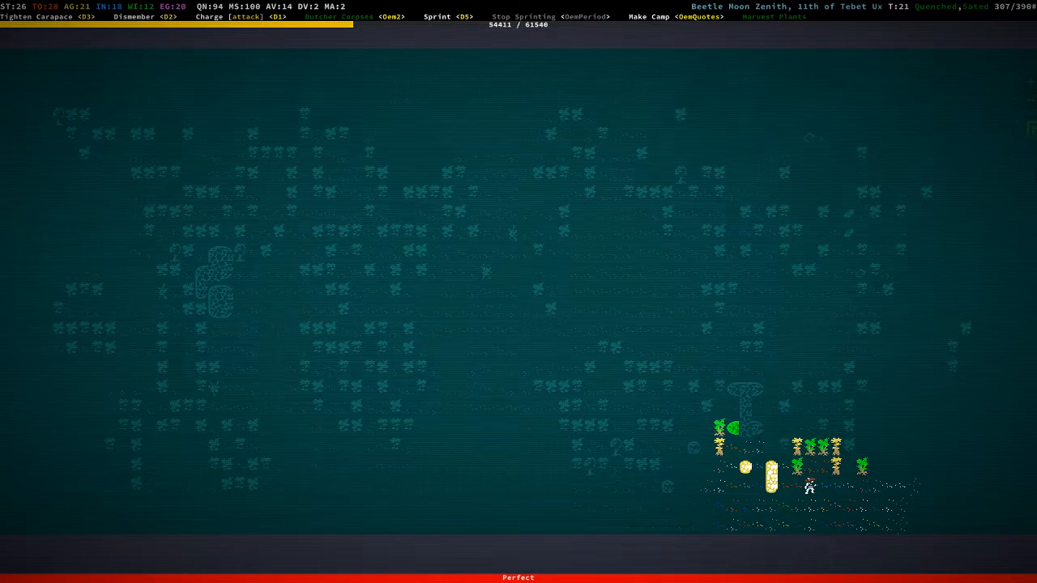
# Cook the hoarshroom, boar teeth and uuyr meal at camp, gaining Freezing Hands
pyautogui.press('up')
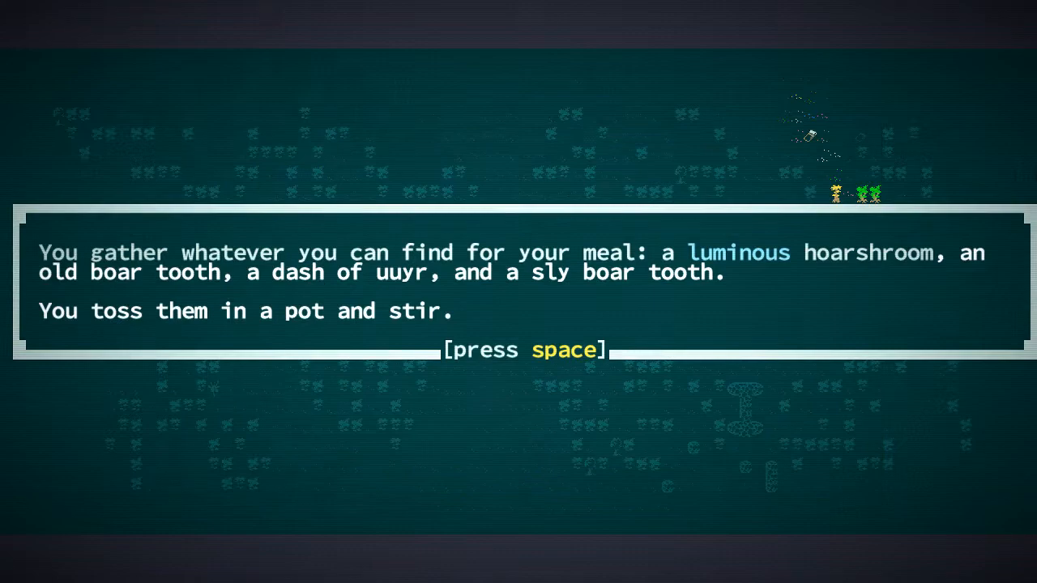
pyautogui.press('space')
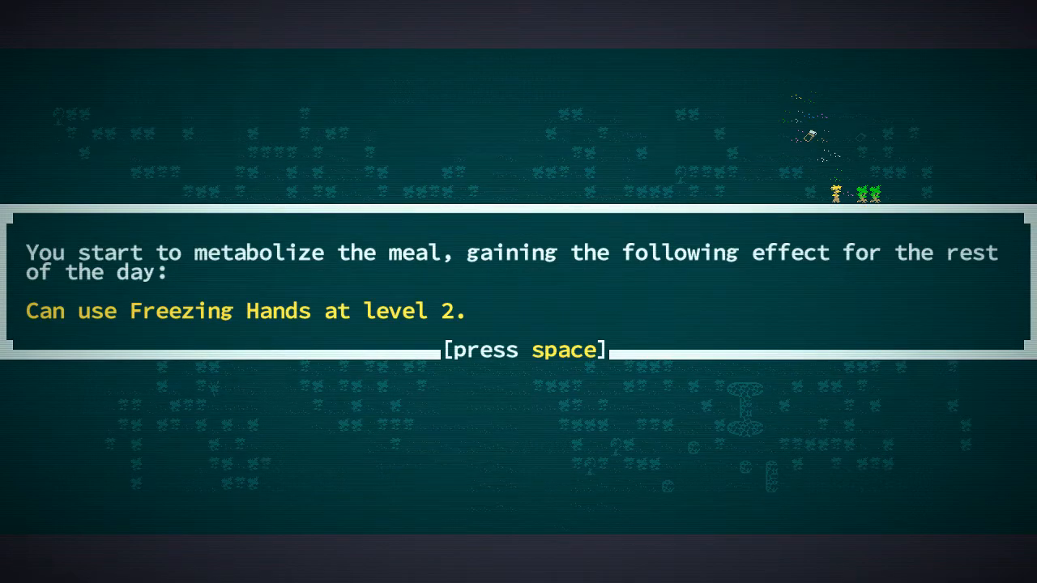
pyautogui.press('space')
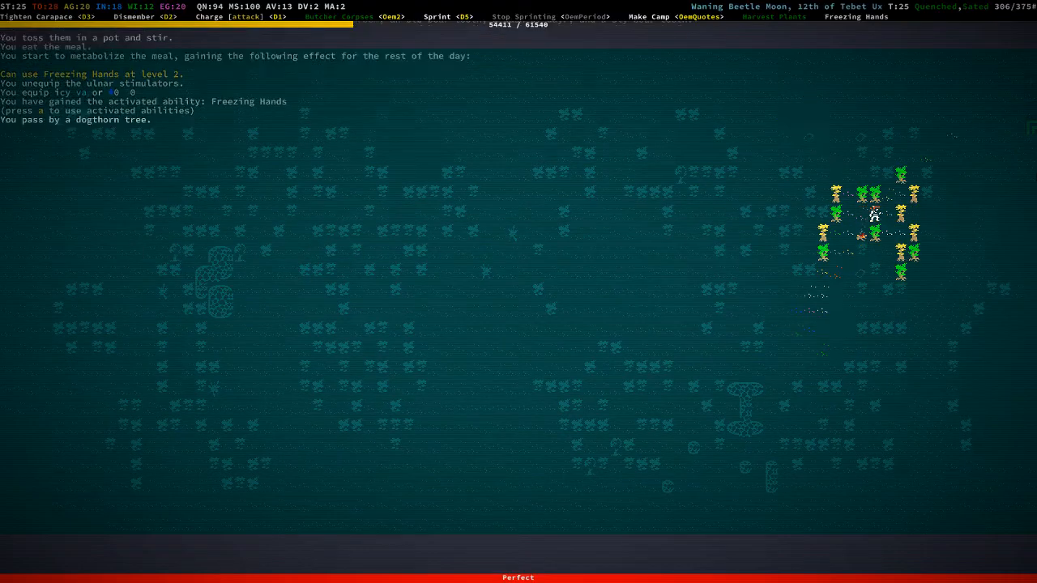
# Check Freezing Hands in the activated abilities list and return to the map
pyautogui.press('a')
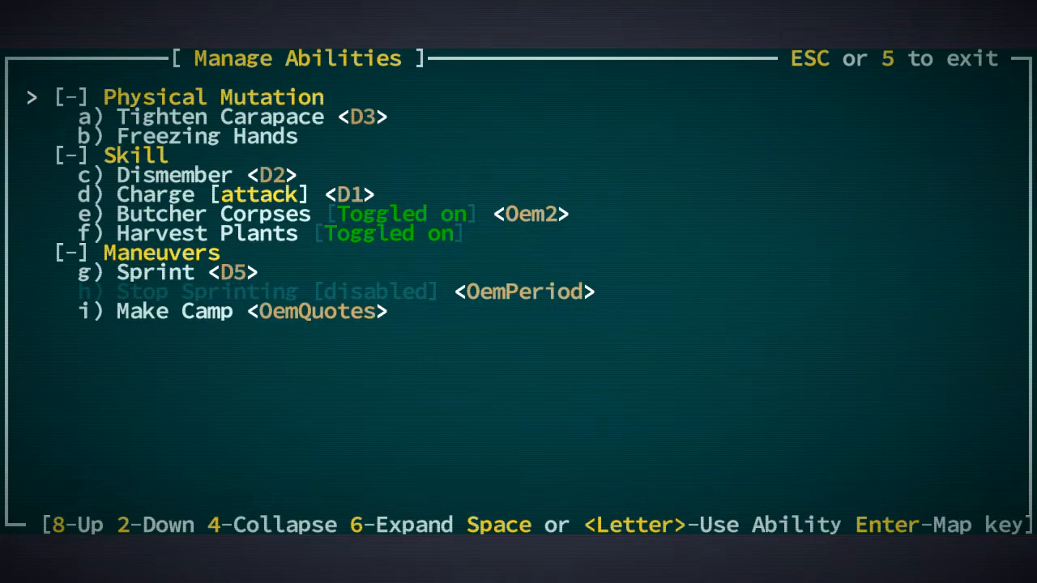
pyautogui.press('Escape')
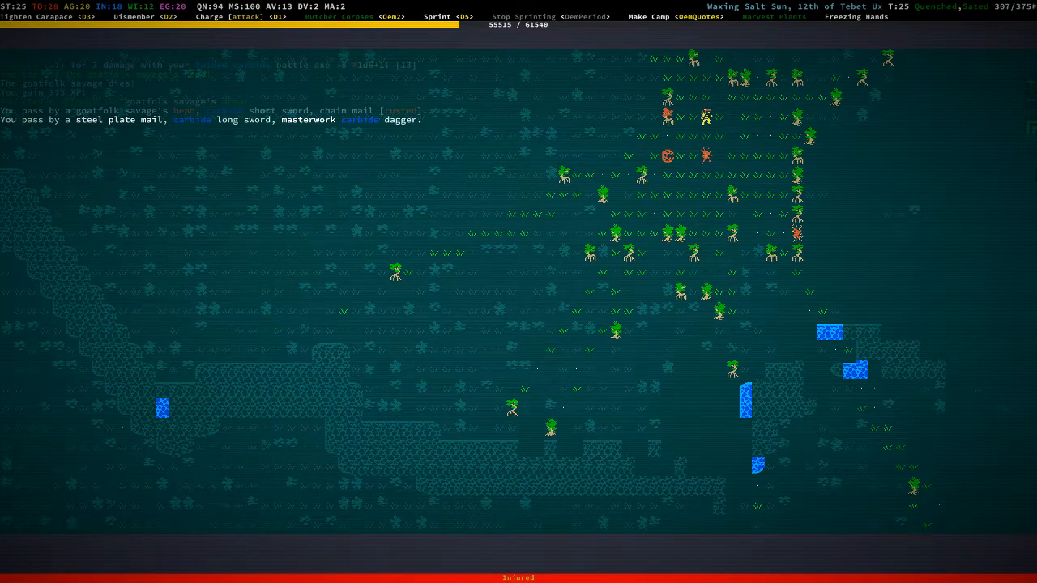
# Take the masterwork carbide dagger from the pile of carbide gear
pyautogui.press('g')
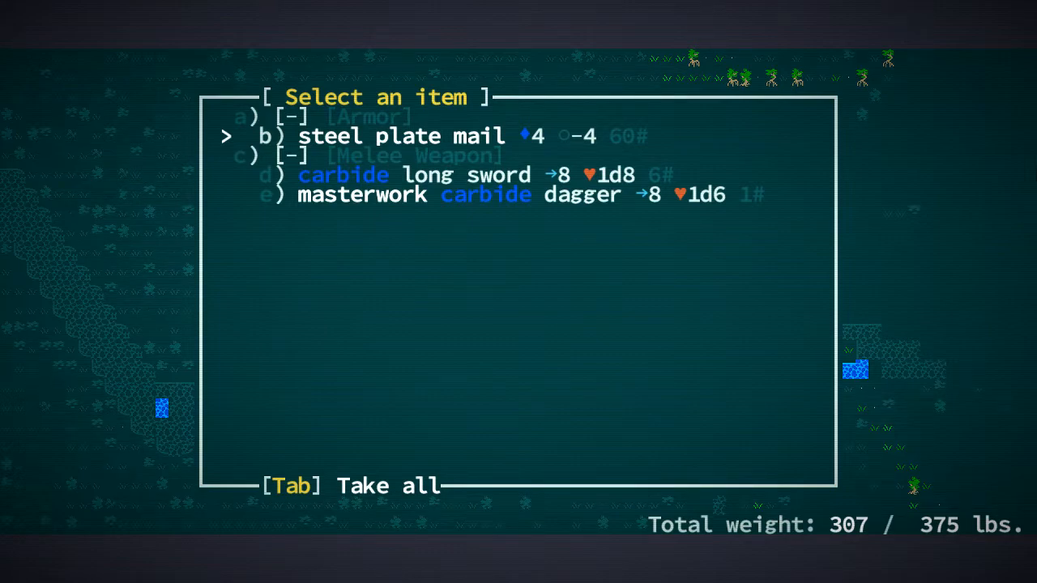
pyautogui.press('down')
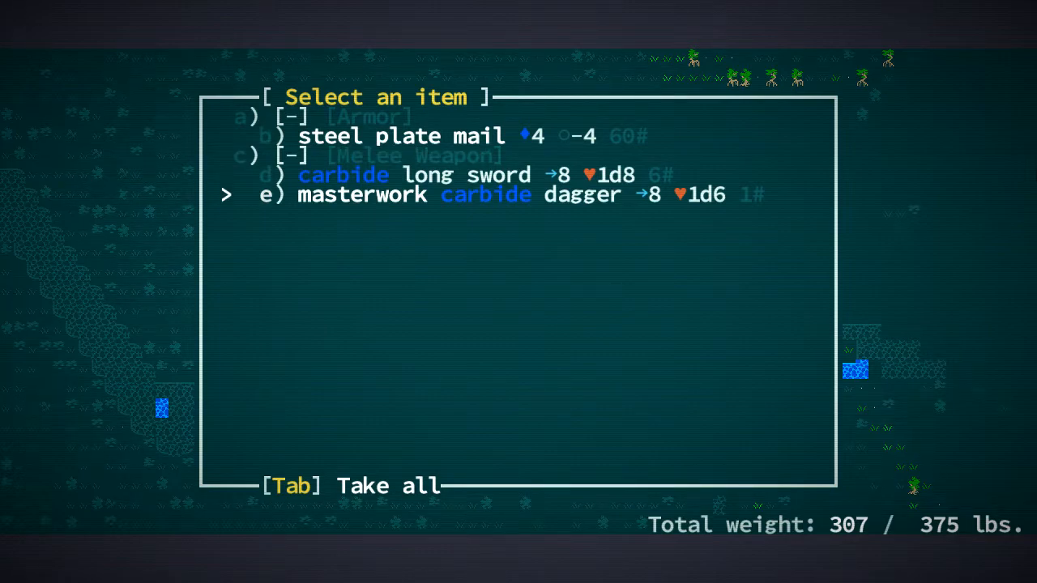
pyautogui.press('e')
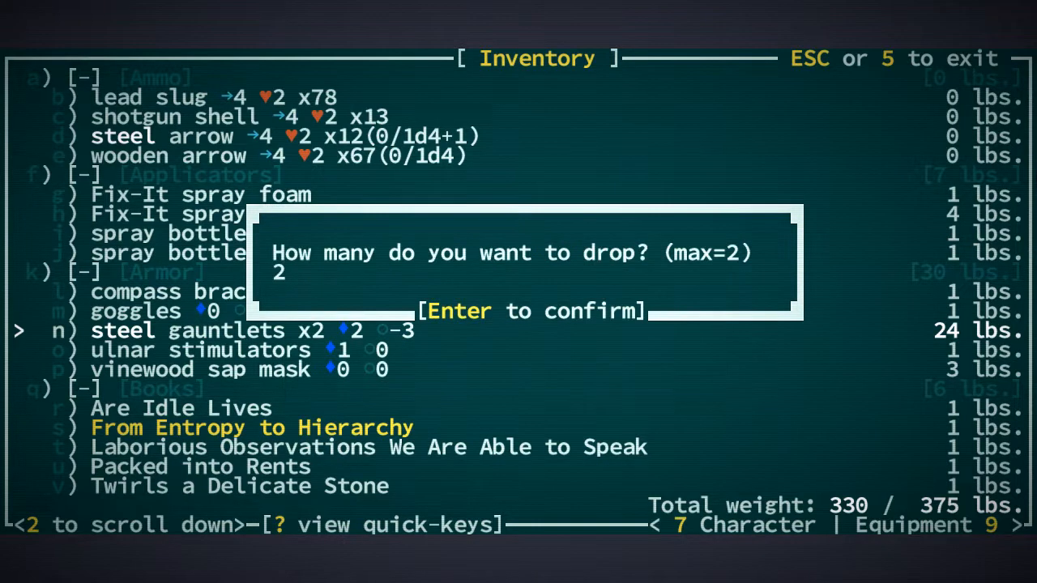
# Confirm dropping both steel gauntlets and leave the equipment screen
pyautogui.press('Return')
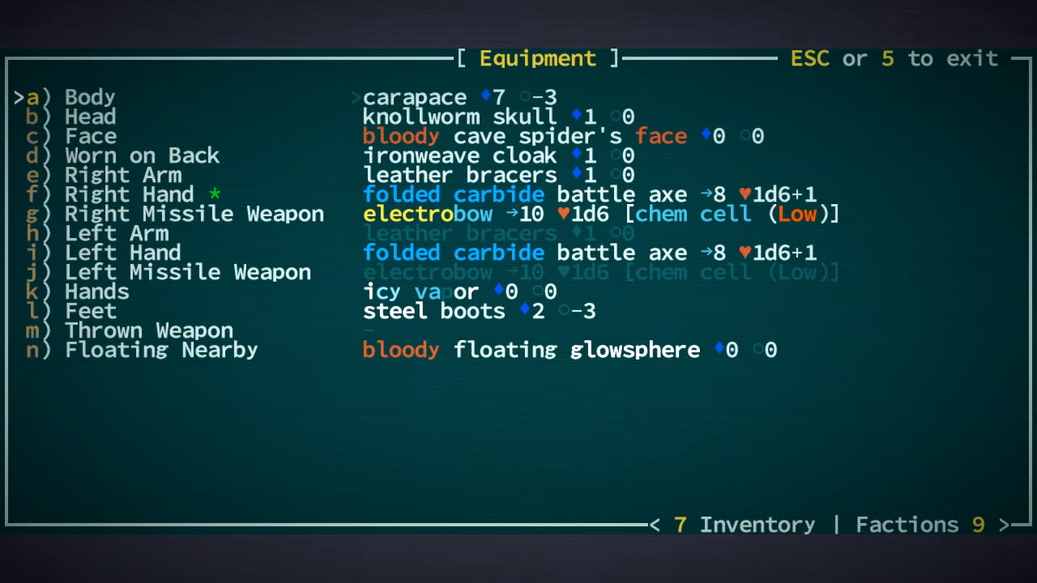
pyautogui.press('Escape')
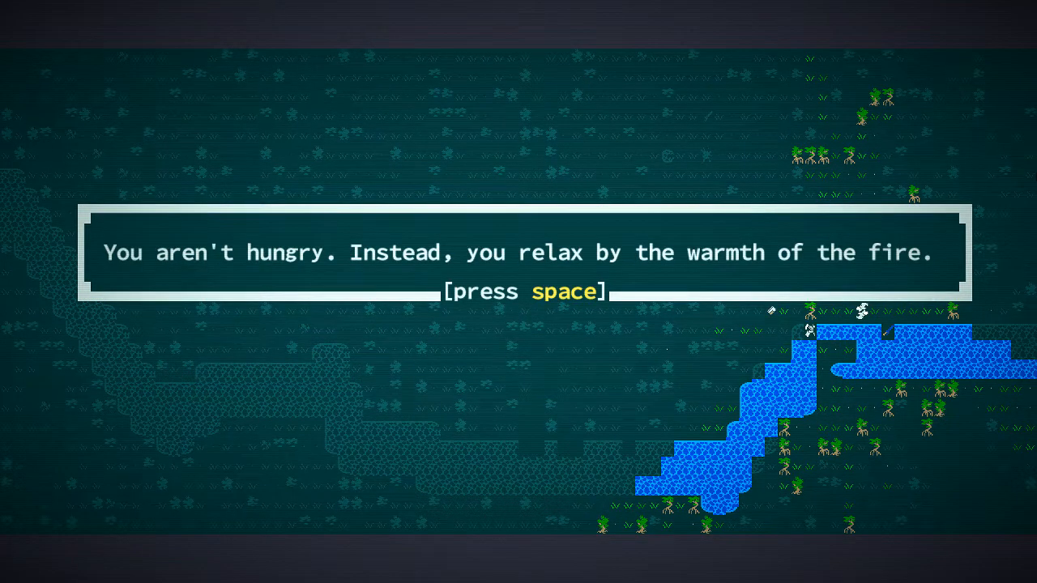
# Move on past the frozen slumberling and kill the Naphtaali blowgunner with the battle axe
pyautogui.press('space')
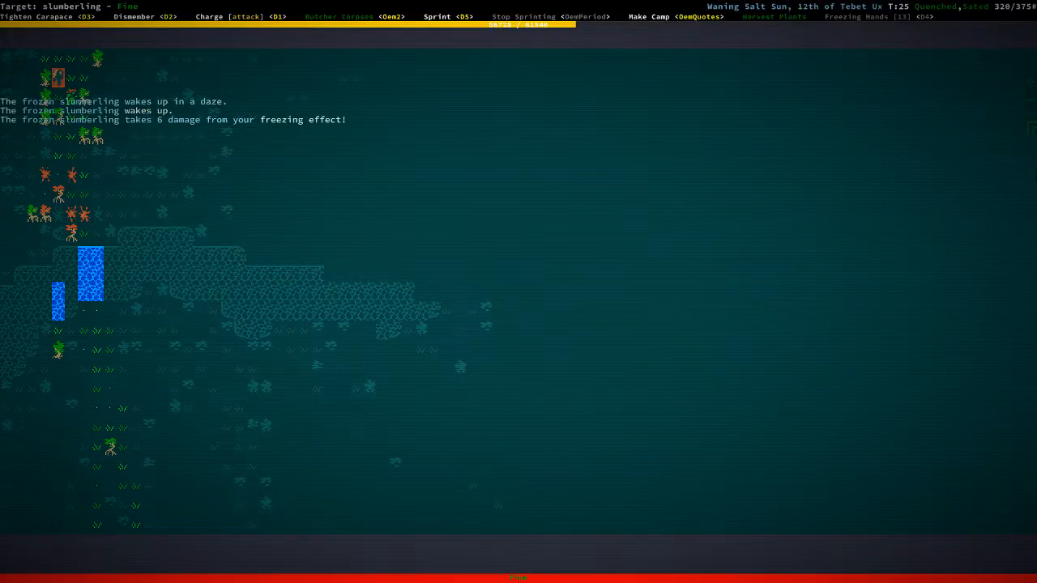
pyautogui.press('D1')
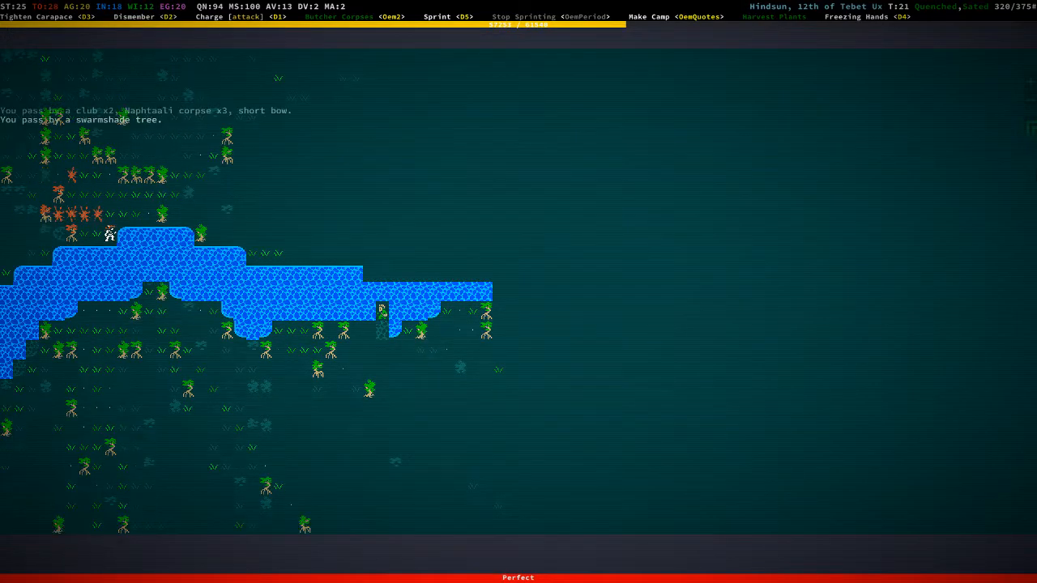
pyautogui.press('Down')
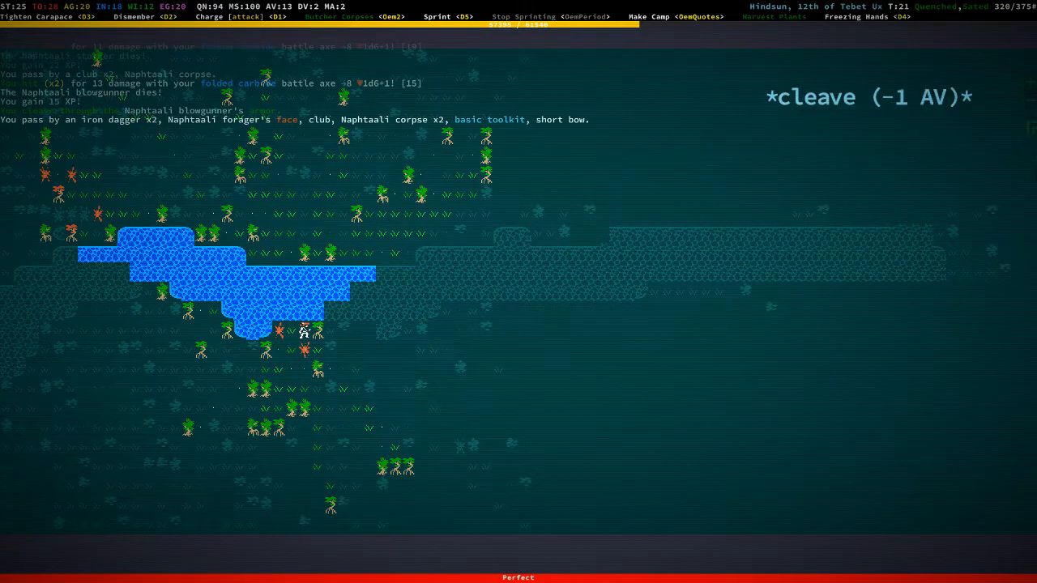
# Examine the Naphtaali forager's face among the blowgunner's loot
pyautogui.press('g')
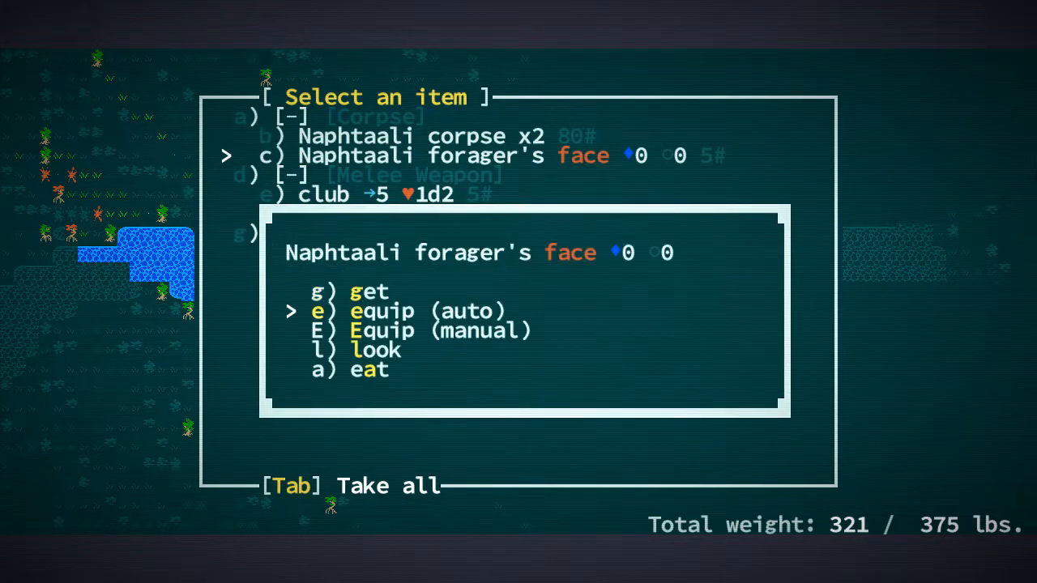
pyautogui.press('l')
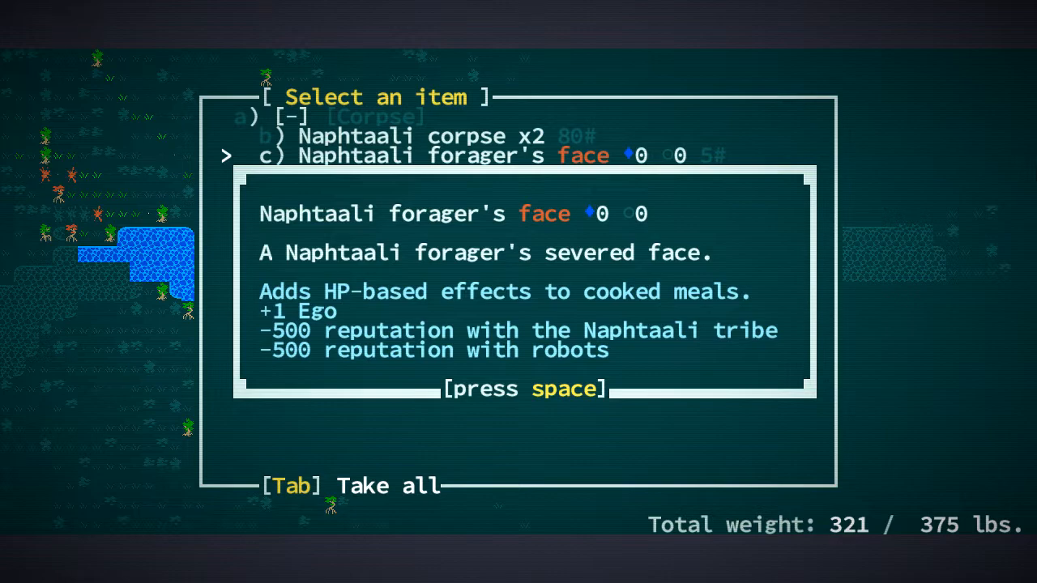
pyautogui.press('space')
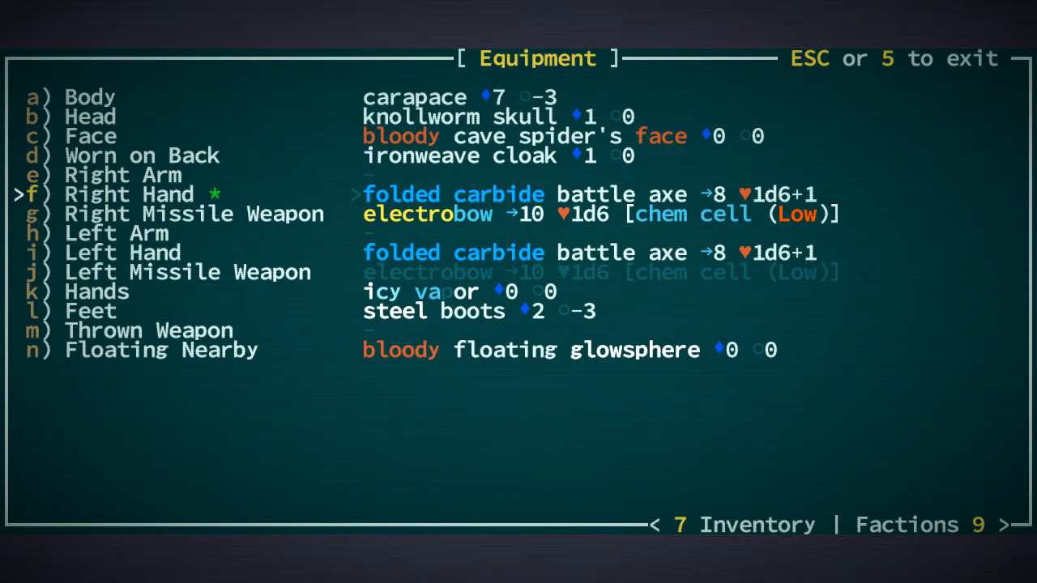
# Equip a bracelet on the left arm and return to the map by the salty pools
pyautogui.press('e')
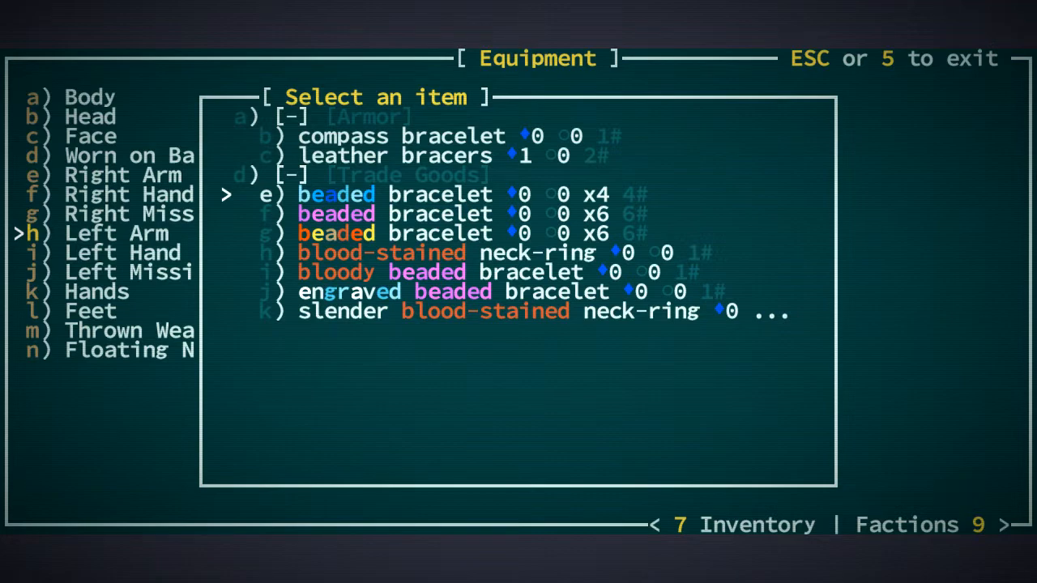
pyautogui.press('up')
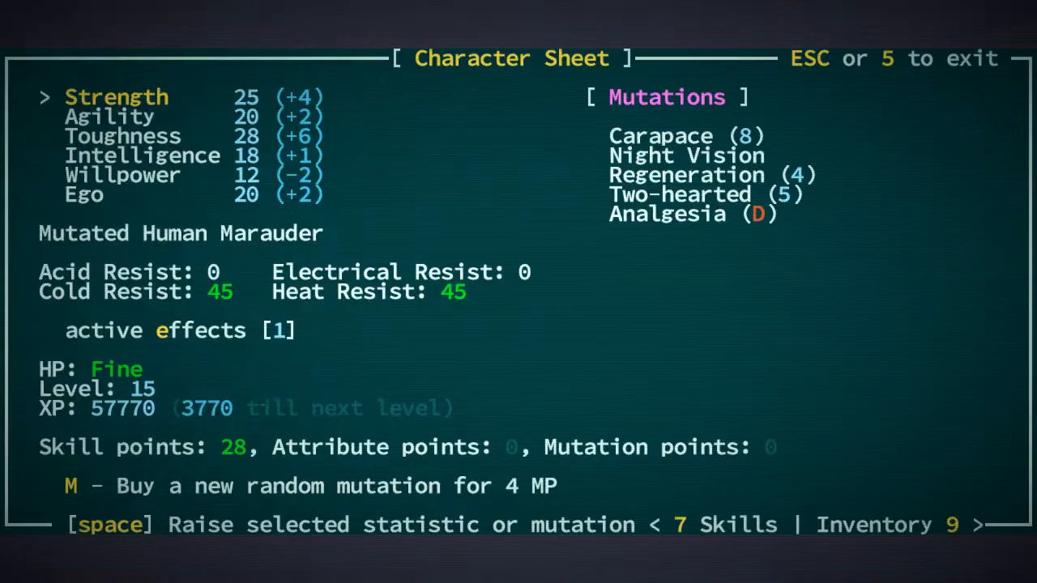
pyautogui.press('esc')
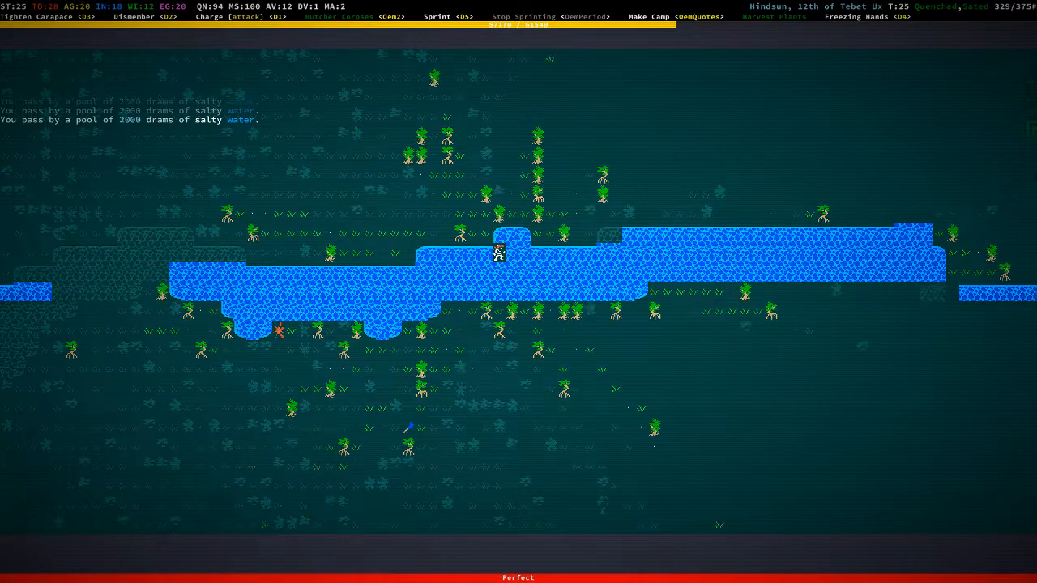